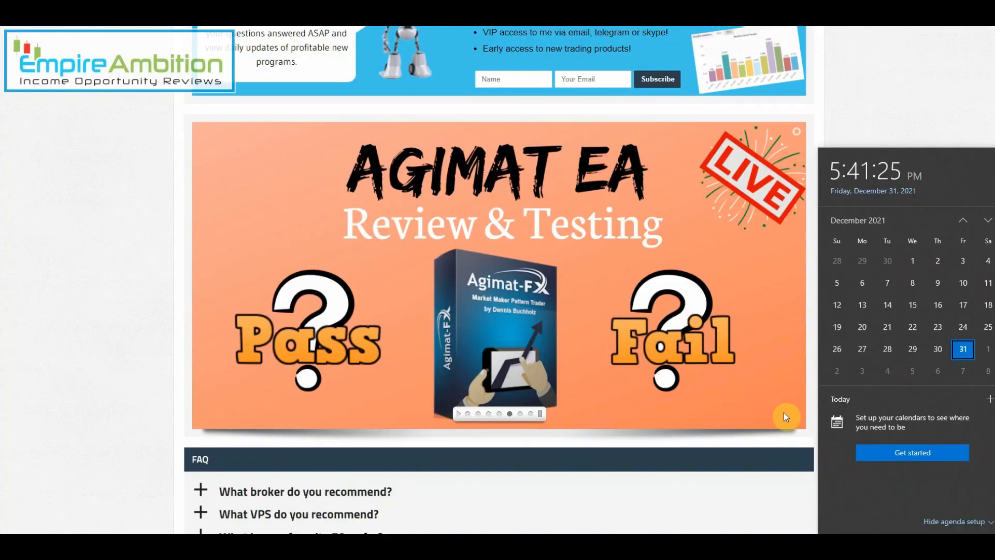
mouse_move(810, 413)
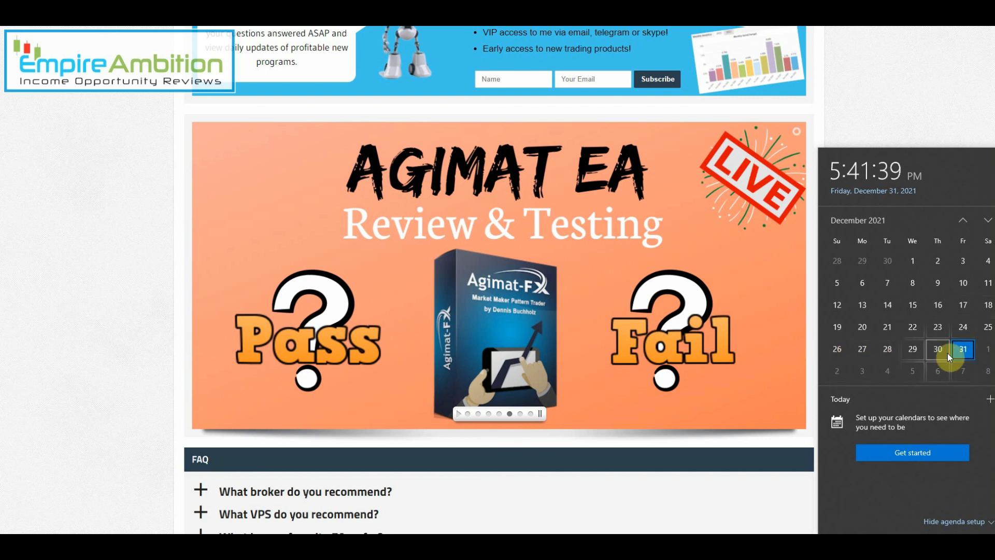
Dismiss the calendar popup and scroll through the New Posts grid of EA weekly reviews
click(891, 248)
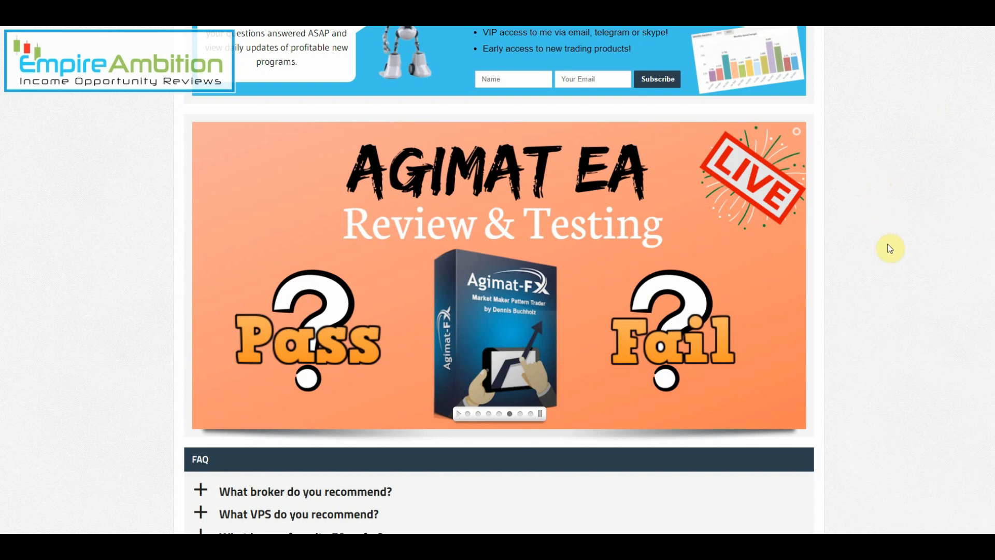
mouse_move(863, 300)
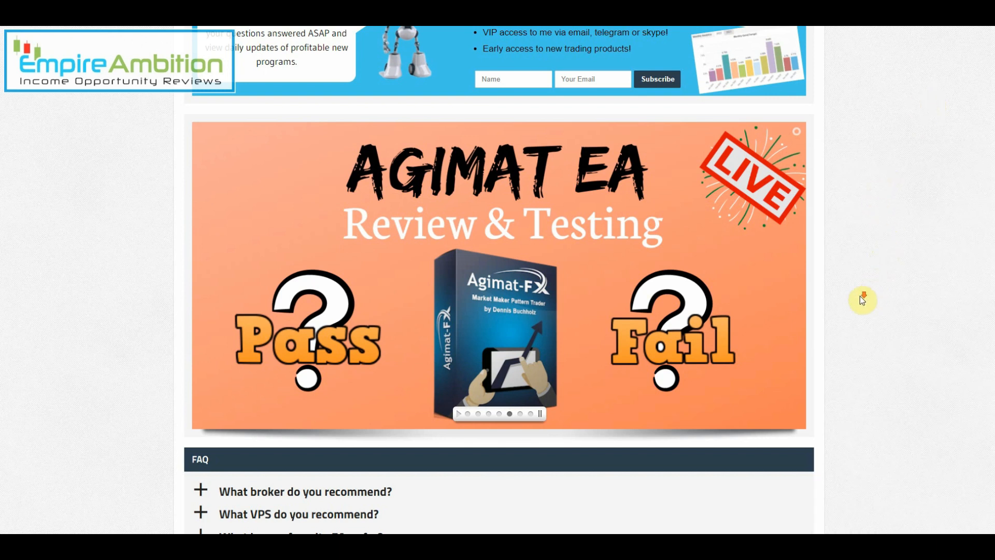
scroll(down, 3)
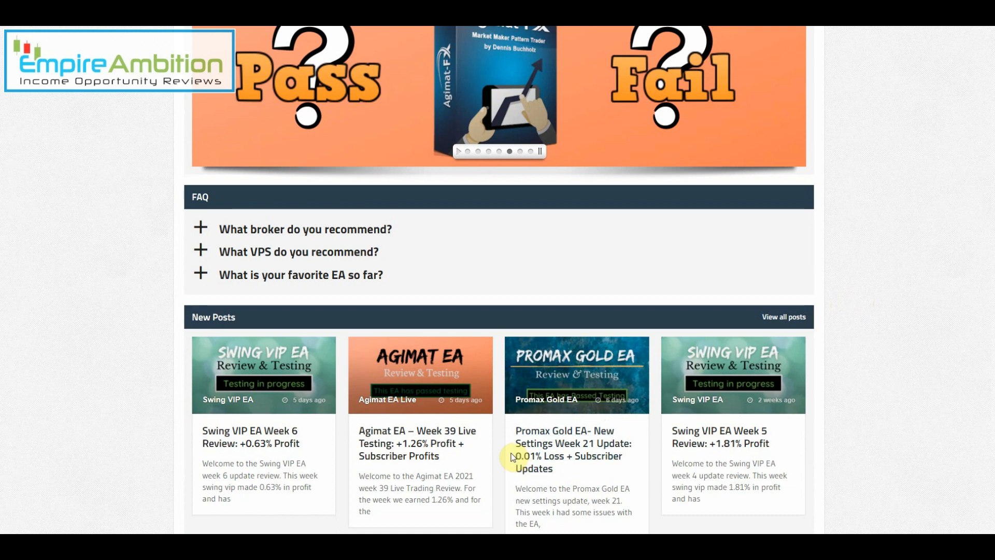
scroll(down, 3)
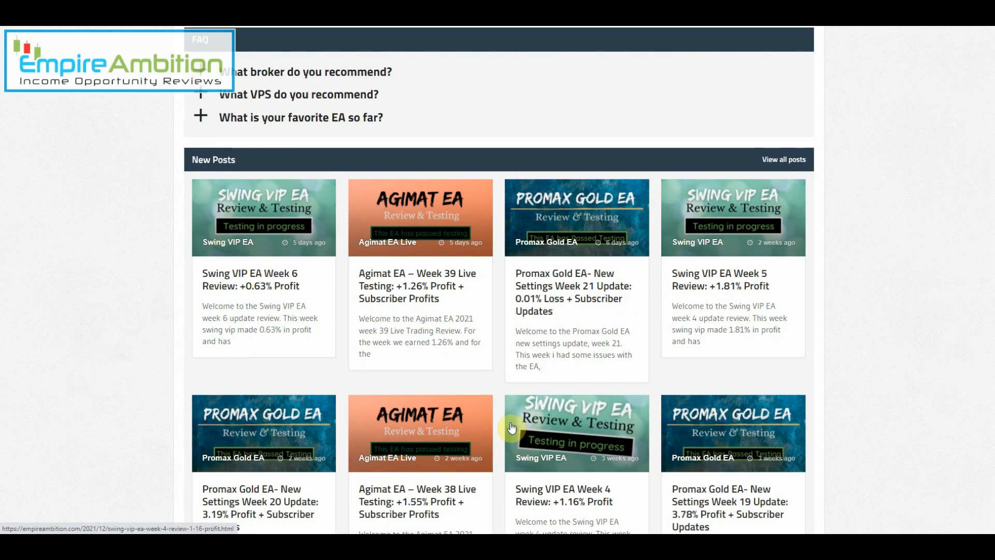
mouse_move(441, 306)
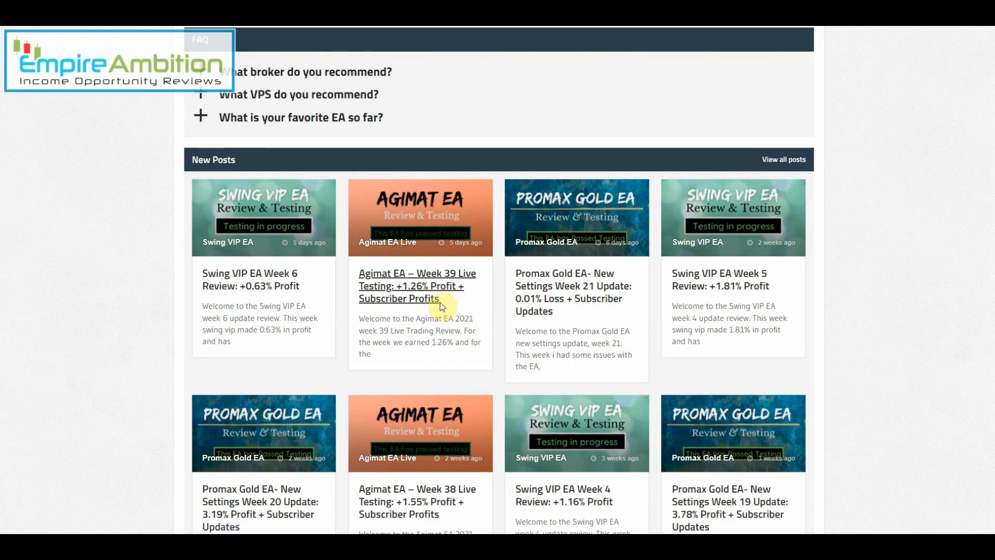
scroll(down, 3)
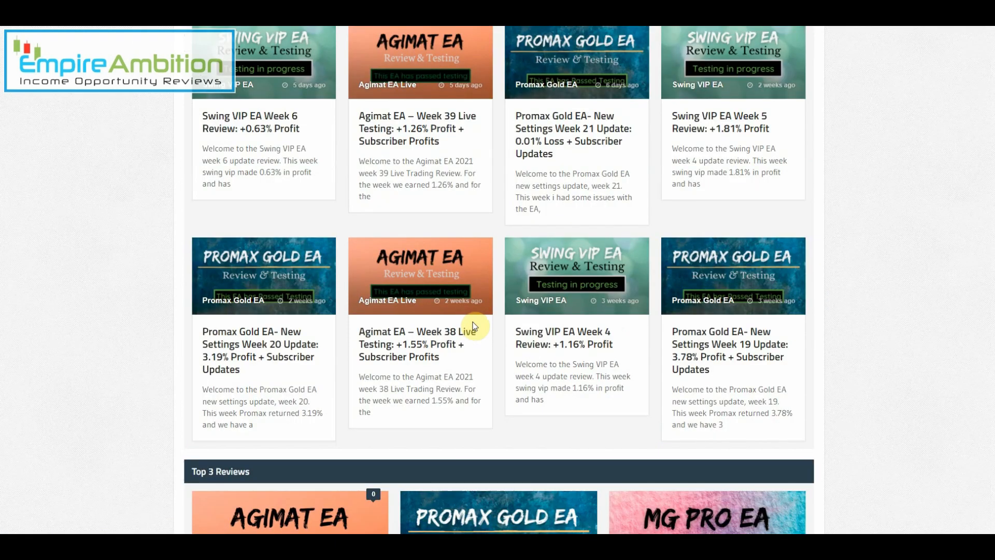
mouse_move(431, 374)
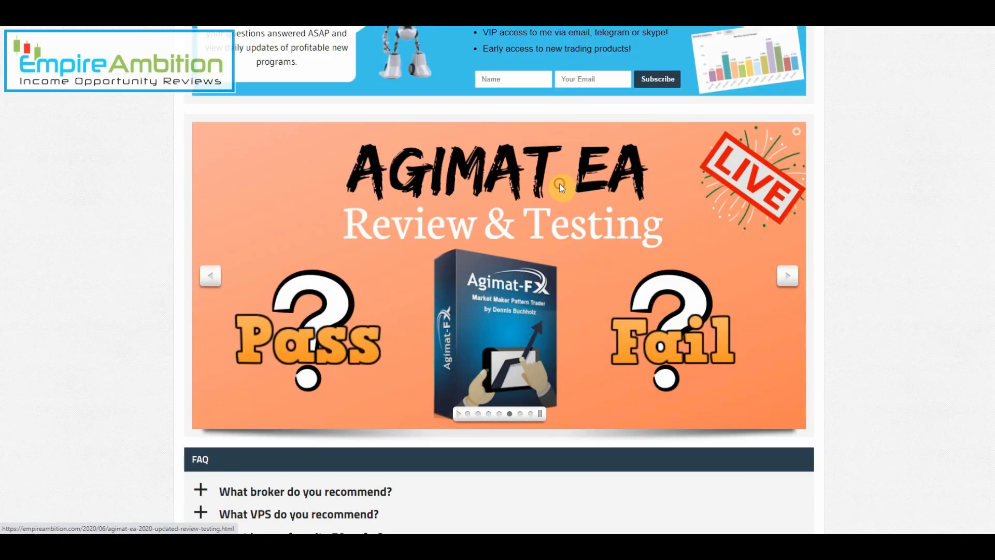
Open the Agimat EA 2020 review article from the banner and scroll to its intro video and account widget
click(560, 188)
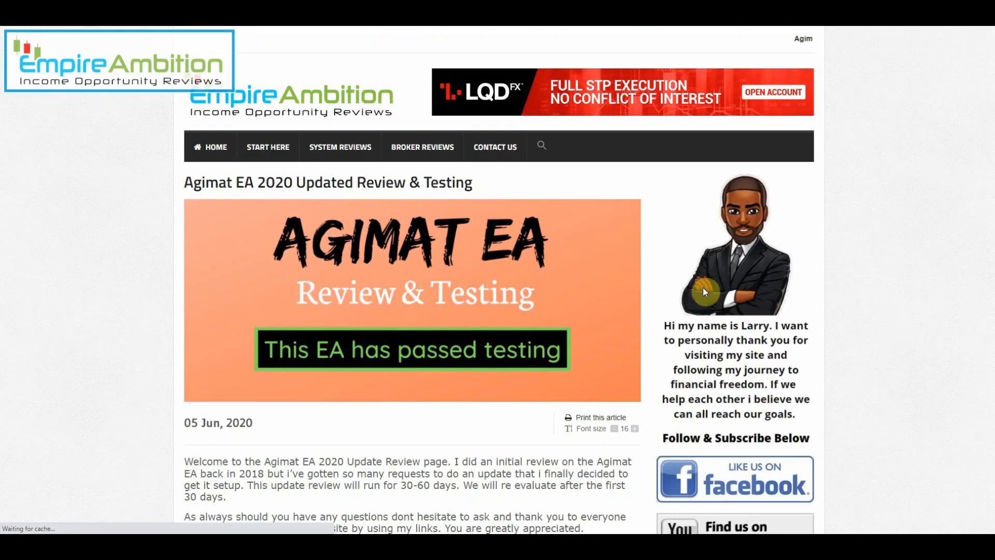
scroll(down, 3)
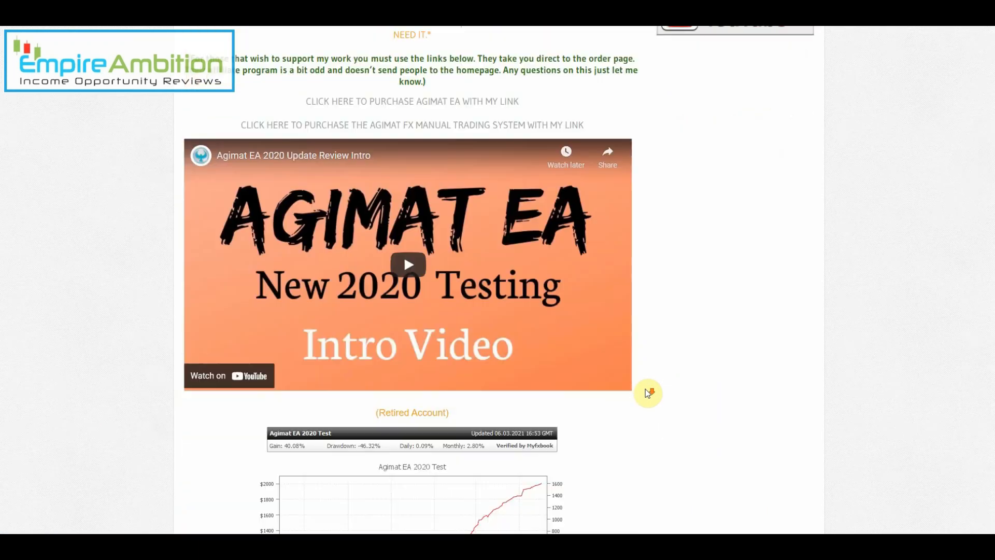
scroll(down, 3)
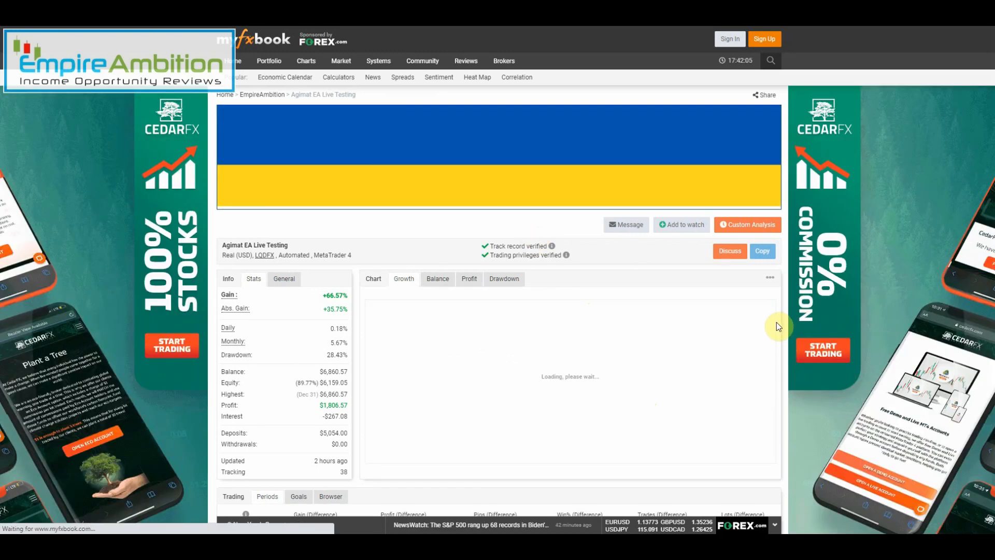
Scroll the Agimat EA Live Testing account through growth, period stats, open trades and 2021 monthly gains (0.28% to 8.32%)
scroll(down, 3)
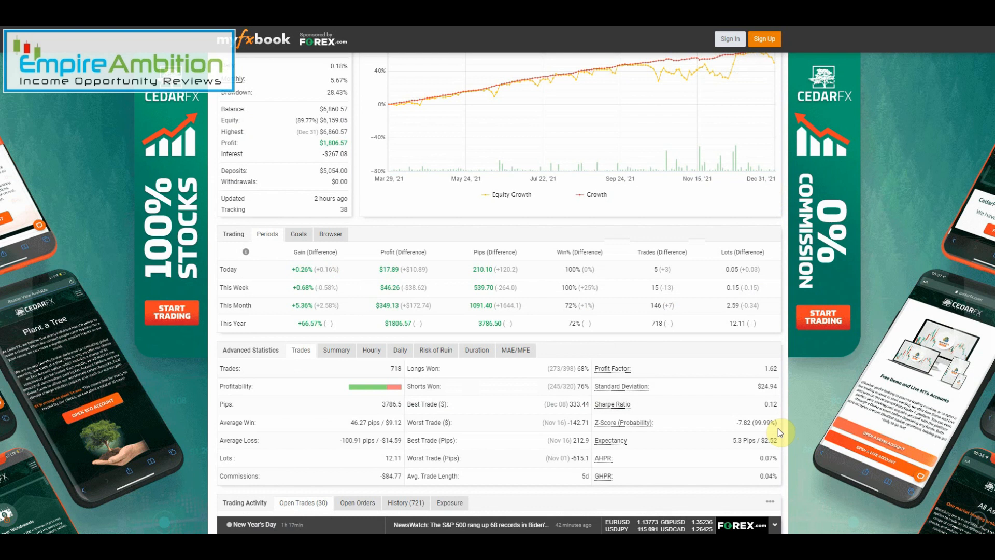
scroll(down, 3)
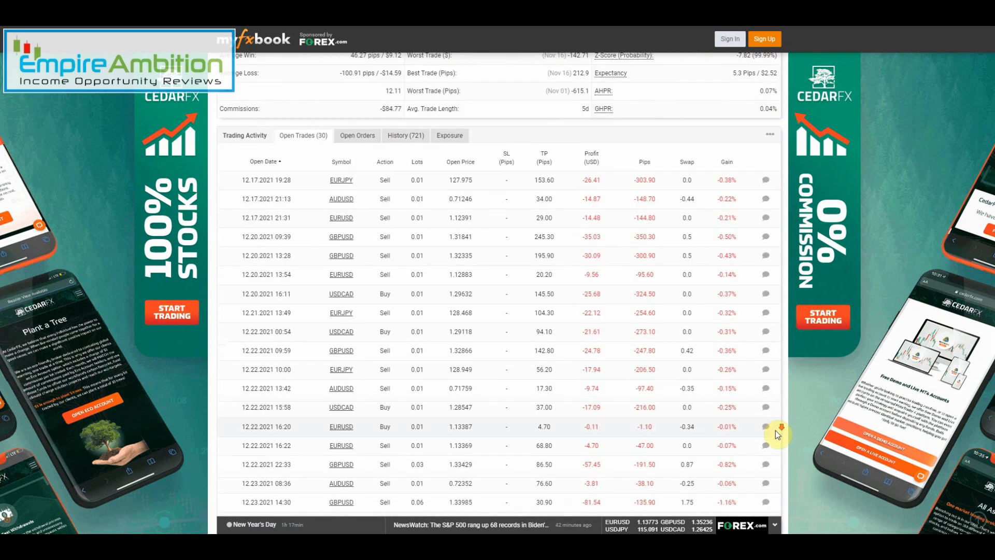
scroll(down, 3)
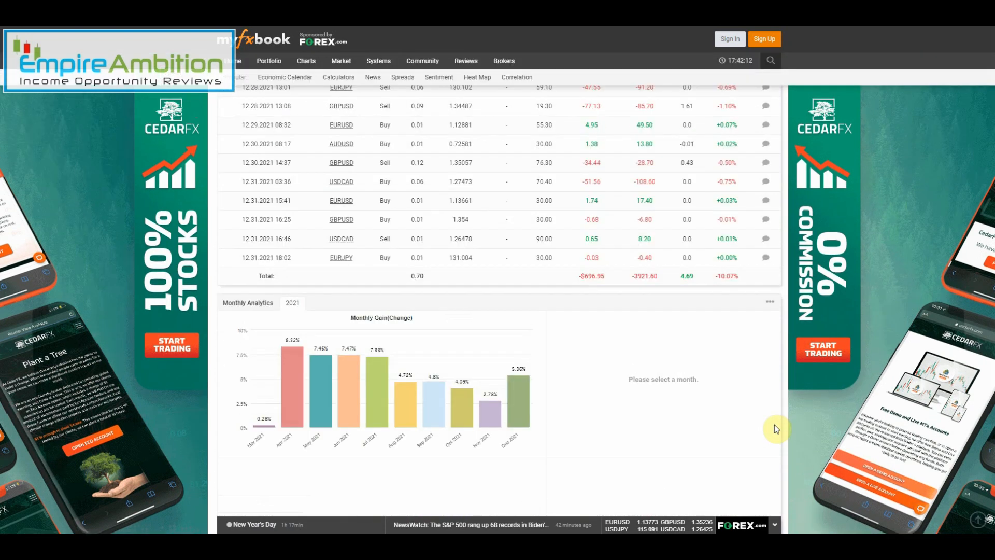
scroll(up, 3)
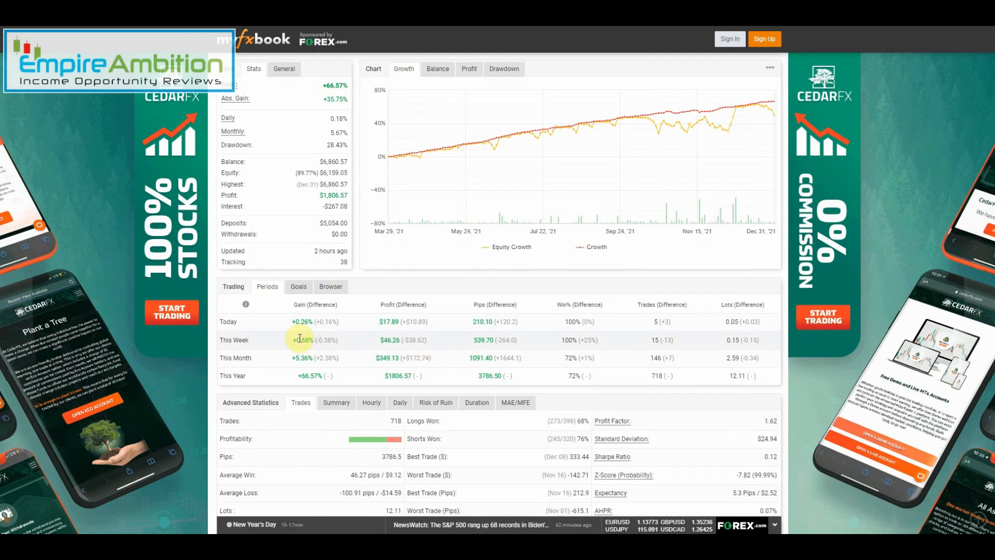
mouse_move(360, 338)
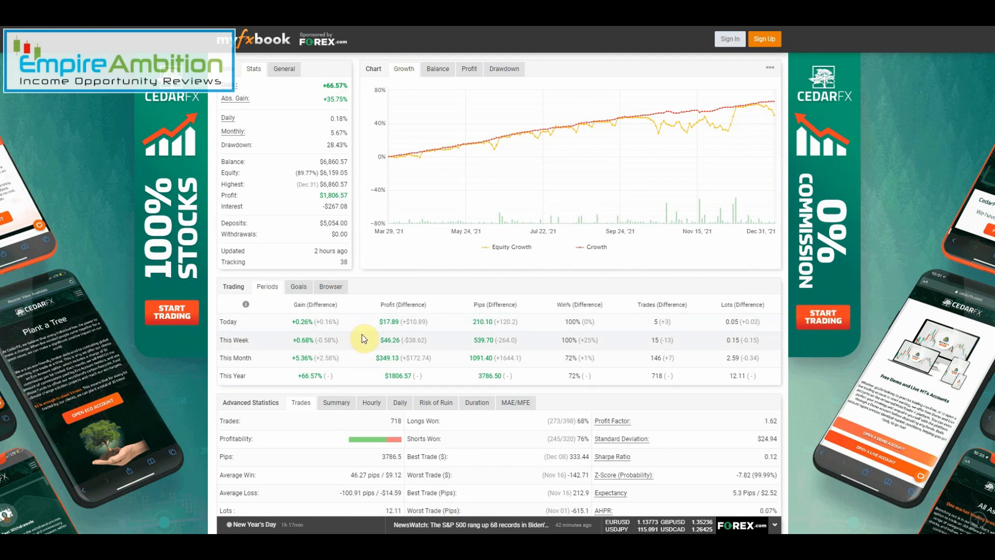
scroll(down, 3)
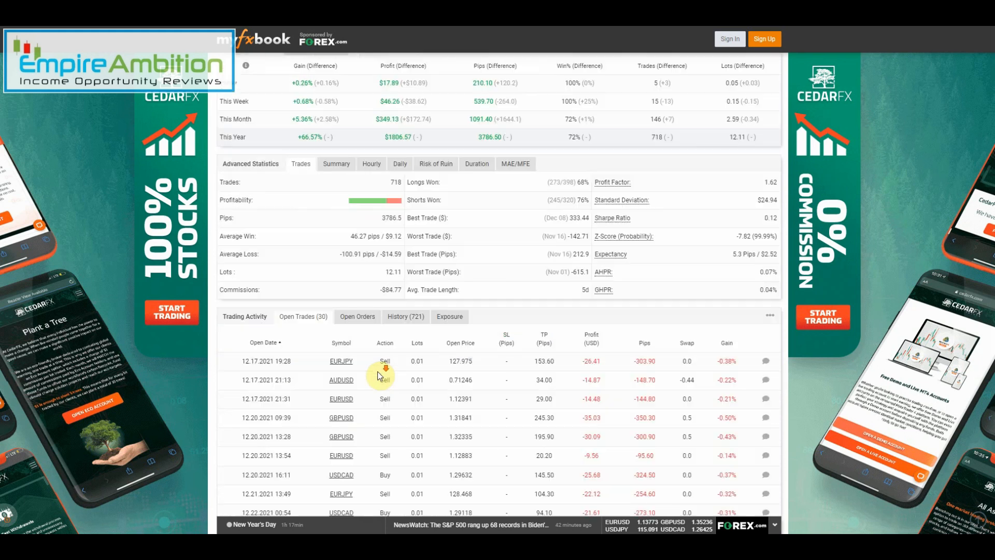
scroll(down, 3)
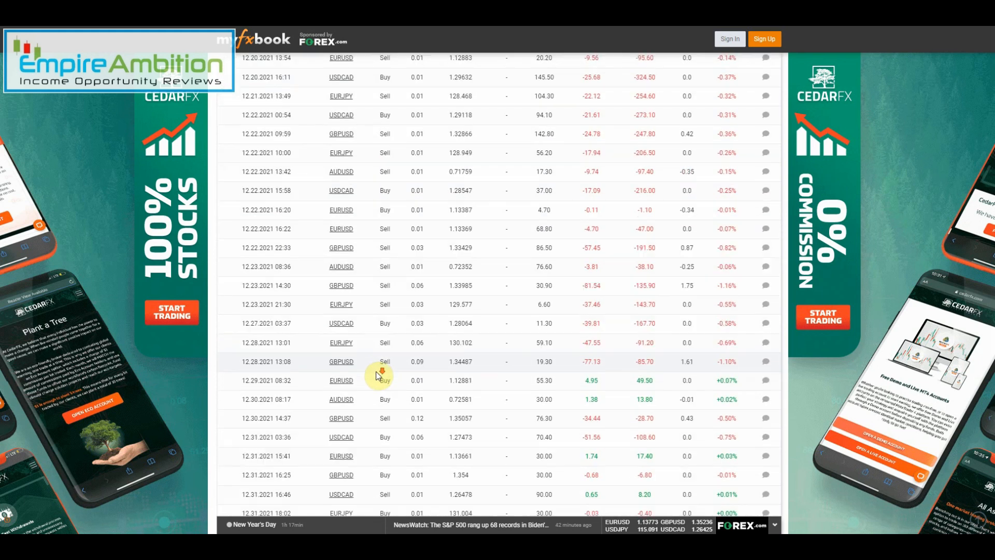
scroll(down, 3)
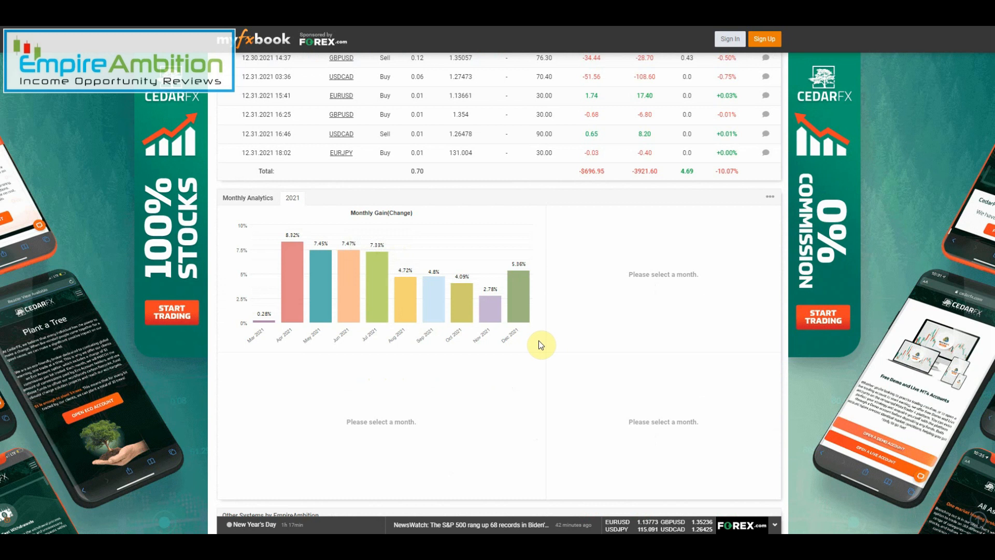
mouse_move(532, 274)
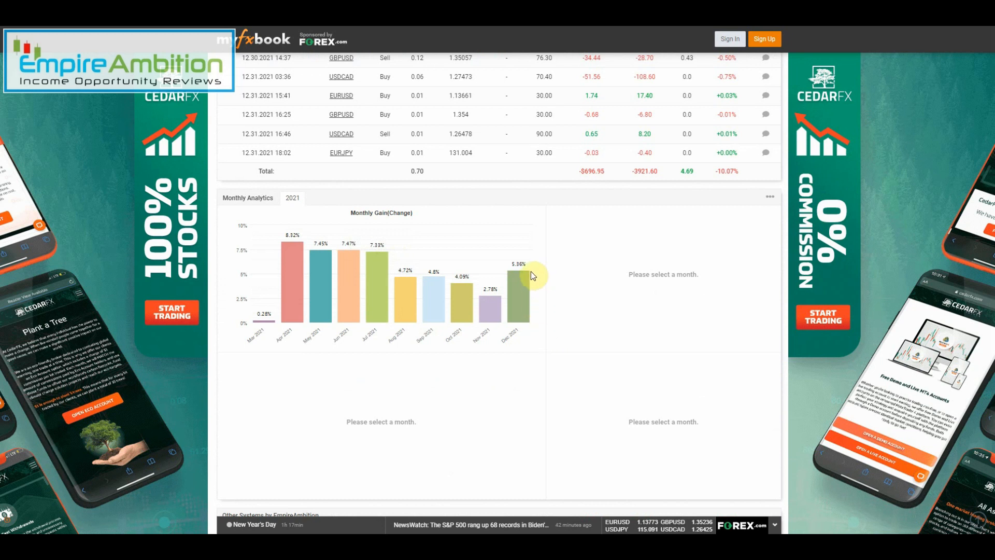
mouse_move(530, 271)
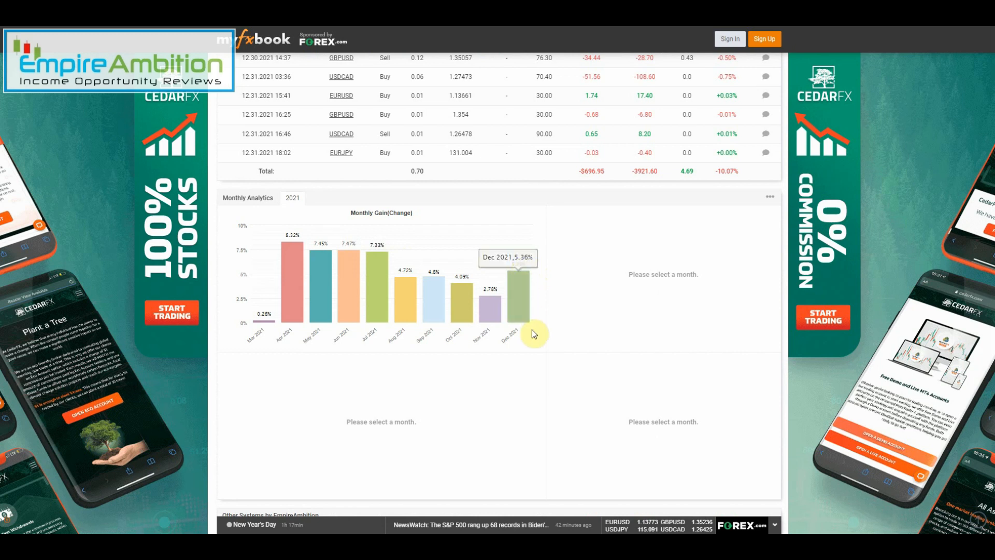
mouse_move(519, 304)
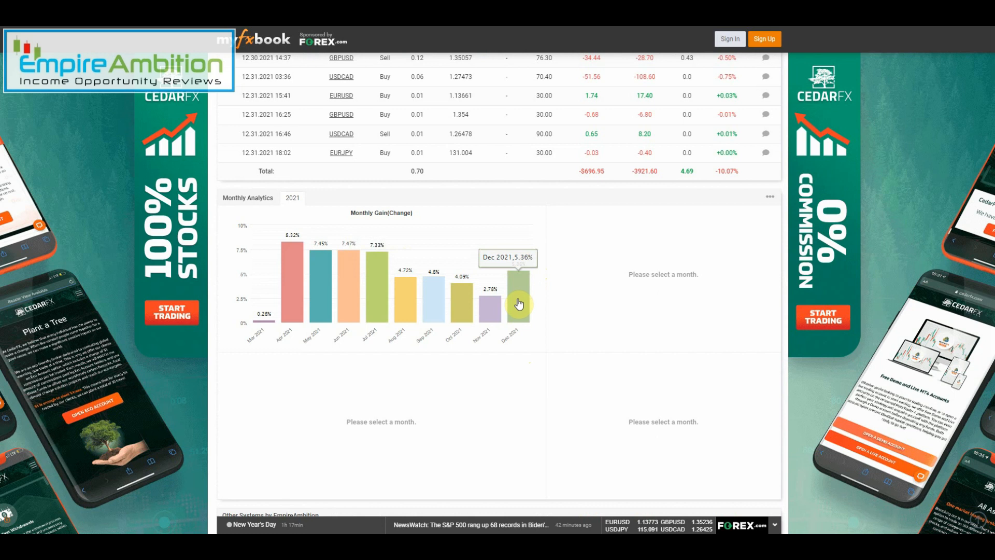
mouse_move(489, 317)
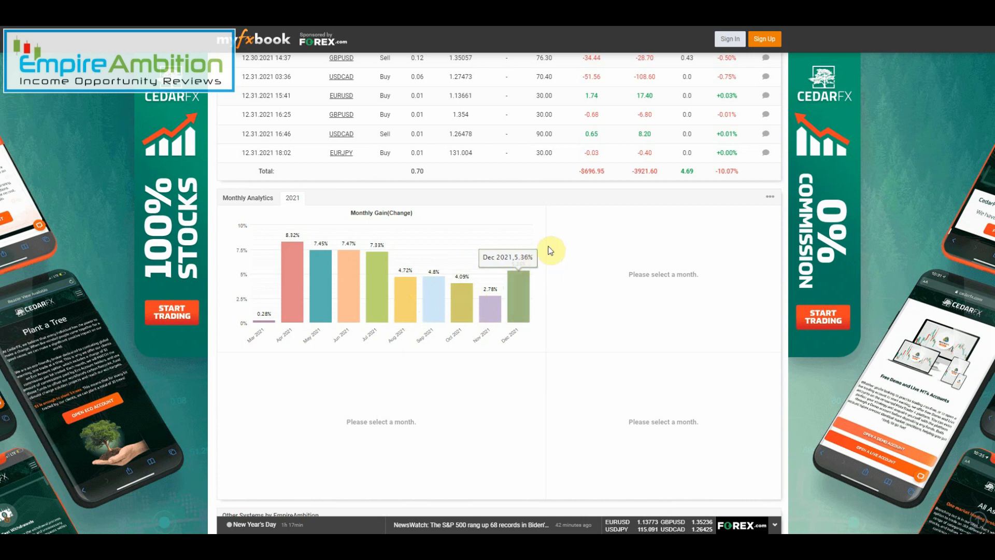
mouse_move(541, 247)
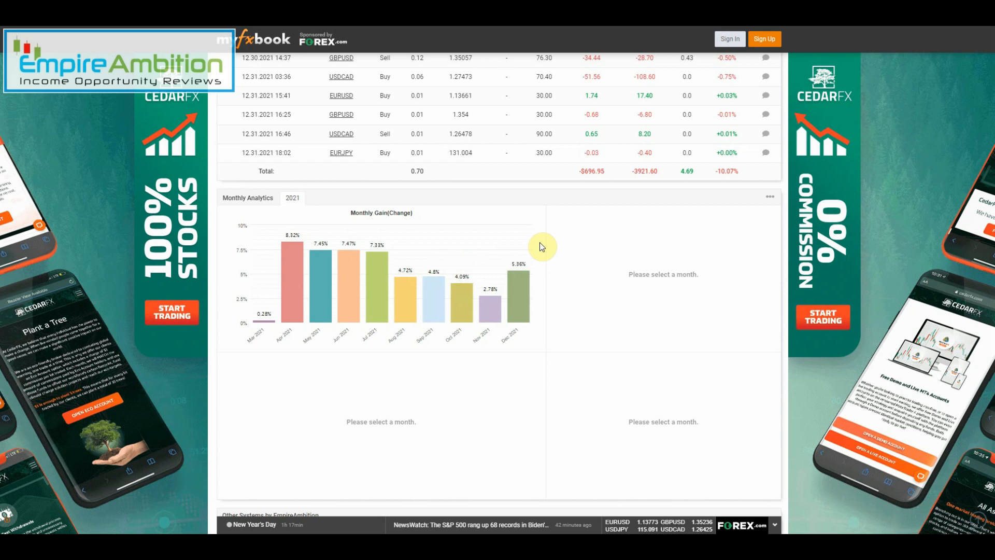
mouse_move(520, 293)
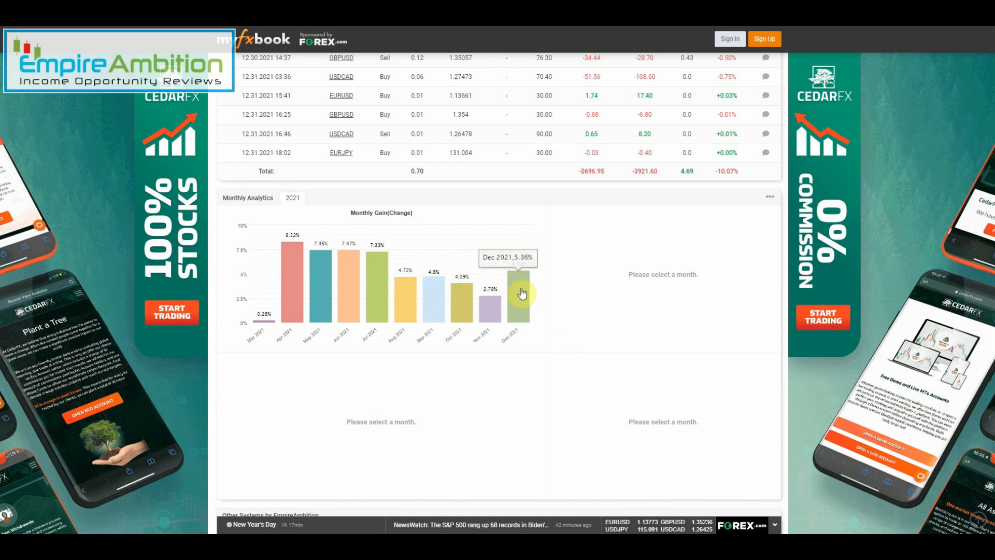
mouse_move(538, 307)
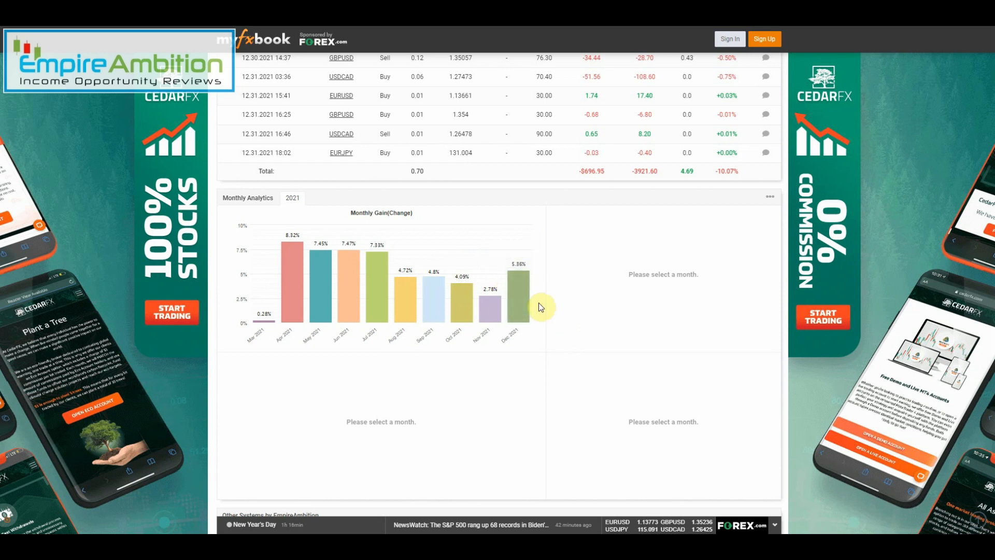
mouse_move(547, 289)
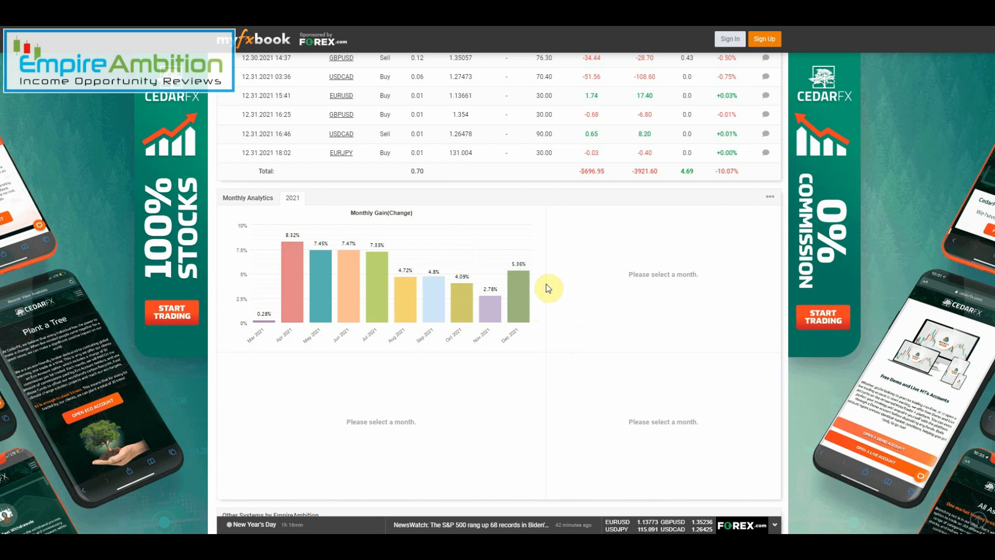
mouse_move(531, 276)
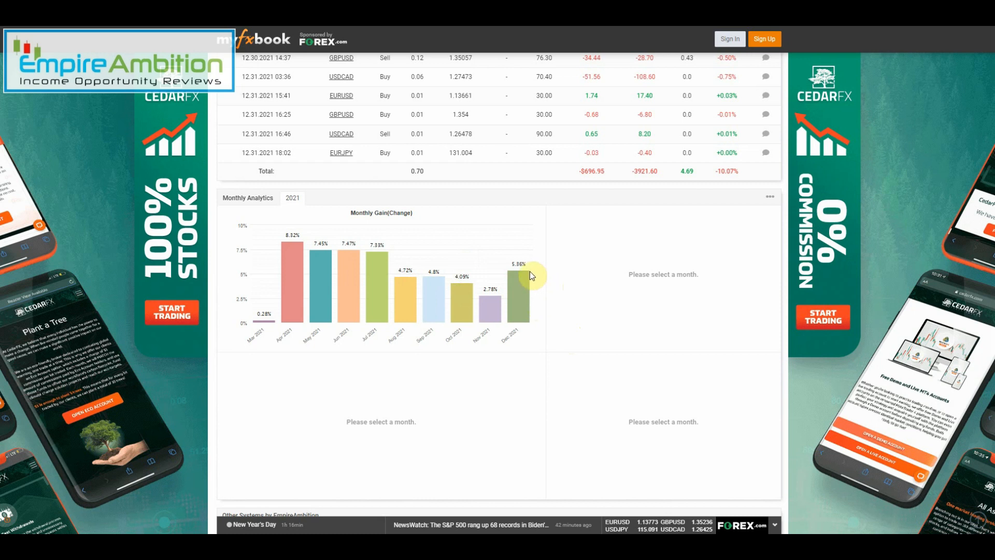
mouse_move(519, 254)
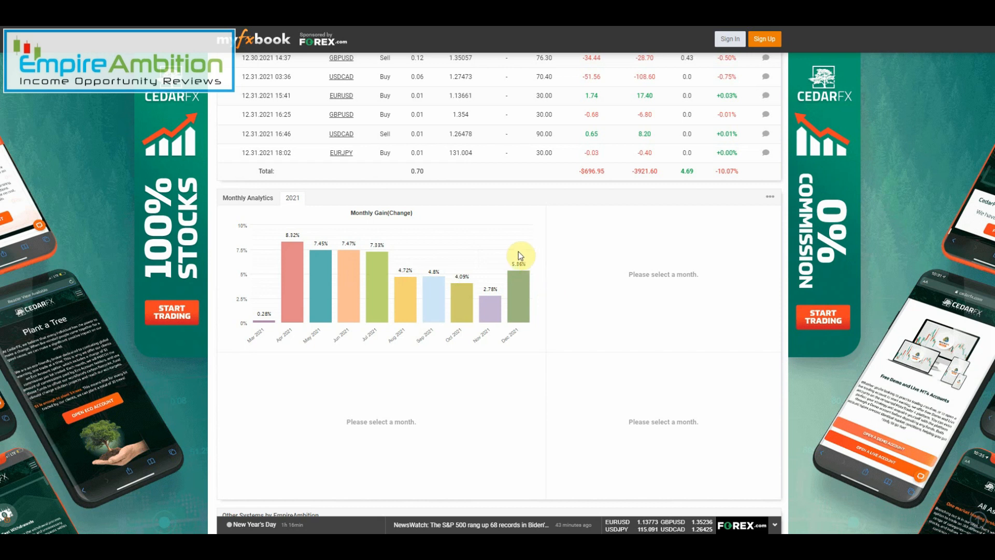
mouse_move(321, 255)
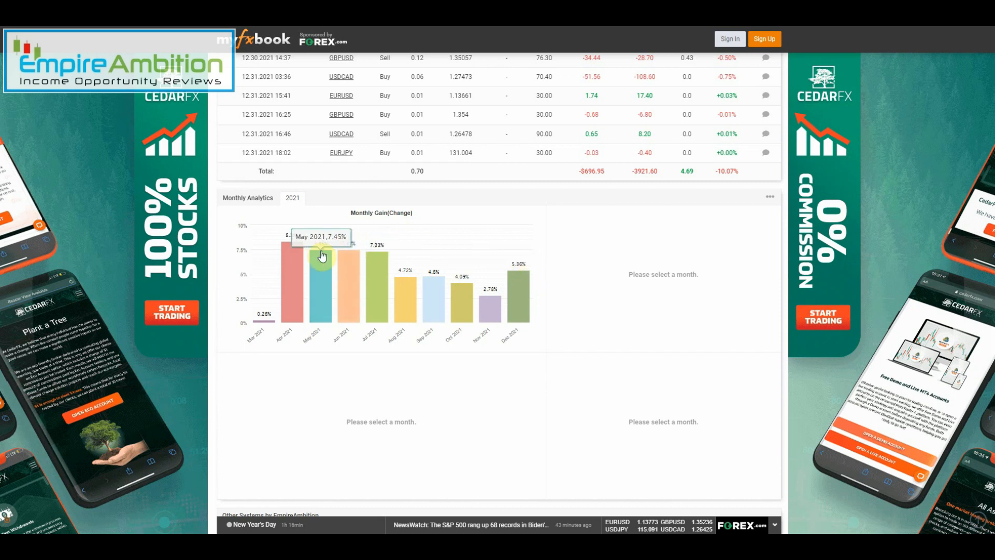
mouse_move(454, 219)
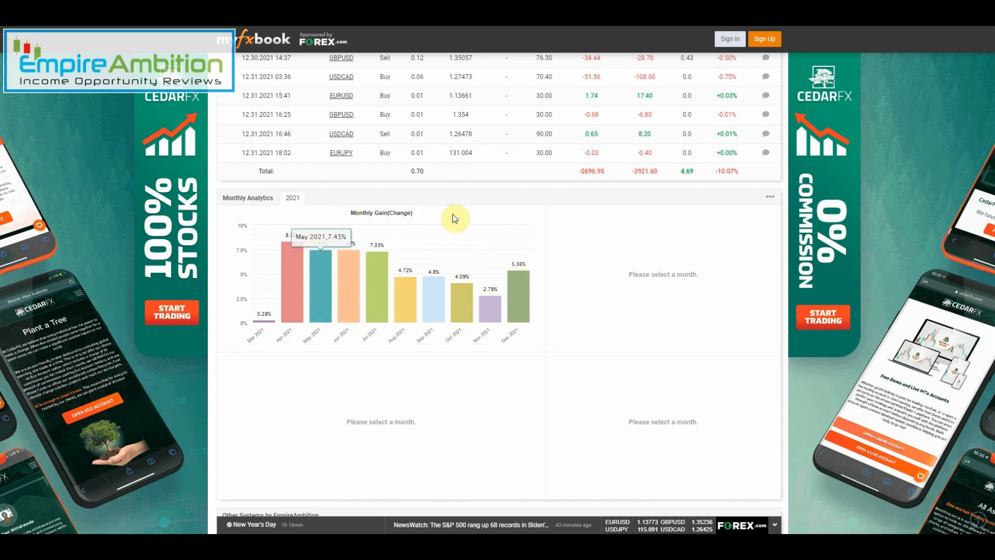
mouse_move(542, 230)
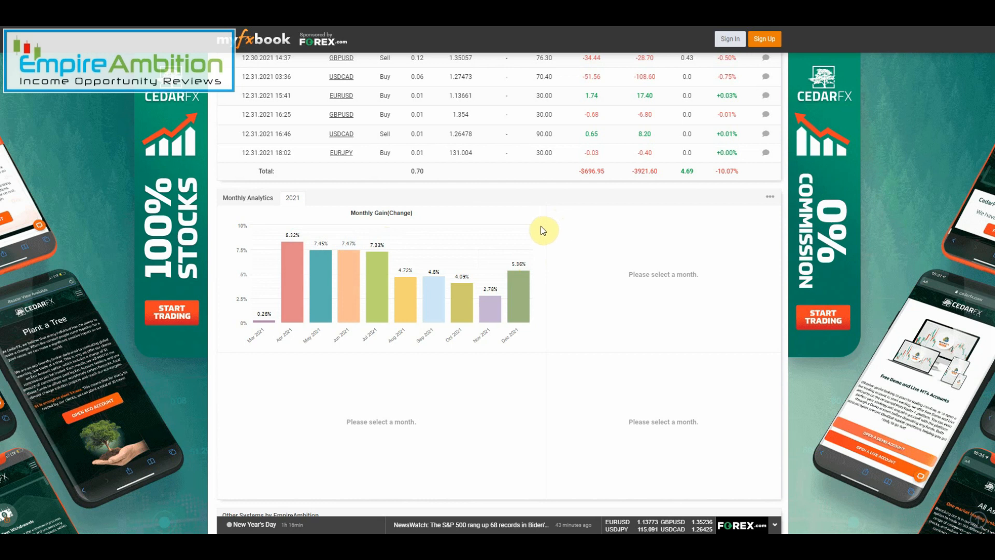
mouse_move(548, 246)
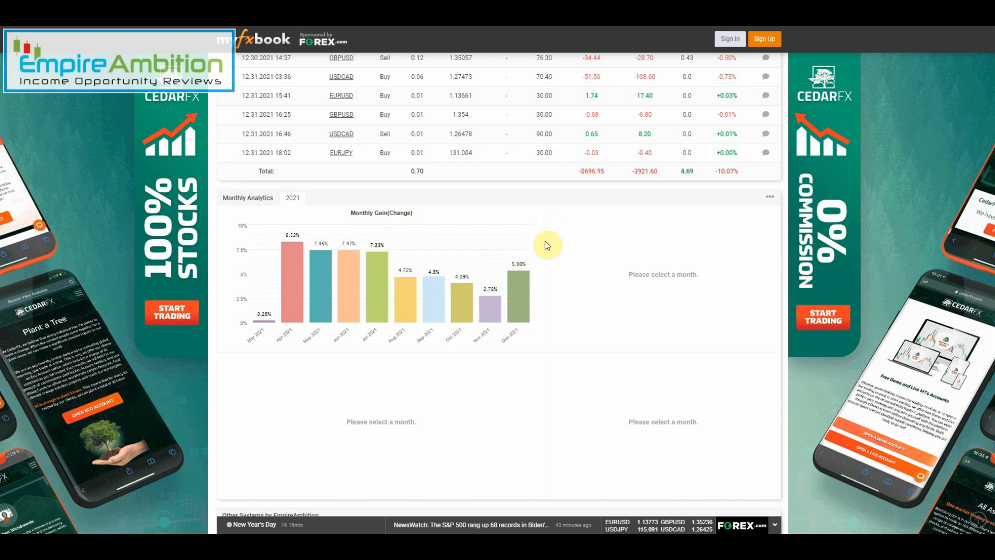
mouse_move(546, 242)
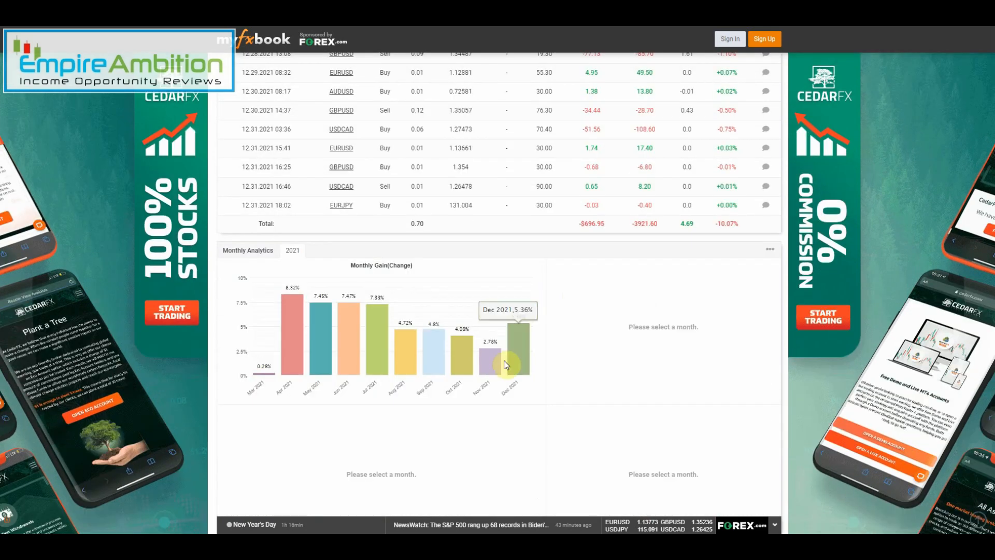
Scroll the Myfxbook page around the Monthly Analytics 2021 gain chart below the trade history
scroll(up, 3)
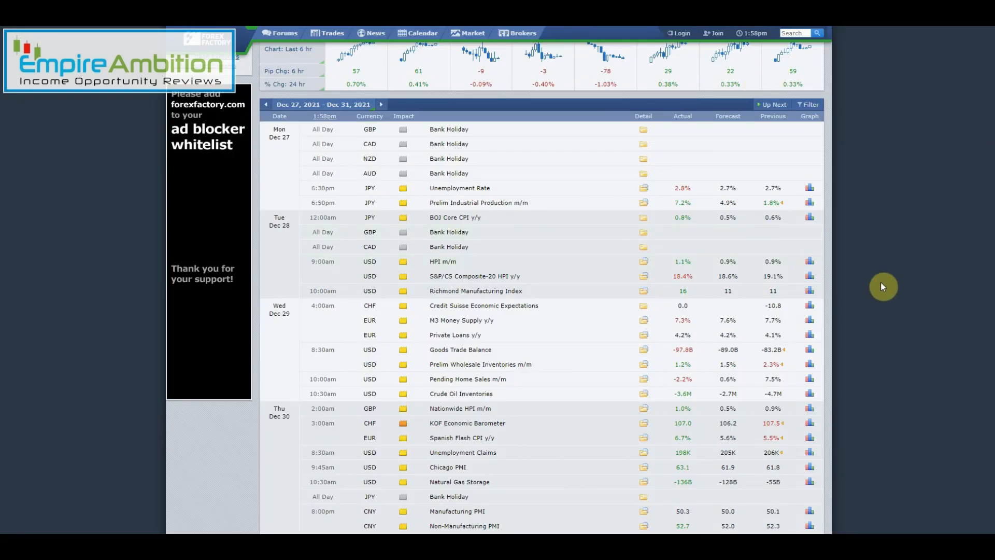
mouse_move(772, 349)
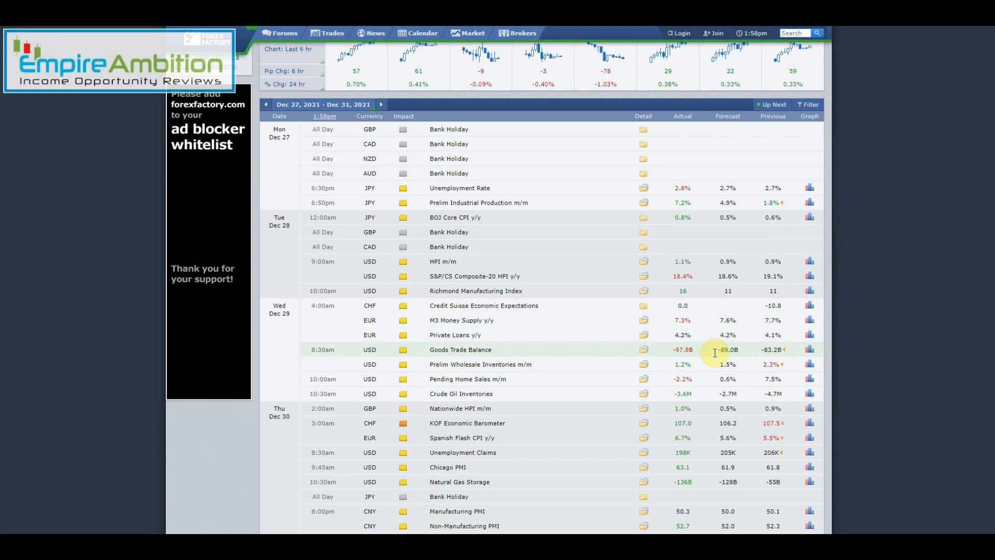
mouse_move(531, 202)
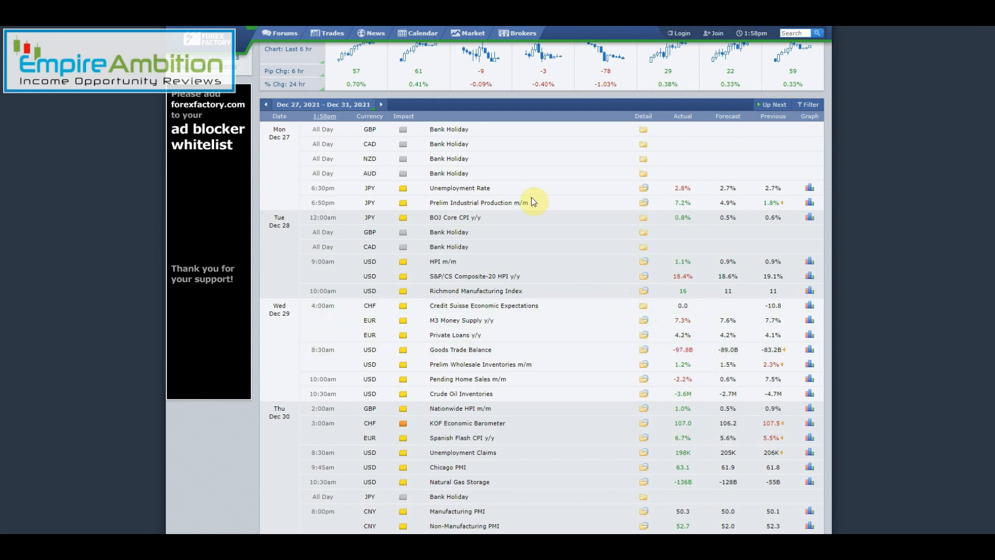
Scroll the Dec 27–31, 2021 calendar down to Friday's German Bank Holiday and back to the week's top
scroll(down, 3)
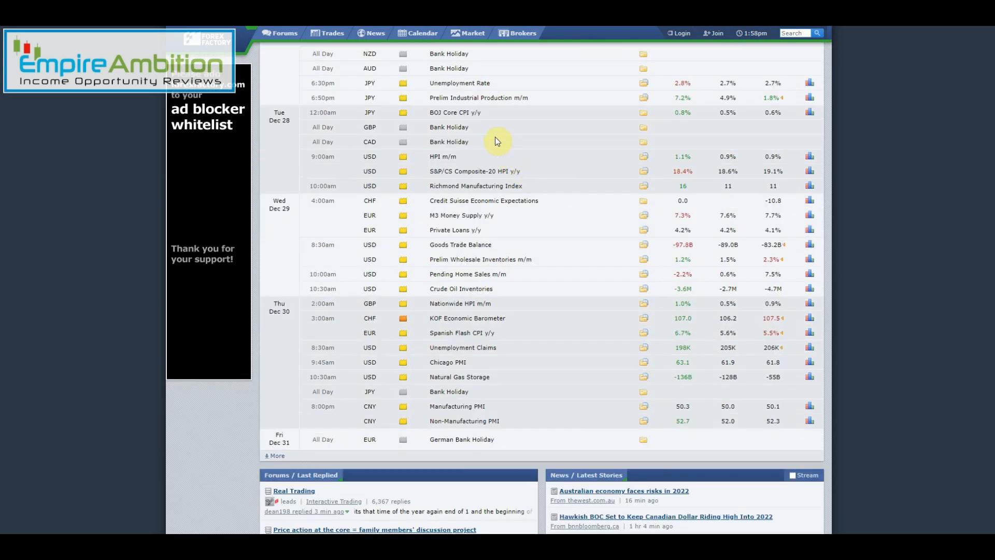
mouse_move(479, 244)
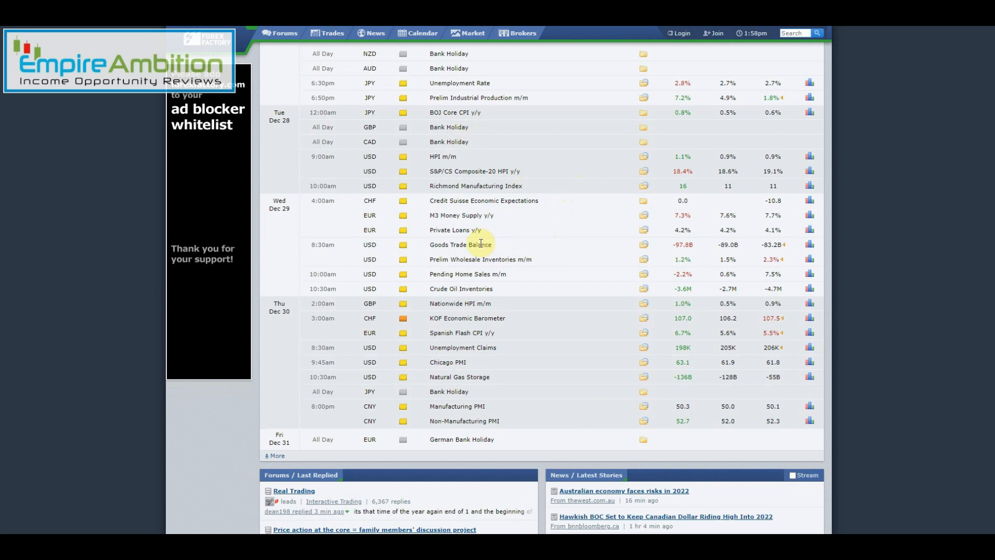
mouse_move(586, 421)
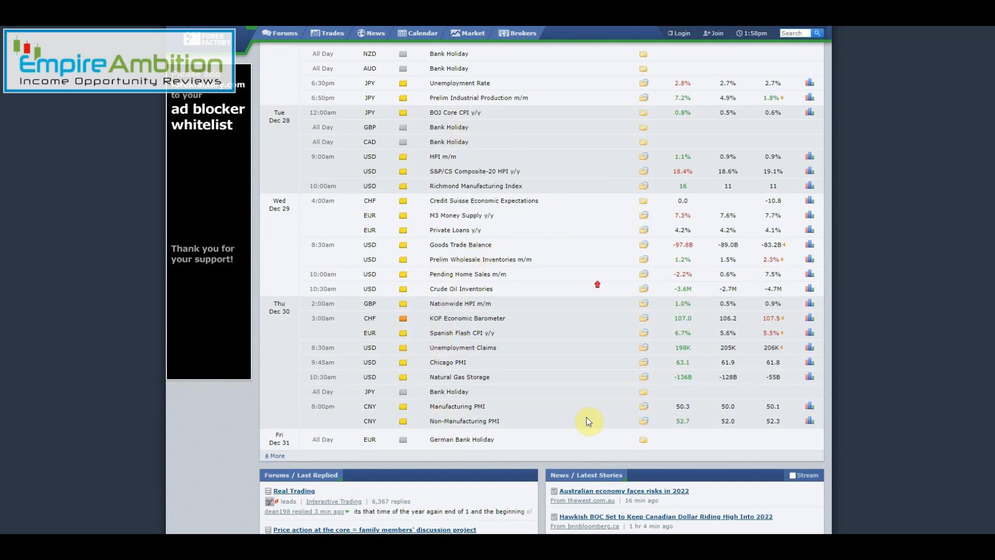
scroll(up, 3)
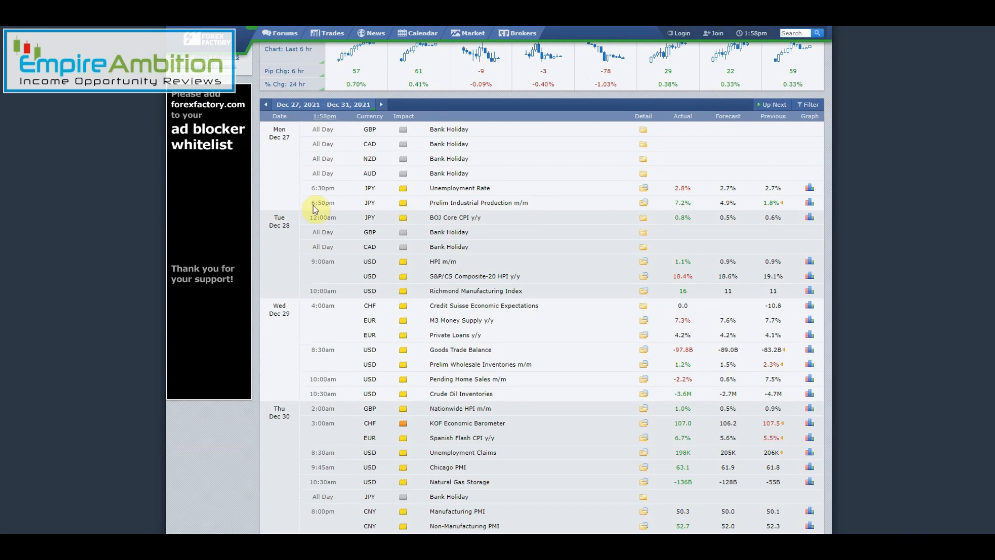
scroll(down, 3)
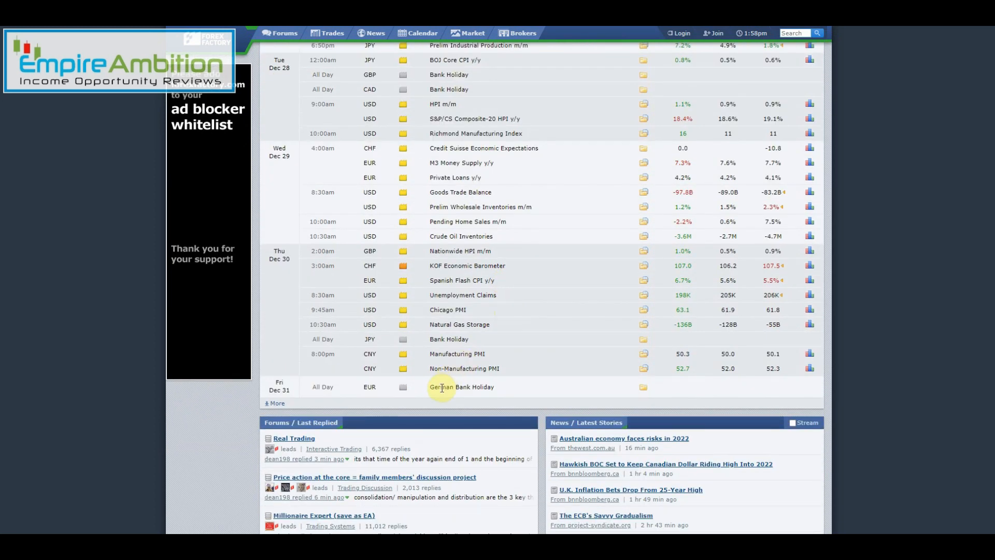
mouse_move(271, 398)
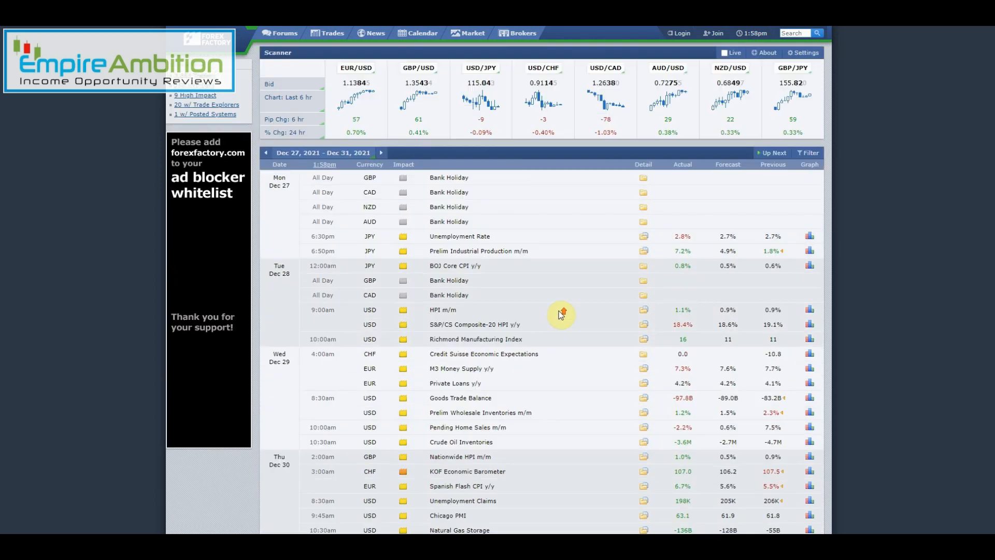
scroll(down, 3)
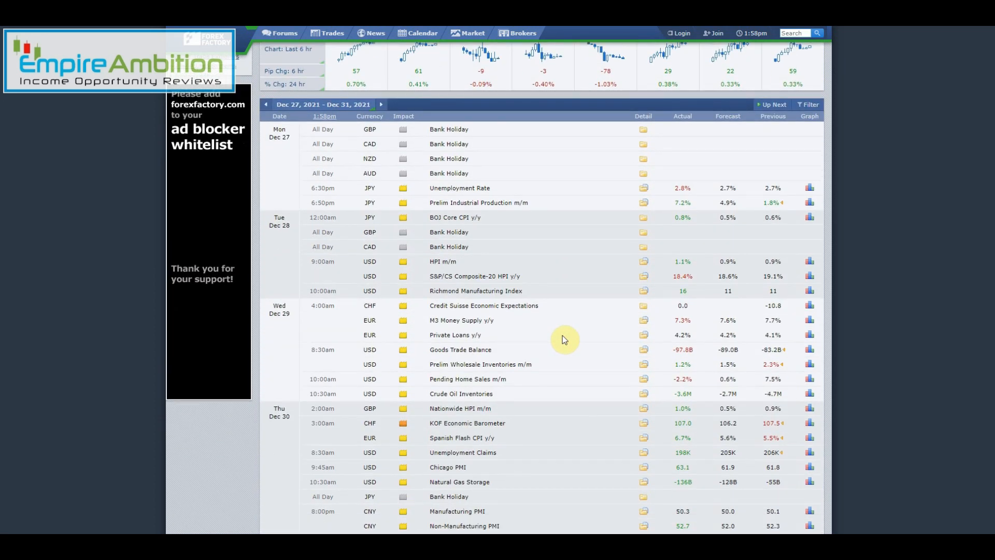
mouse_move(935, 281)
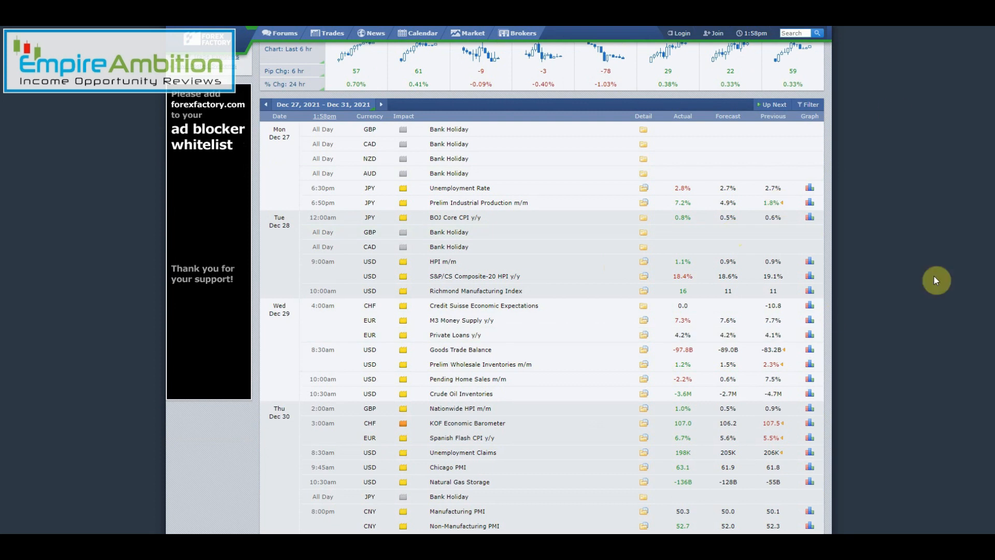
mouse_move(822, 389)
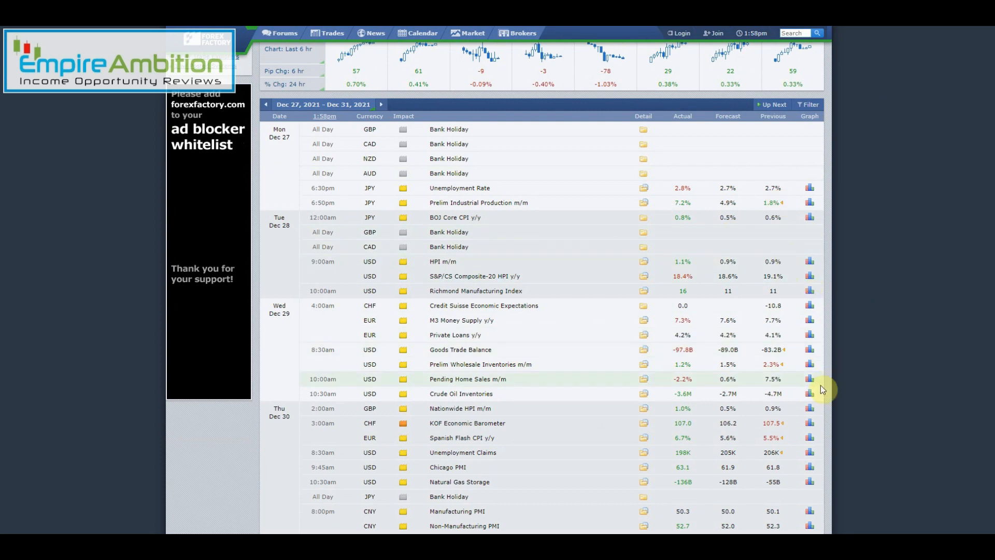
mouse_move(654, 431)
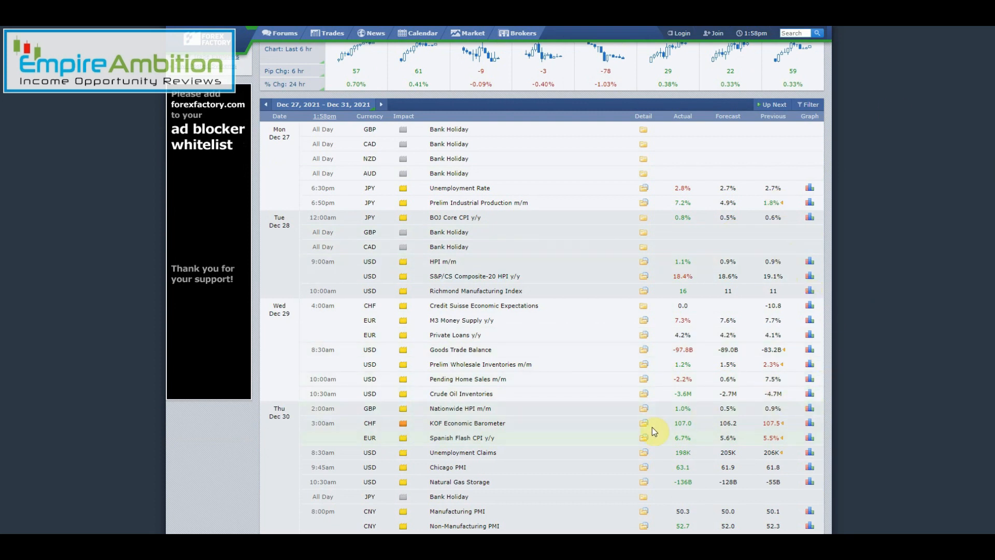
mouse_move(619, 527)
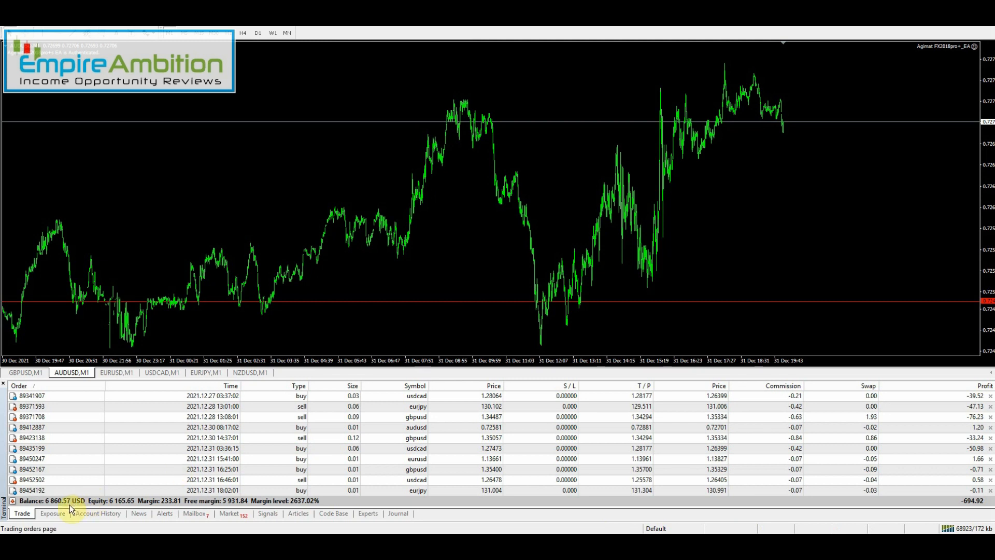
mouse_move(975, 486)
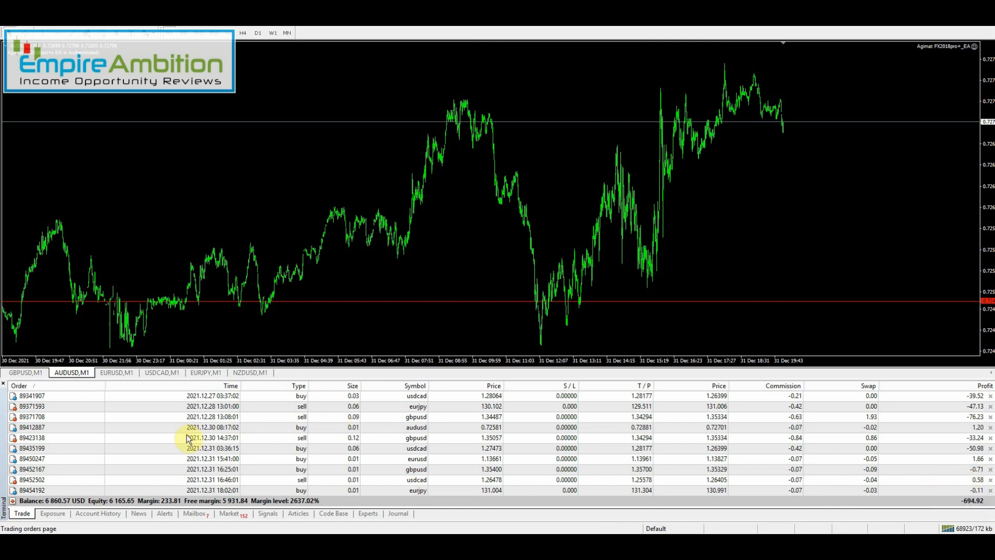
Review the Account History closed trades (1,806.57 profit, 6,860.57 balance) and shrink the Terminal to enlarge the chart
click(97, 513)
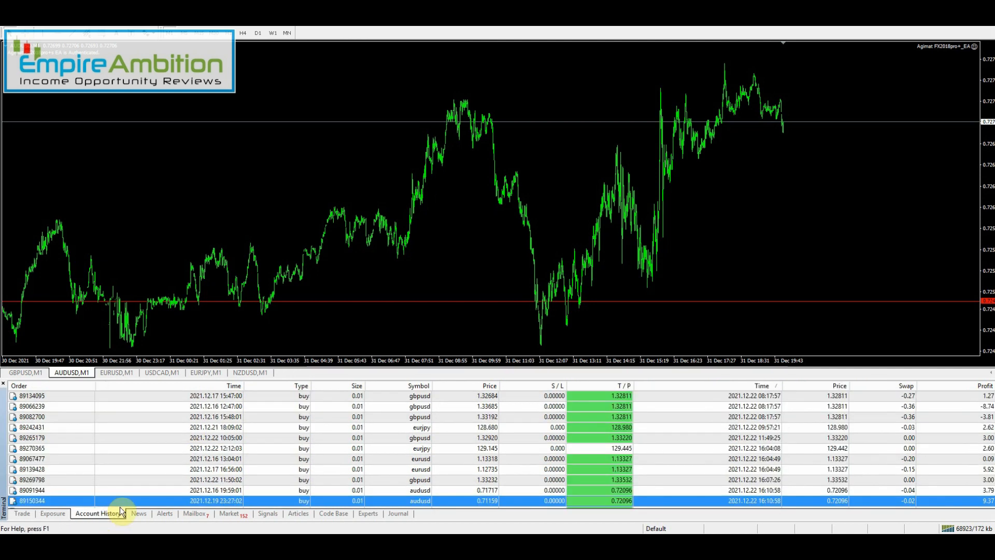
mouse_move(649, 385)
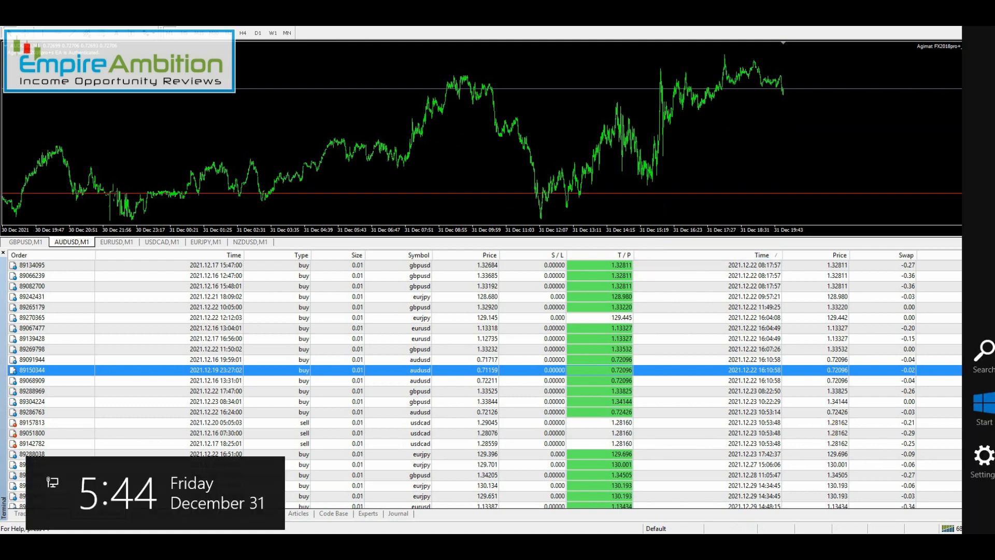
click(117, 493)
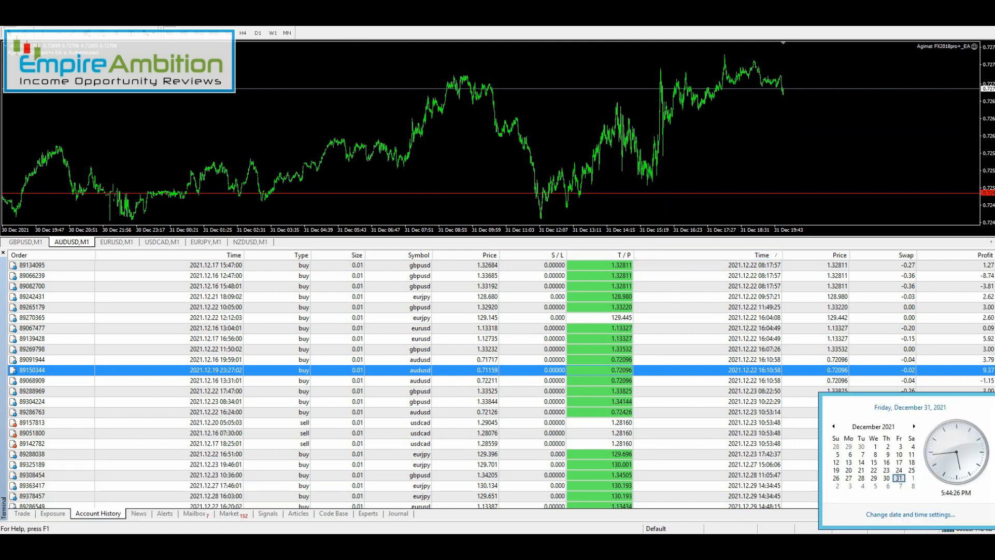
mouse_move(821, 230)
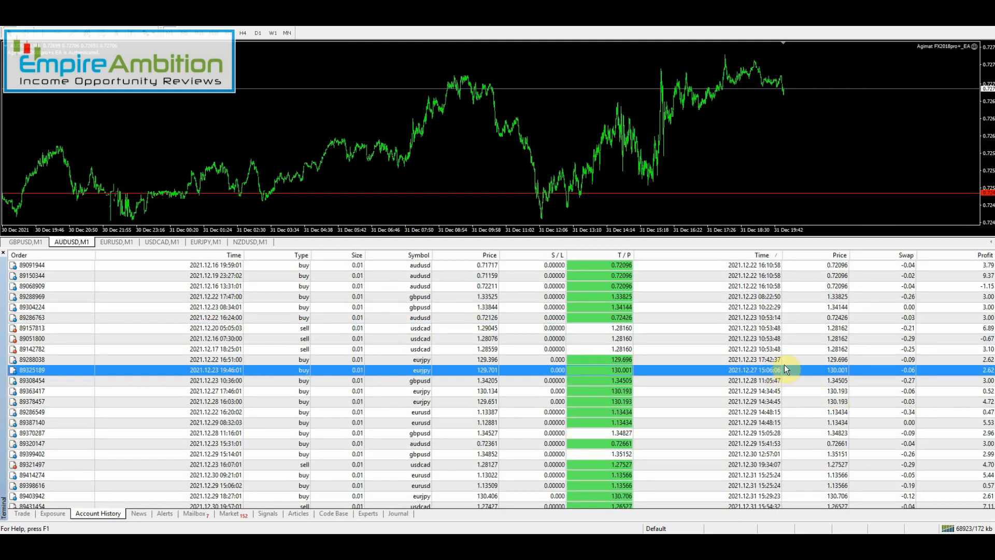
scroll(down, 3)
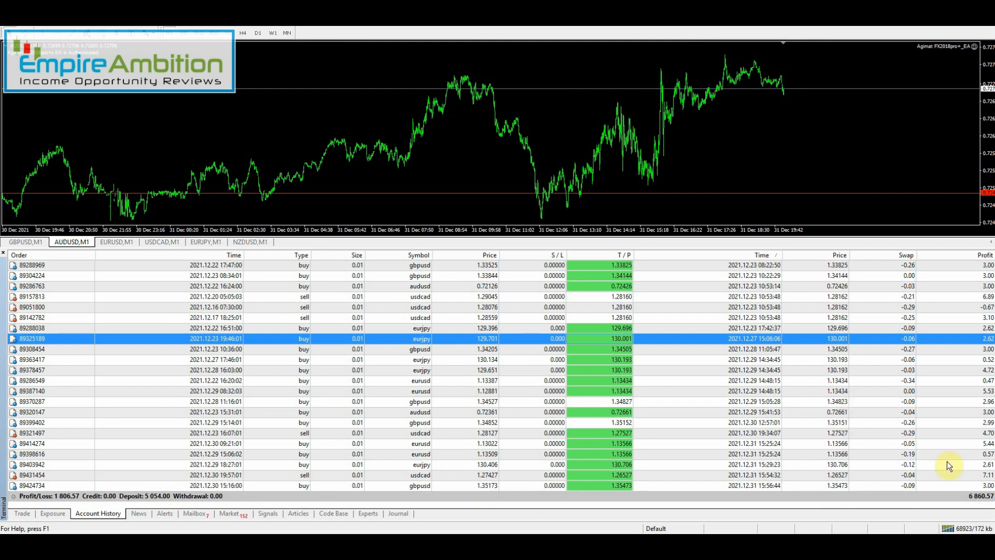
mouse_move(880, 504)
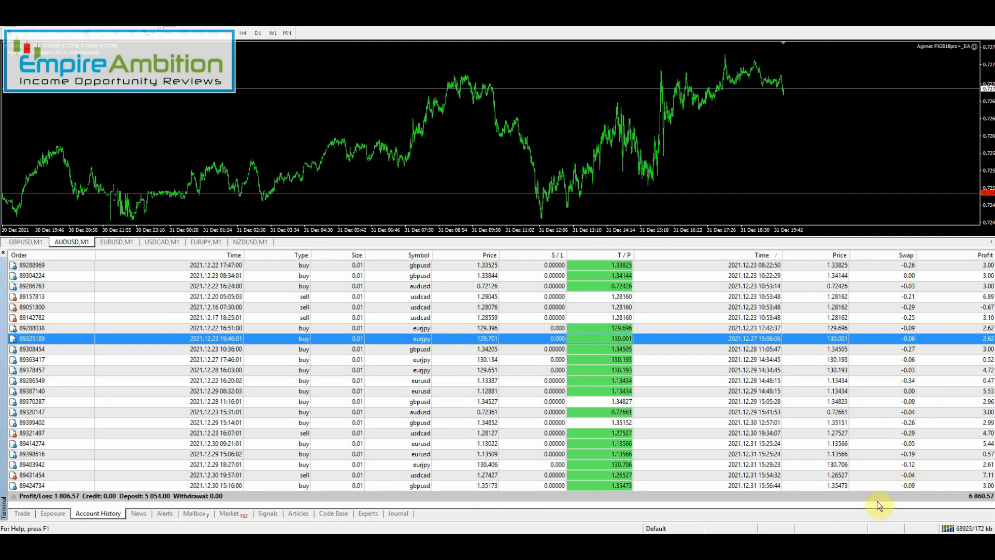
mouse_move(971, 455)
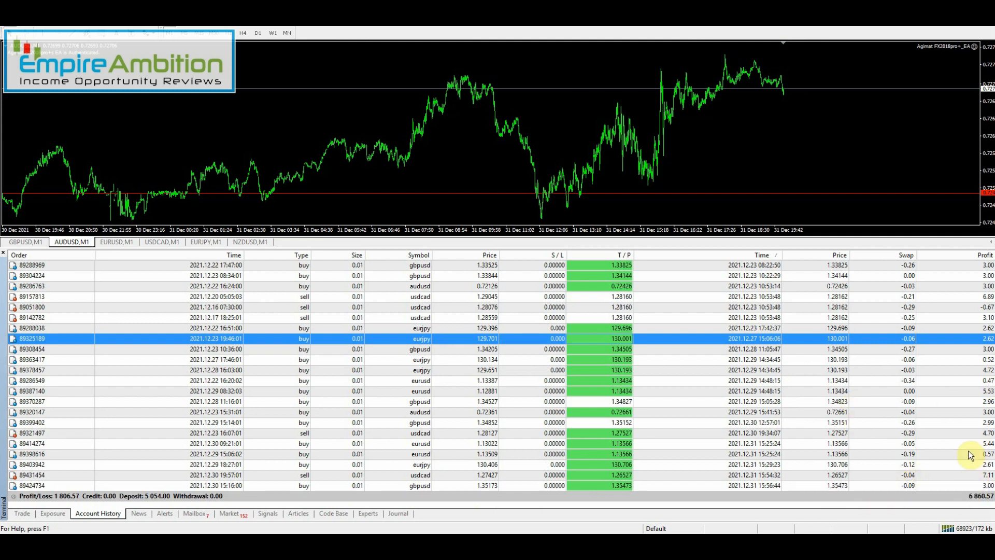
mouse_move(972, 350)
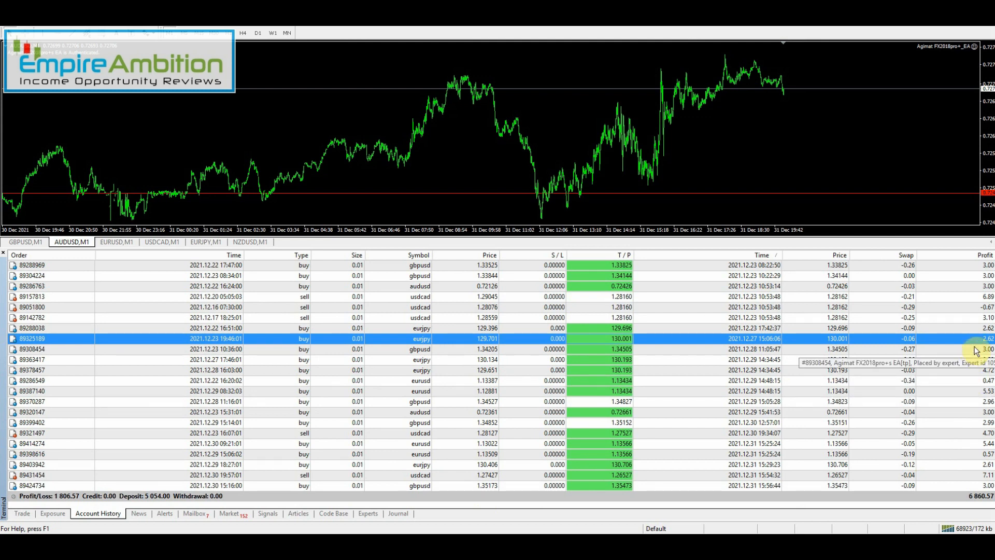
mouse_move(958, 485)
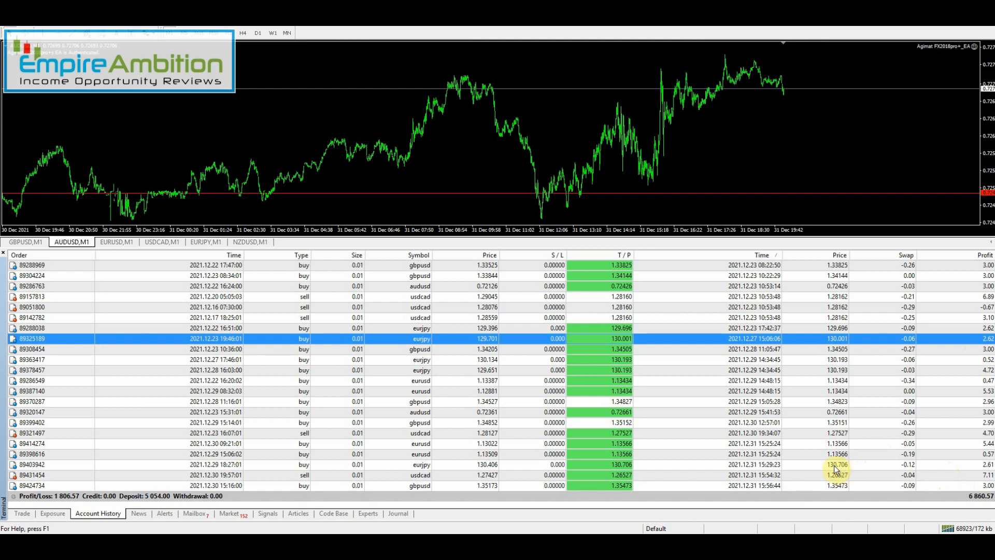
mouse_move(778, 343)
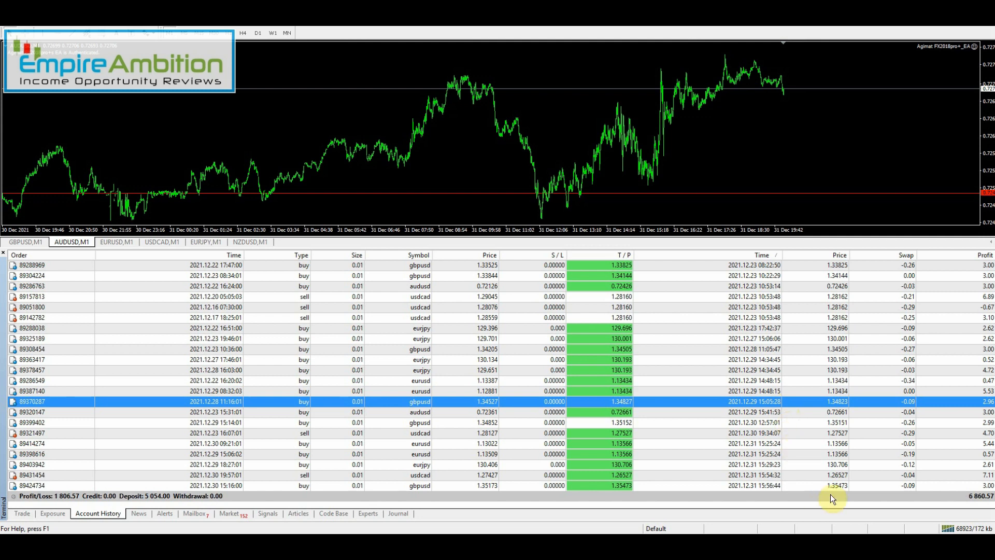
mouse_move(790, 409)
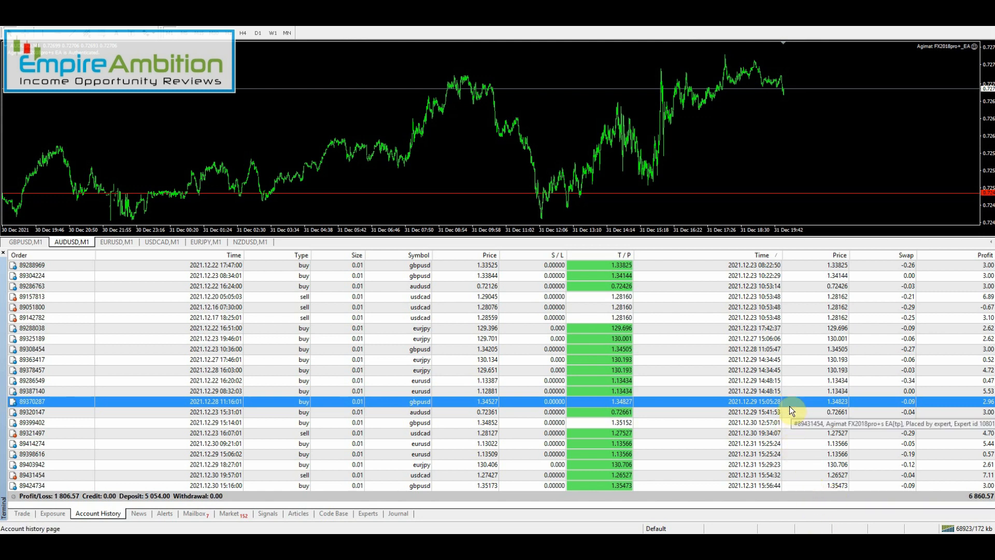
mouse_move(772, 381)
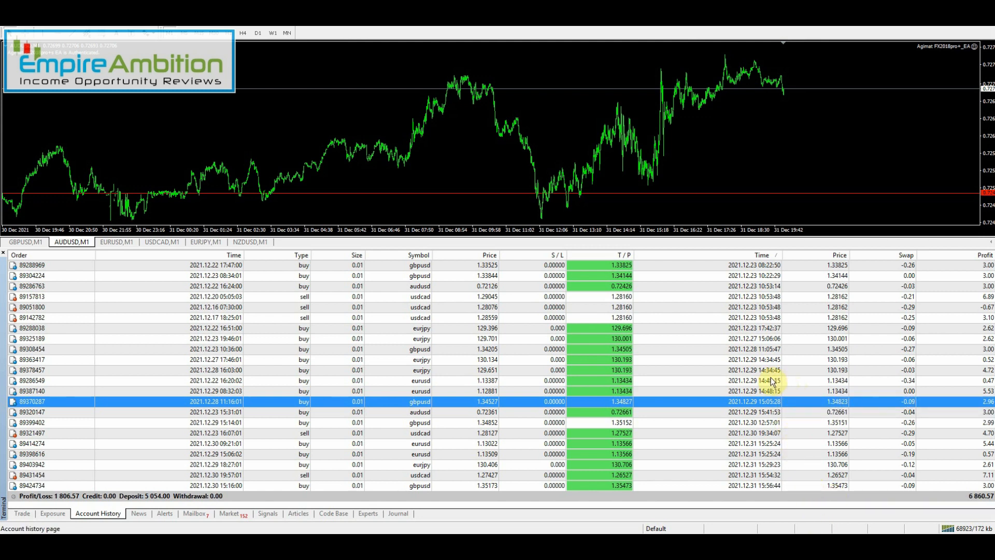
mouse_move(790, 446)
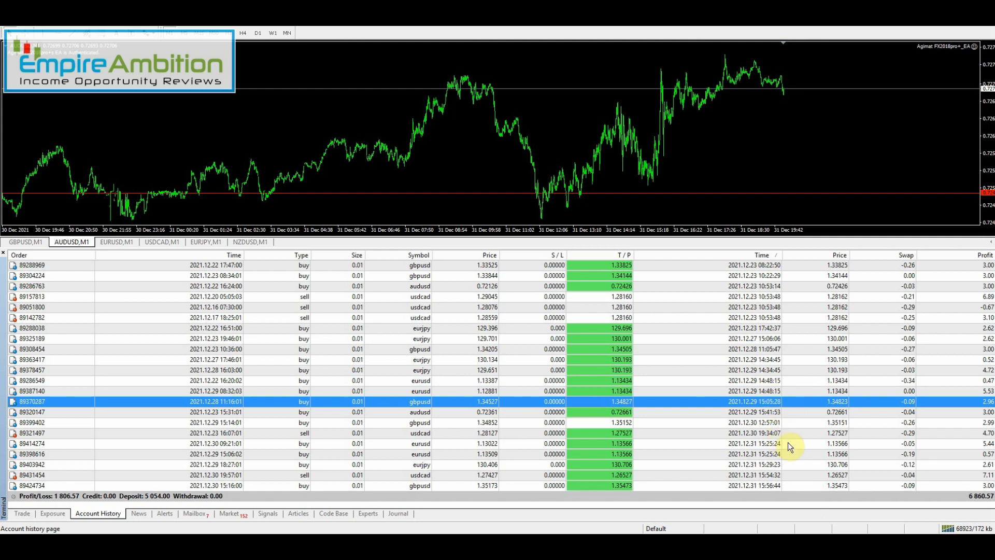
mouse_move(784, 454)
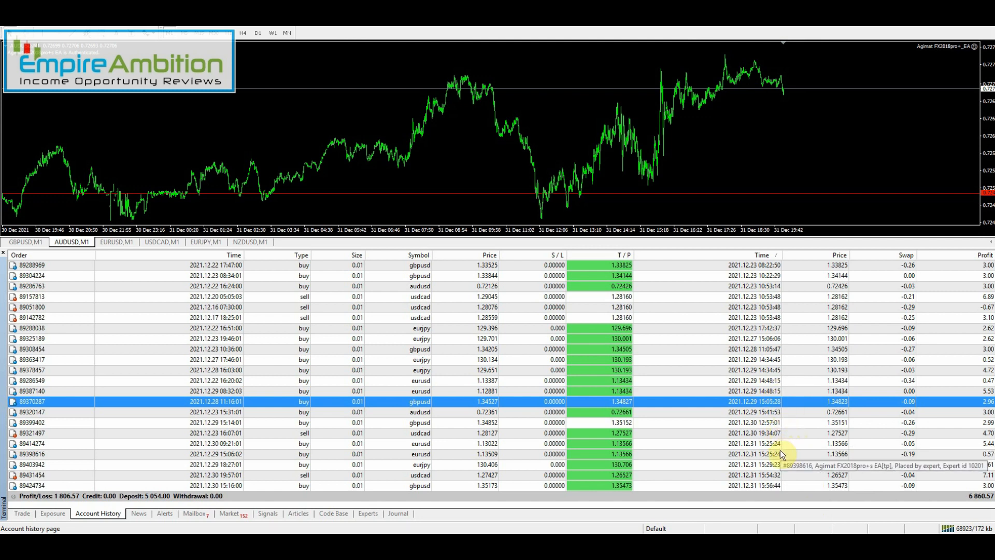
mouse_move(778, 475)
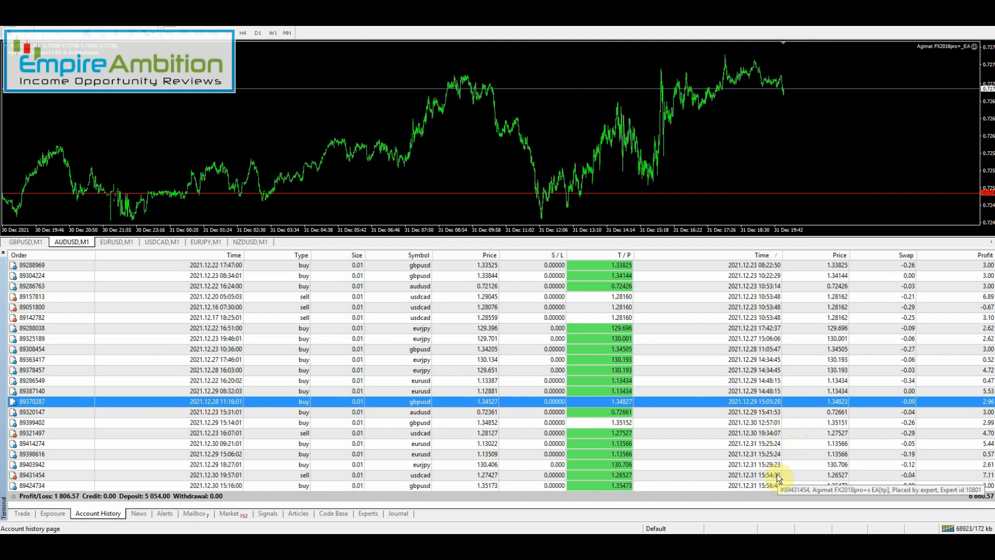
click(254, 464)
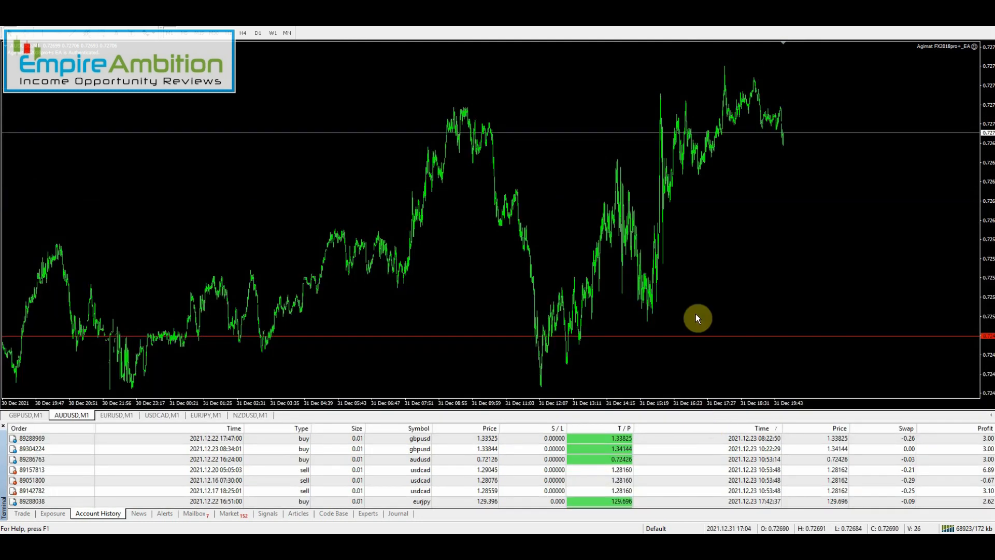
View the GBPUSD, AUDUSD, EURUSD, USDCAD, EURJPY and NZDUSD charts in turn, returning to GBPUSD,M1
click(25, 414)
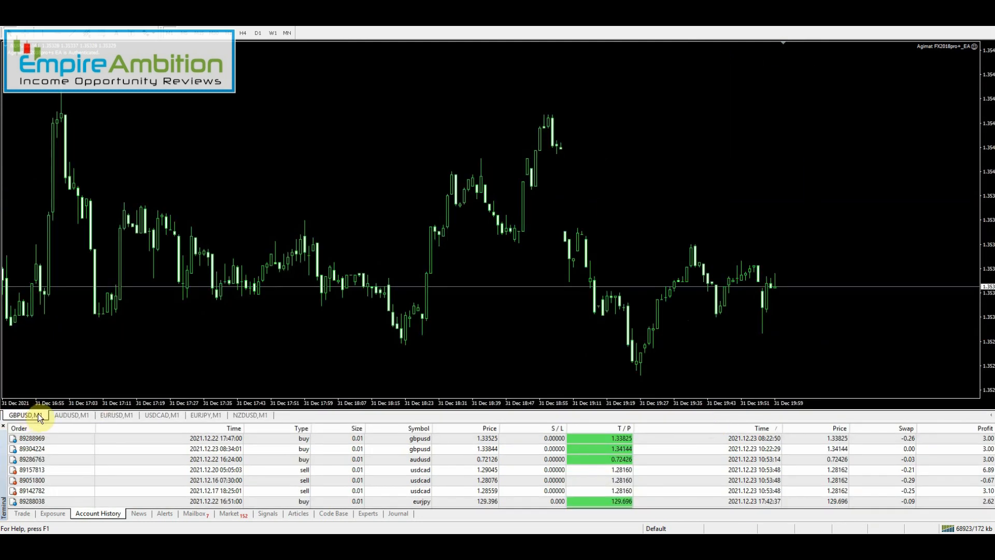
click(66, 414)
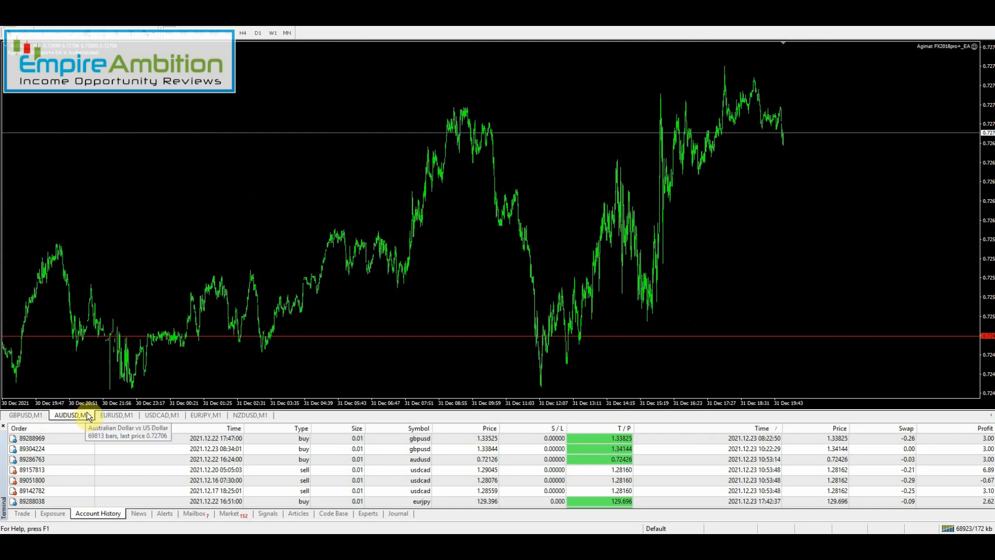
click(116, 414)
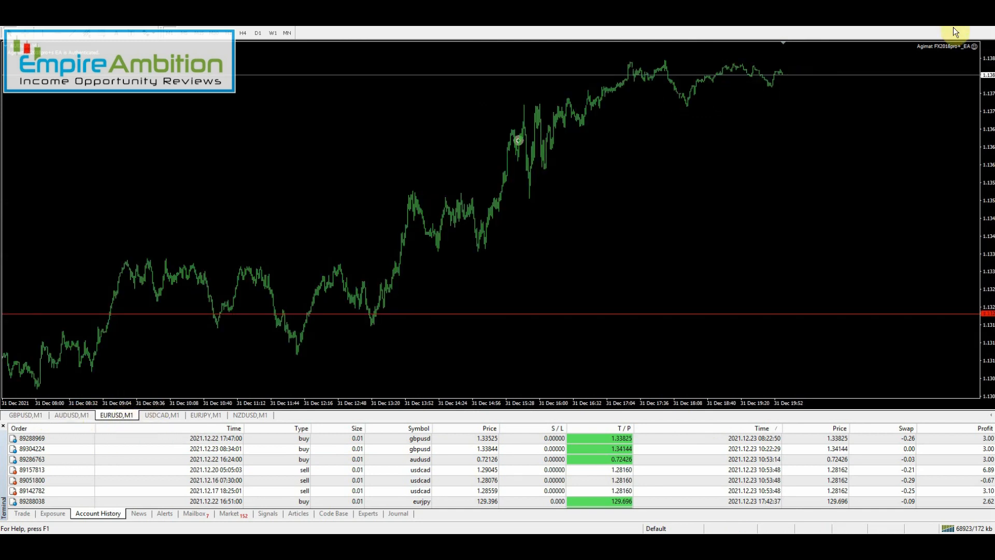
click(162, 415)
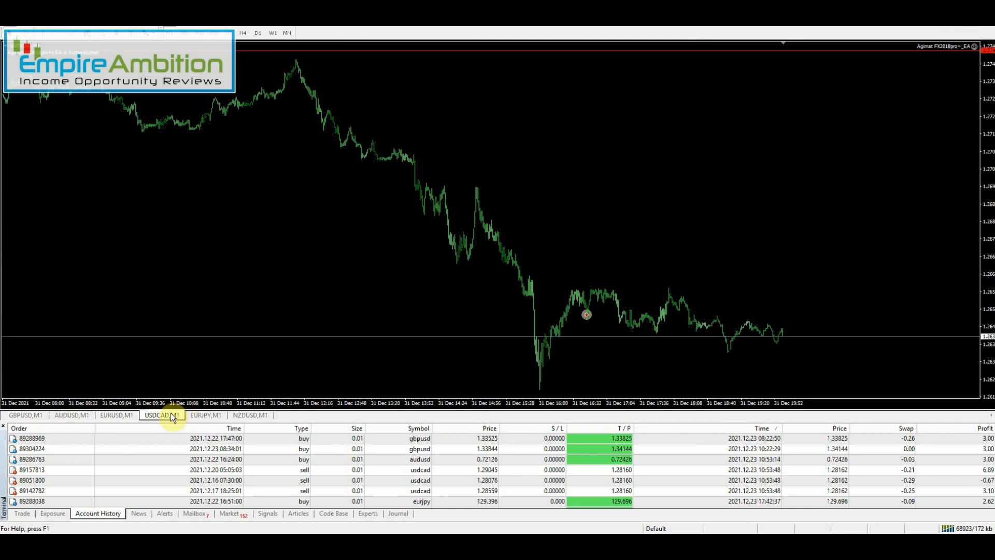
click(204, 415)
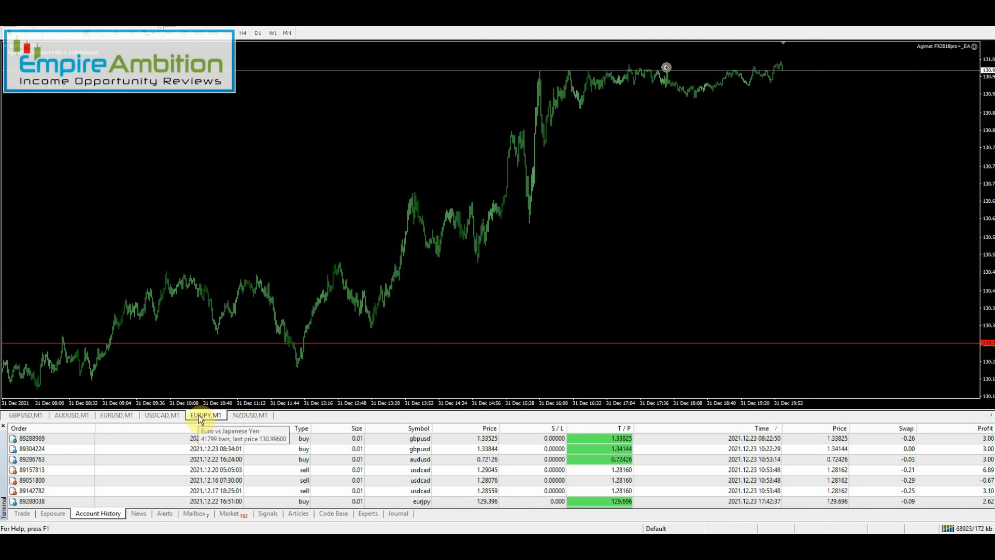
click(250, 414)
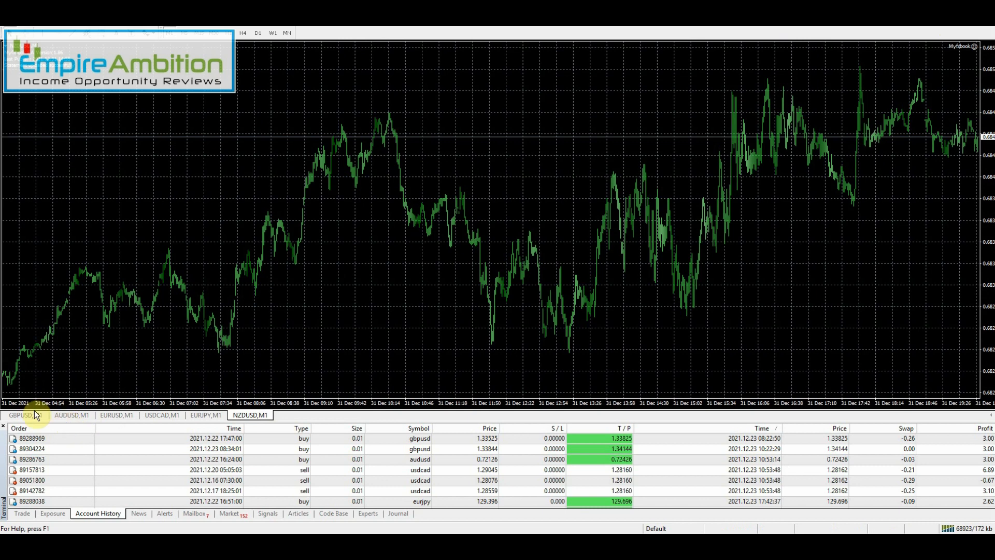
click(24, 415)
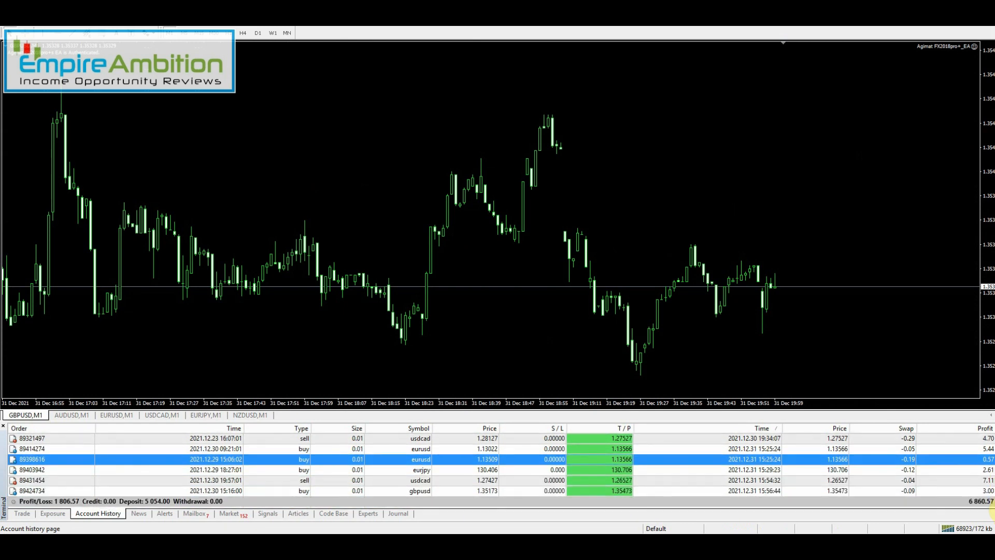
mouse_move(622, 131)
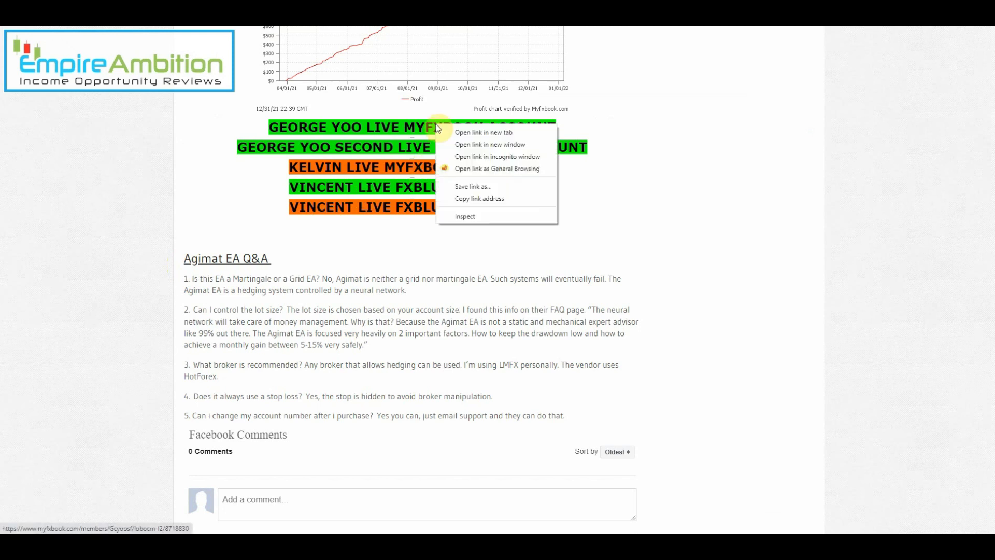
Open the second green live Myfxbook account link from the blog post in a new tab
right_click(381, 146)
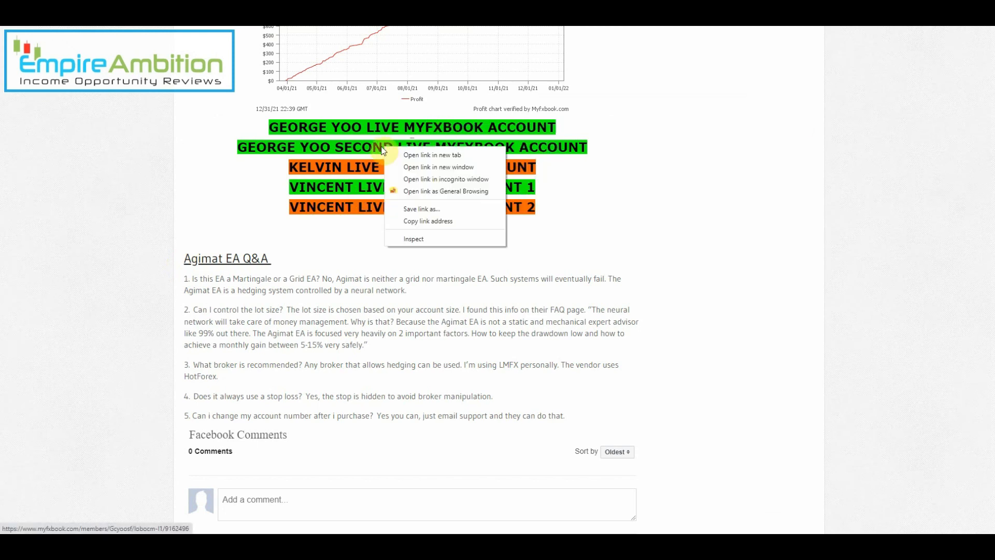
click(431, 154)
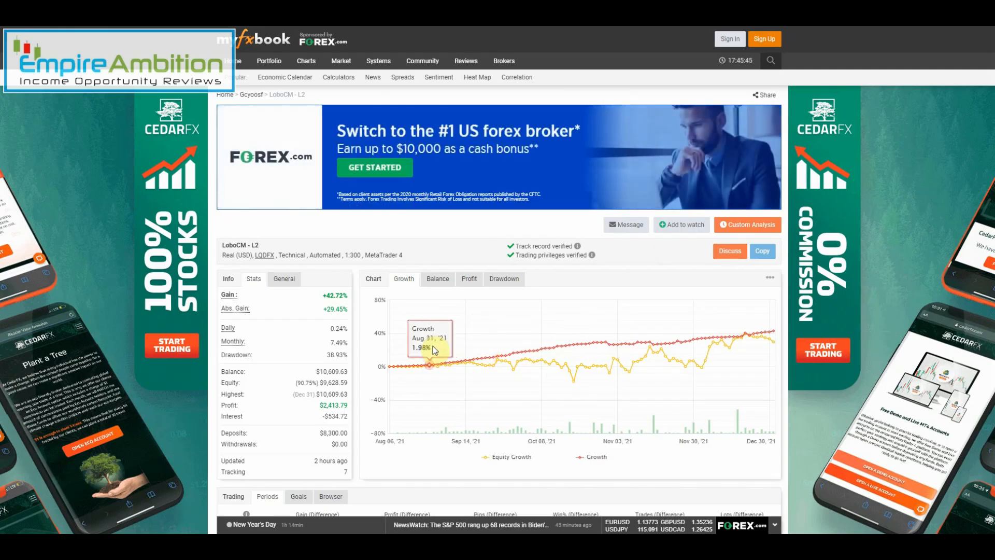
mouse_move(772, 351)
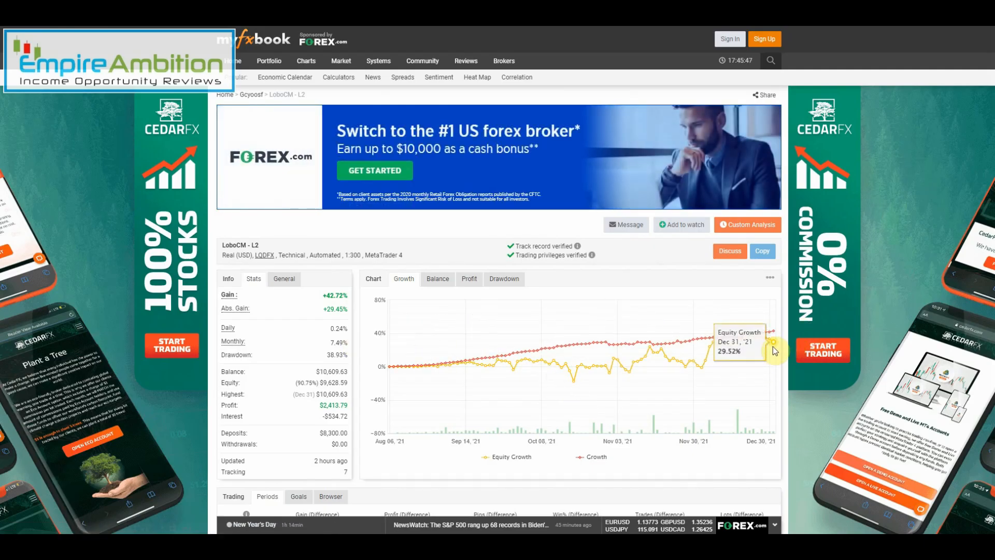
Scroll the LoboCM - L2 page to its growth chart and Trading Periods table showing +1.89% this week
scroll(down, 3)
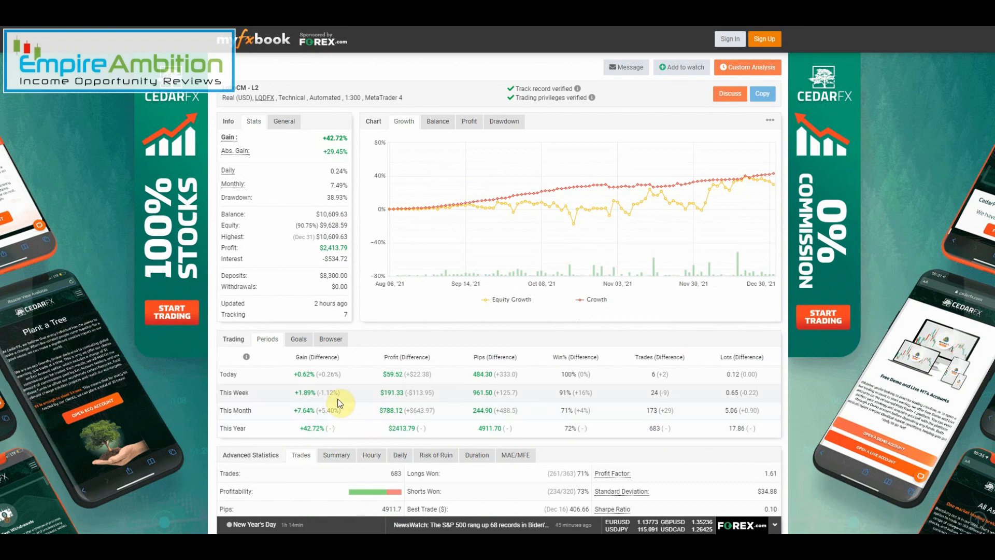
mouse_move(311, 392)
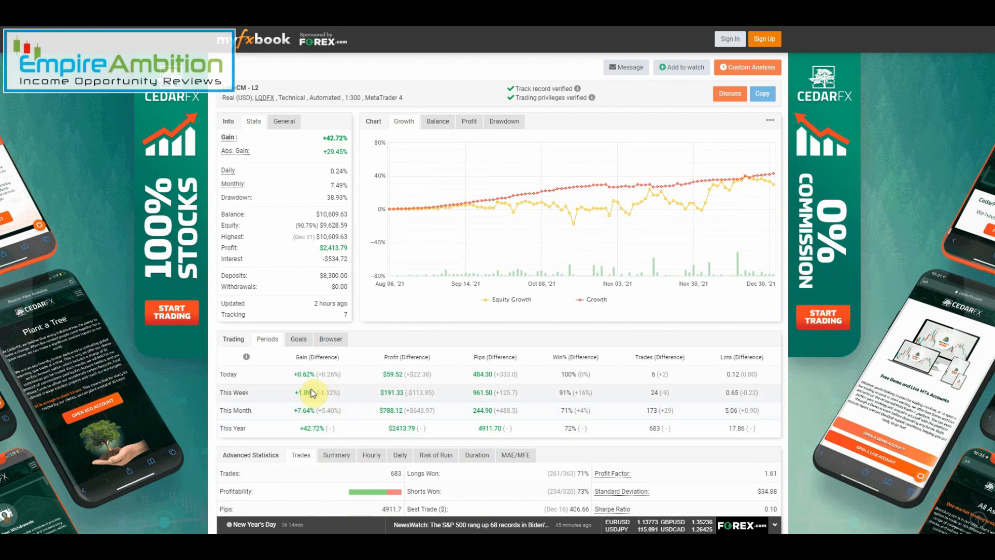
scroll(down, 3)
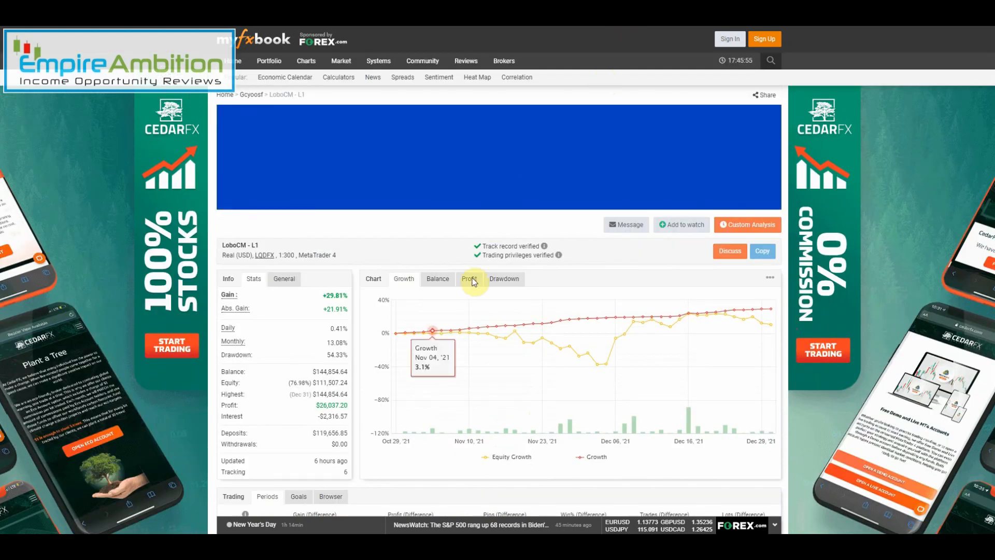
Scroll LoboCM - L1 to its Periods table (+1.38% this week) and monthly gains of 16.25% November, 10.3% December
scroll(down, 3)
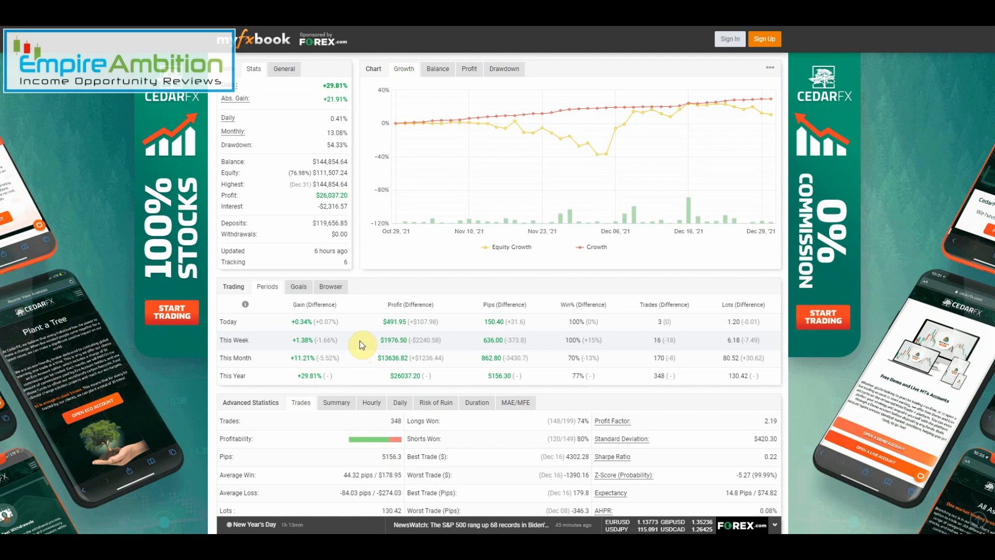
mouse_move(319, 351)
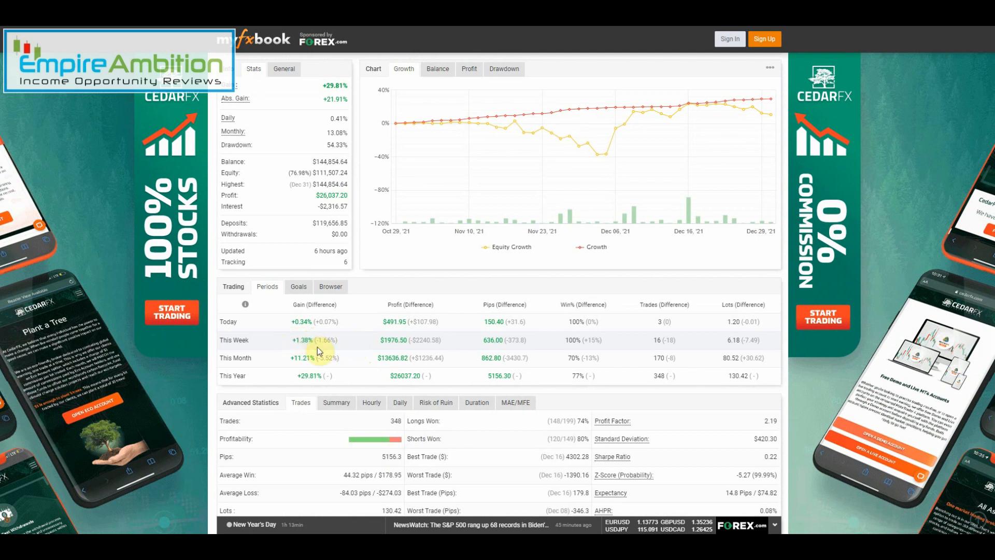
mouse_move(319, 248)
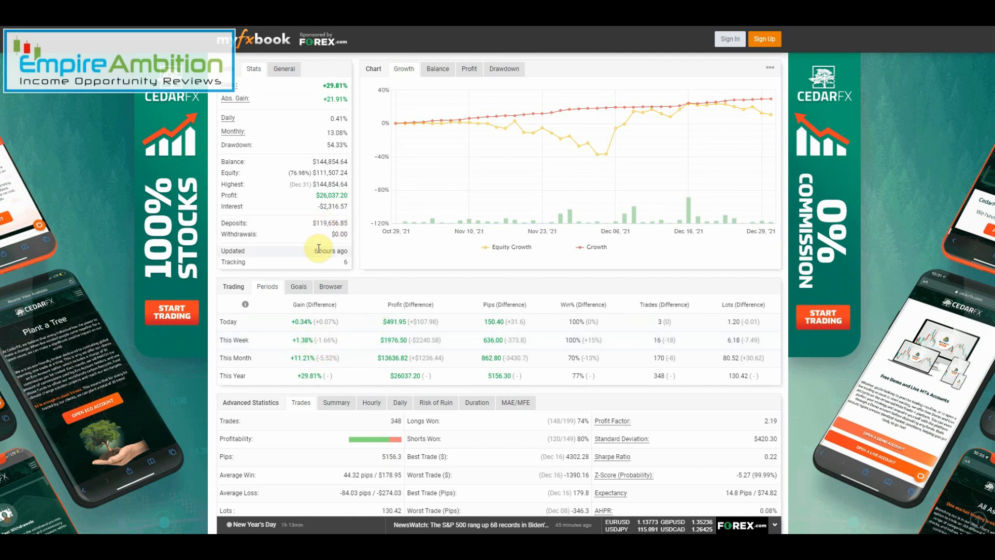
scroll(up, 3)
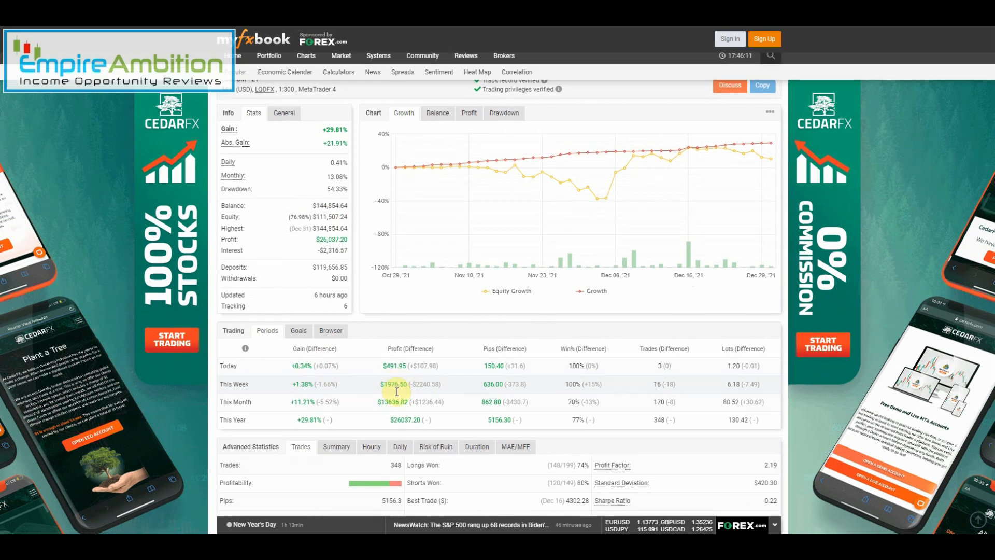
scroll(down, 3)
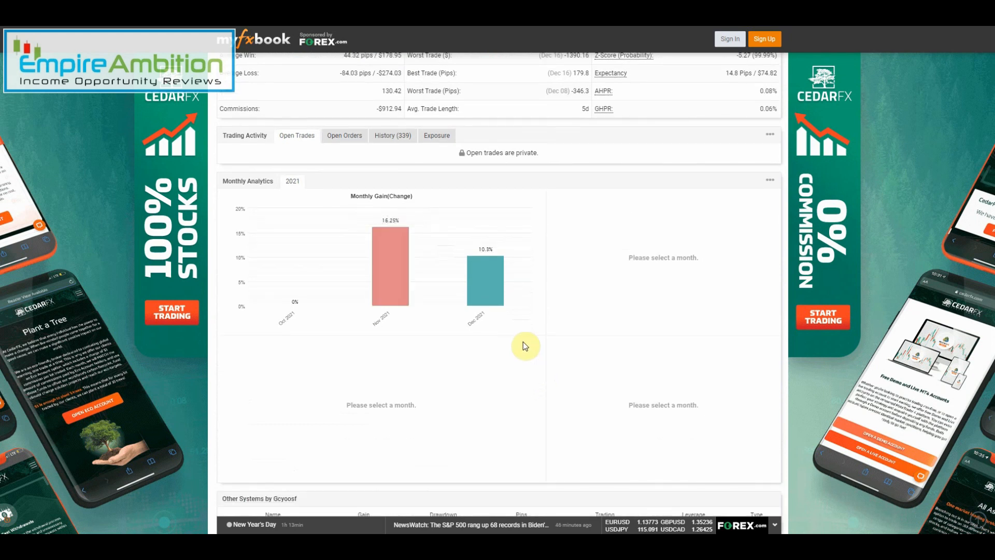
mouse_move(519, 306)
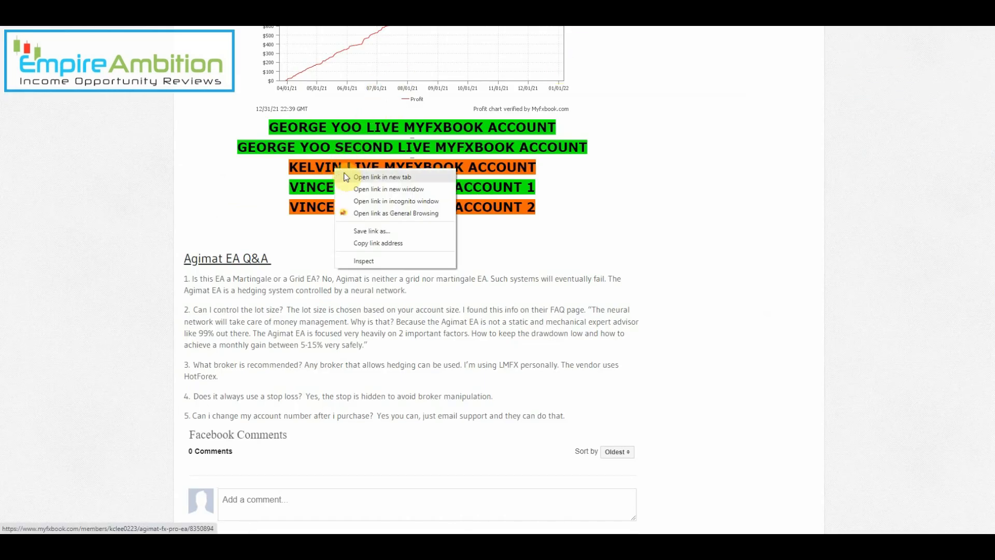
Open the third live account link and scroll to its per-currency trade summary table on Myfxbook
click(383, 177)
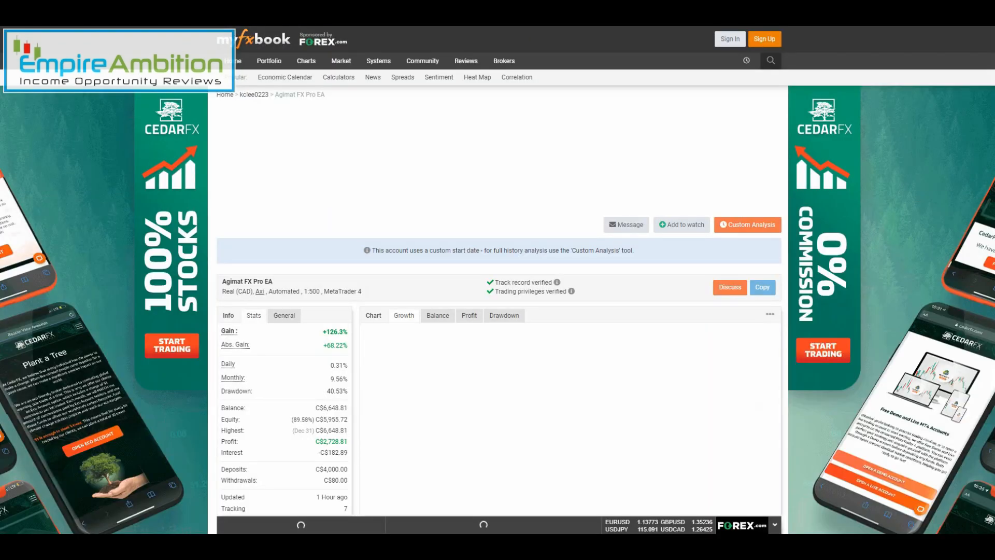
scroll(down, 3)
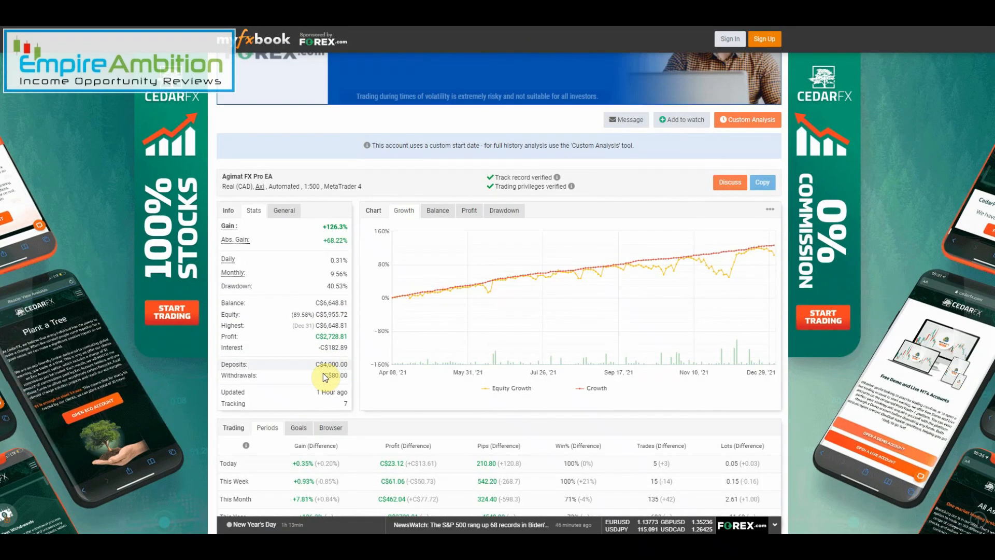
mouse_move(777, 262)
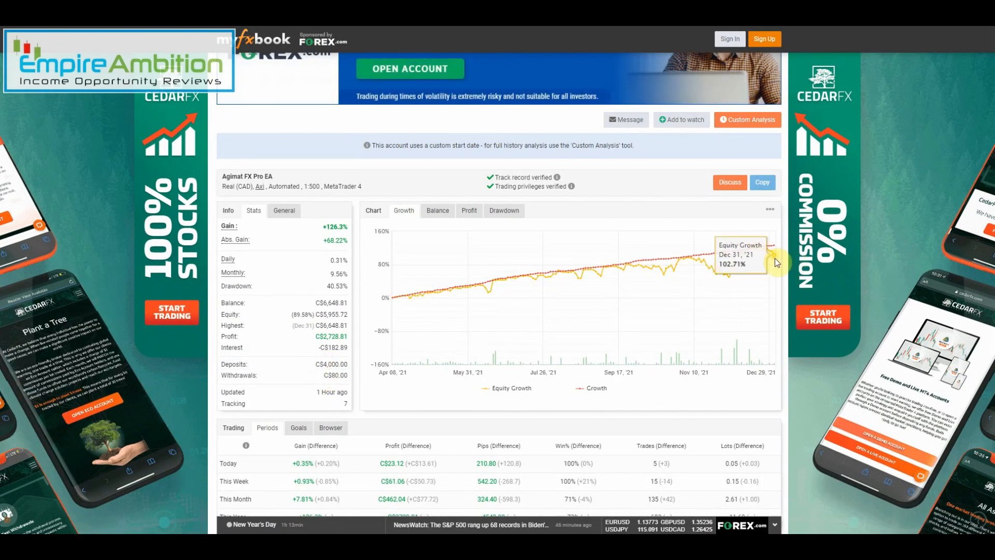
scroll(down, 3)
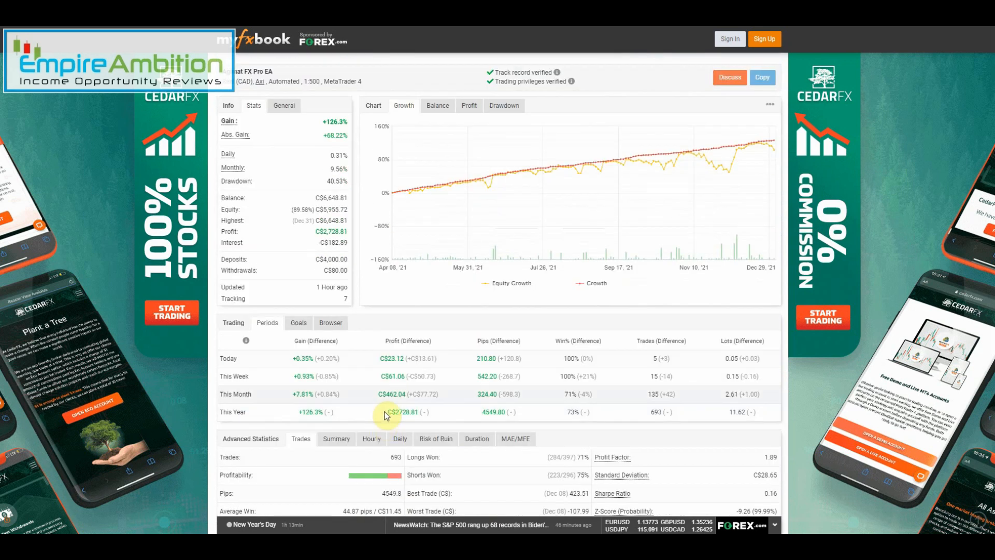
mouse_move(308, 375)
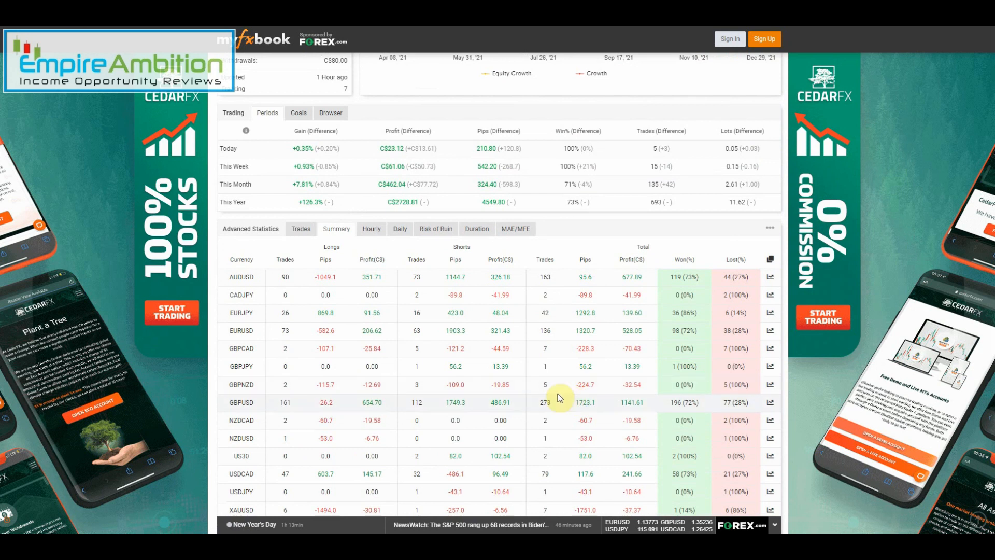
scroll(down, 3)
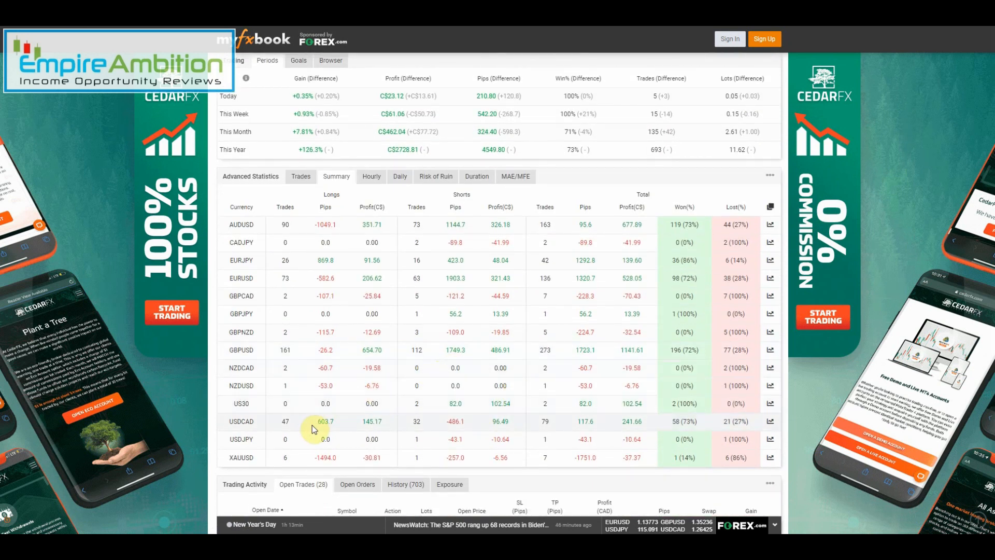
mouse_move(284, 228)
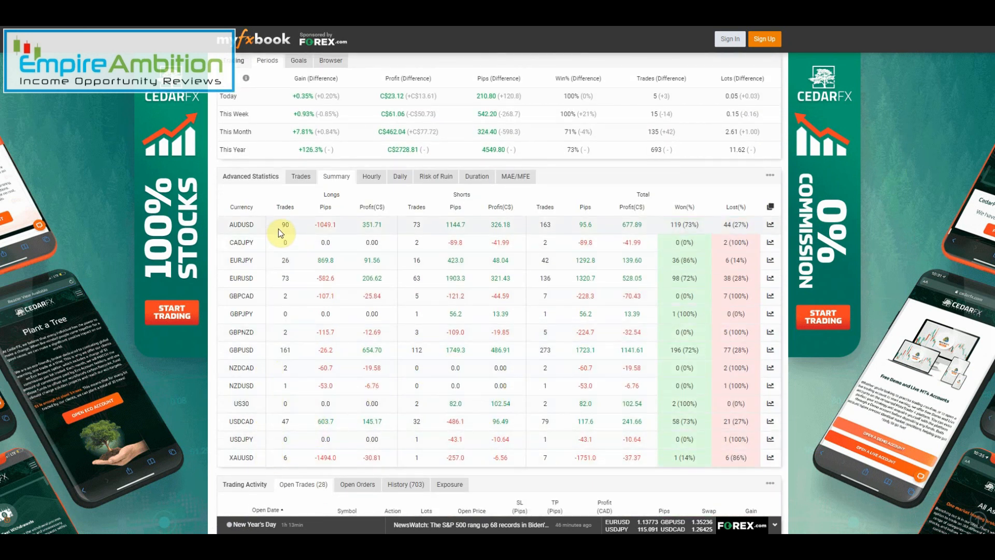
mouse_move(318, 291)
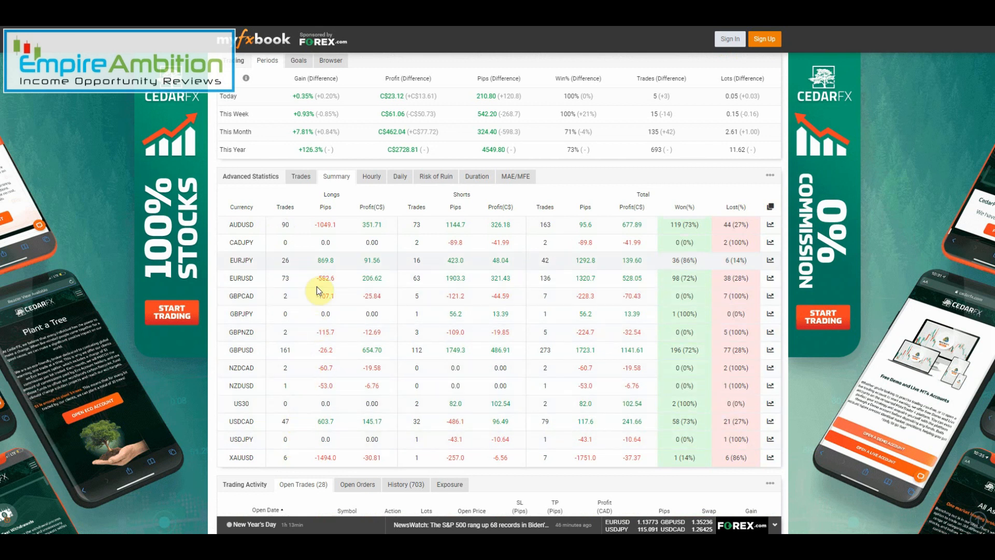
mouse_move(247, 232)
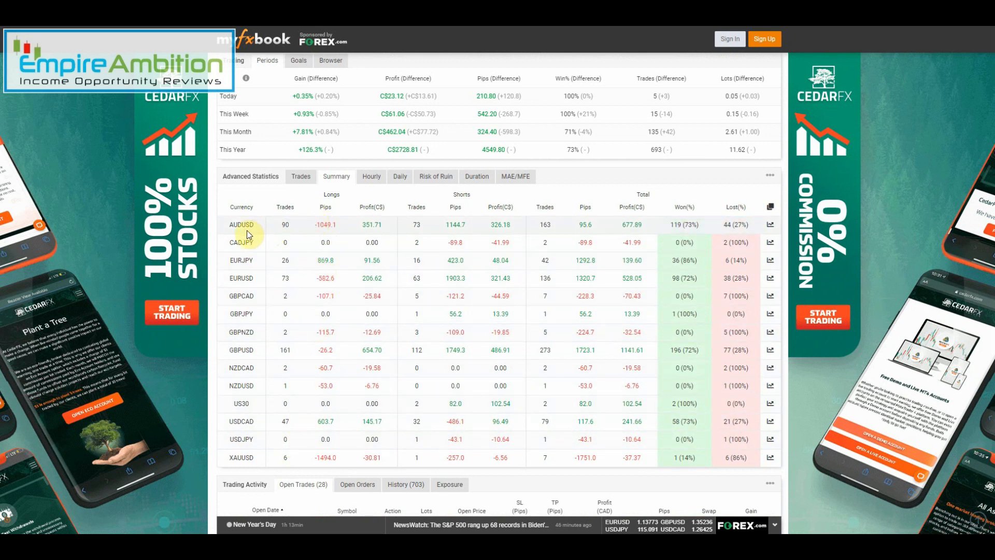
scroll(up, 3)
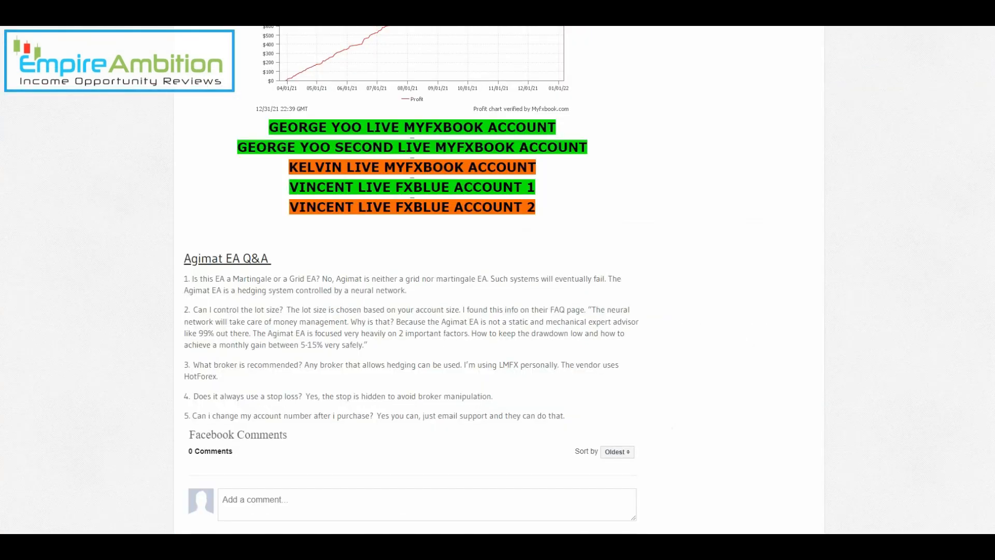
mouse_move(417, 194)
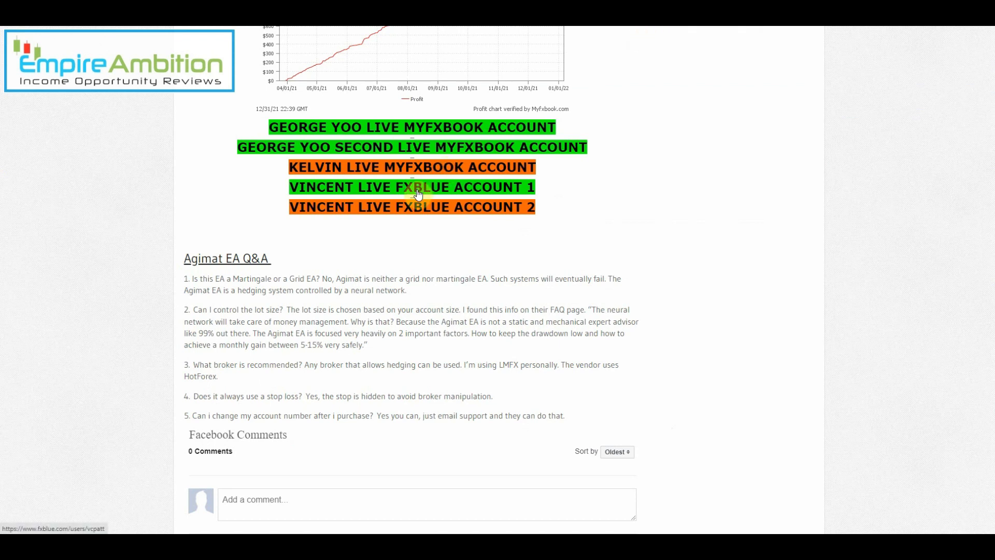
mouse_move(440, 216)
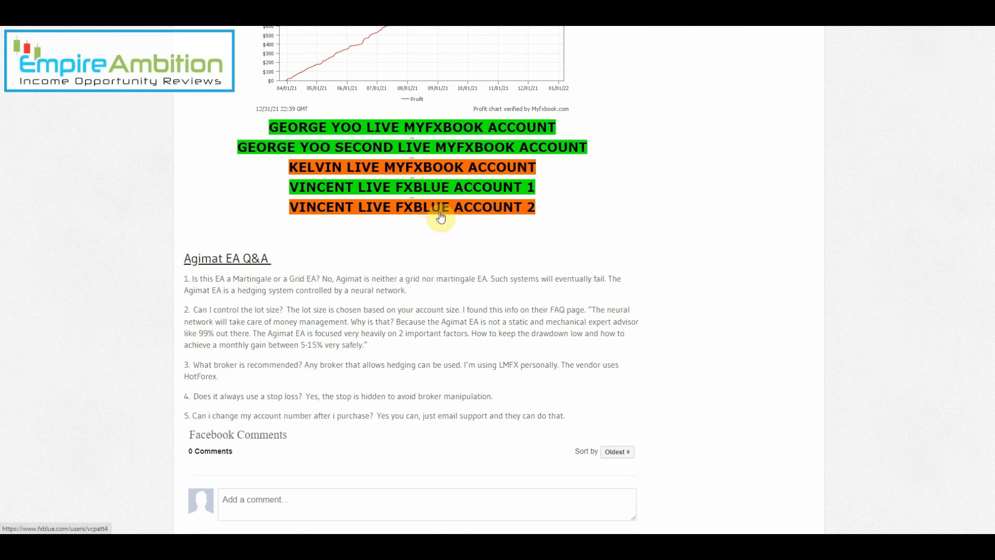
click(411, 206)
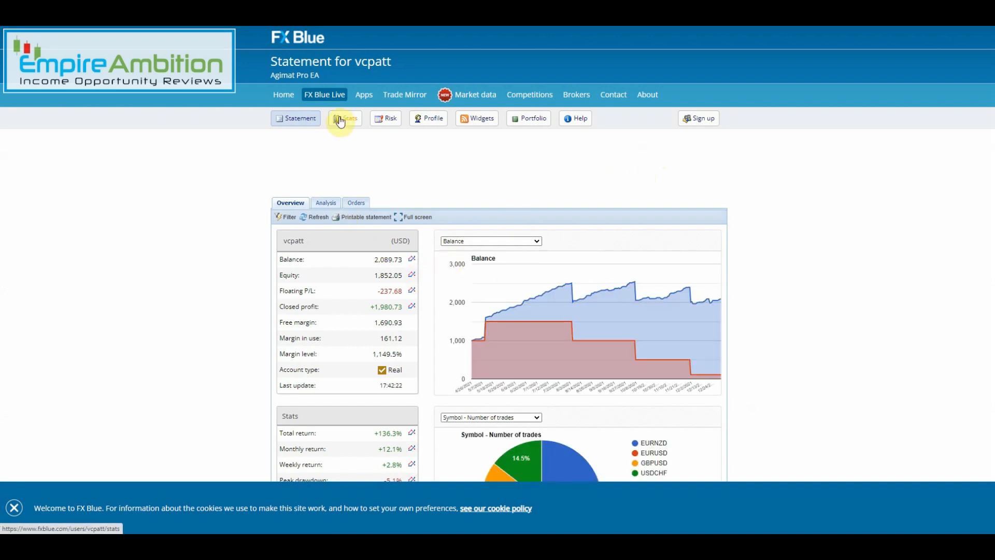
click(344, 118)
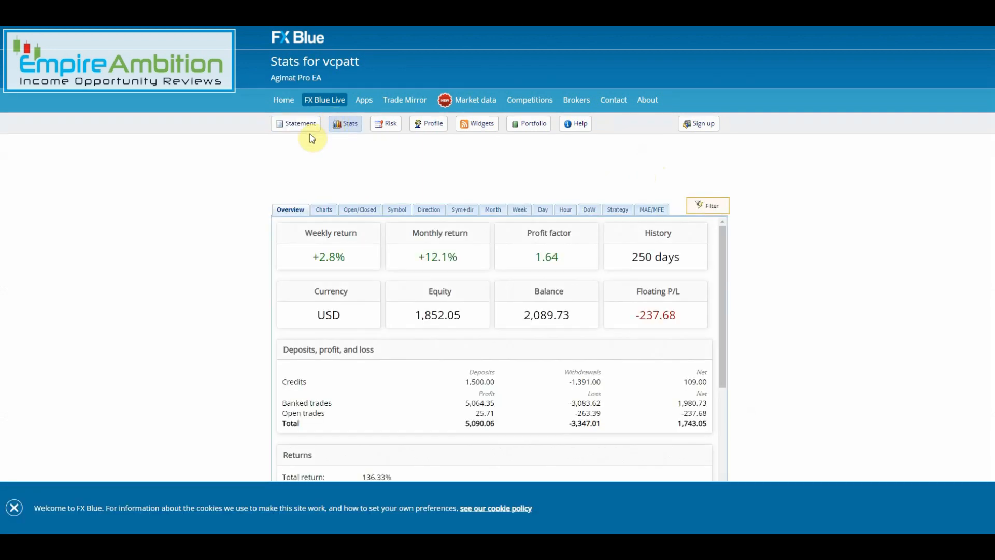
mouse_move(366, 283)
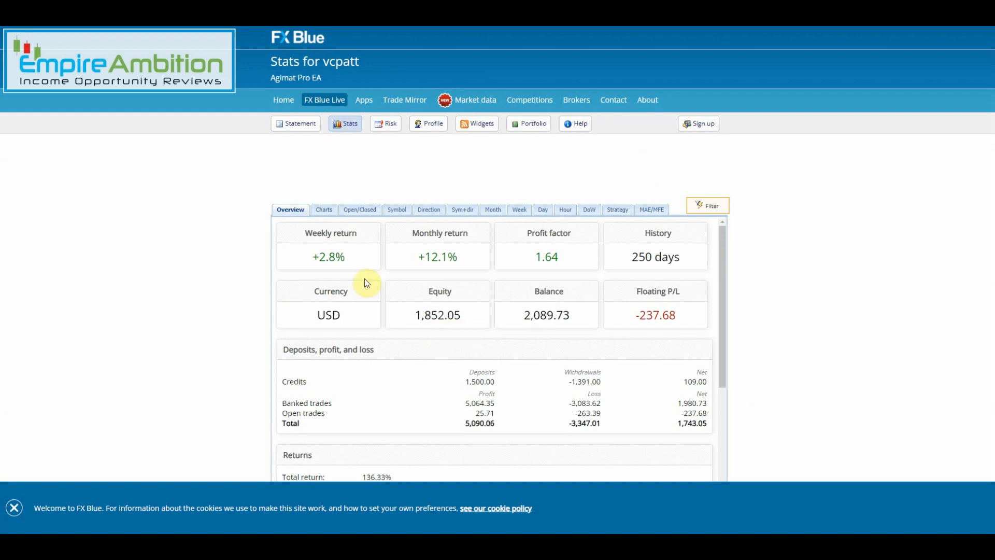
mouse_move(366, 282)
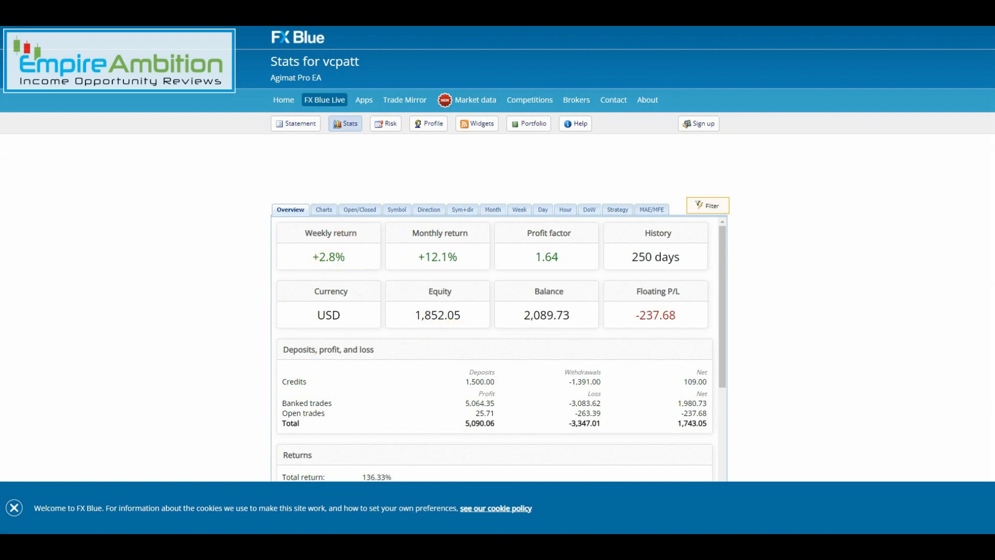
click(295, 124)
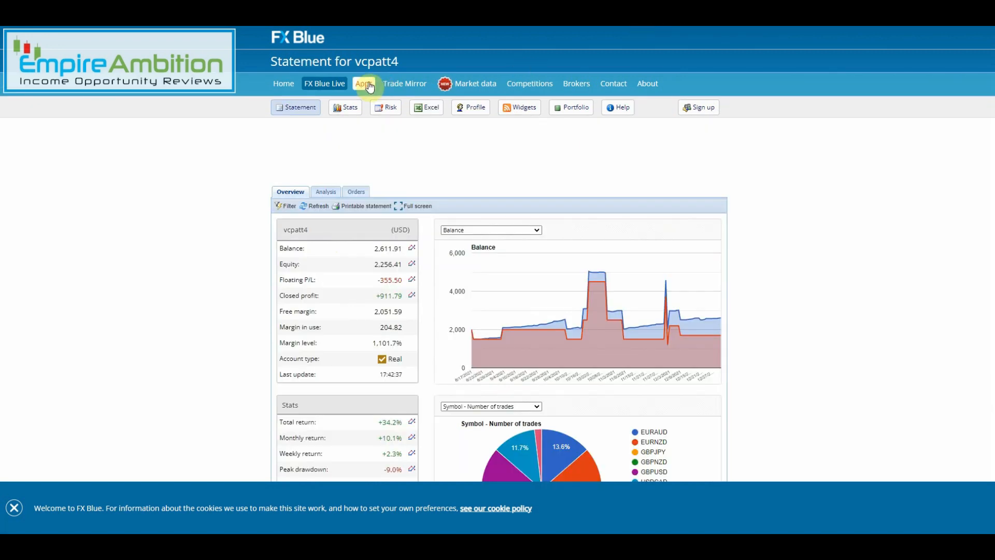
click(345, 107)
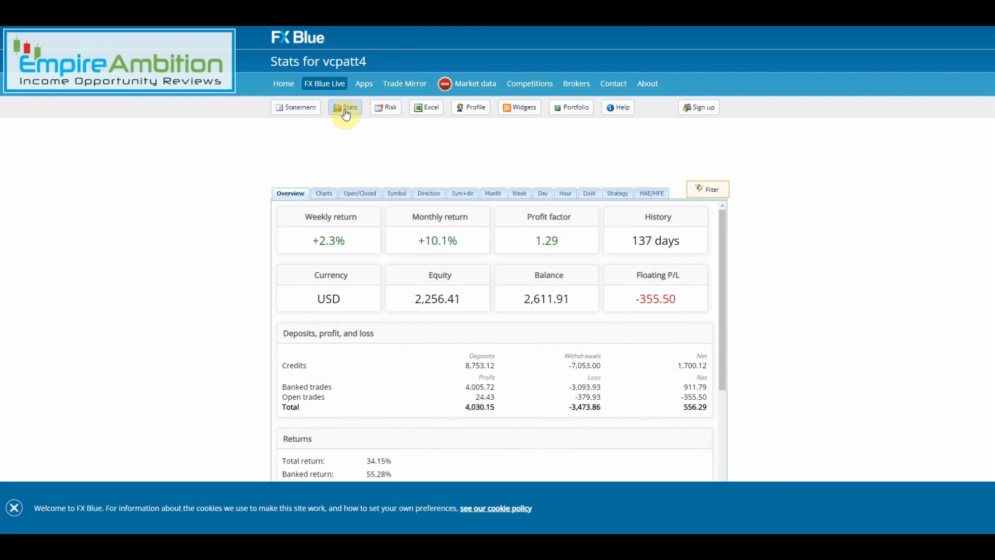
mouse_move(355, 236)
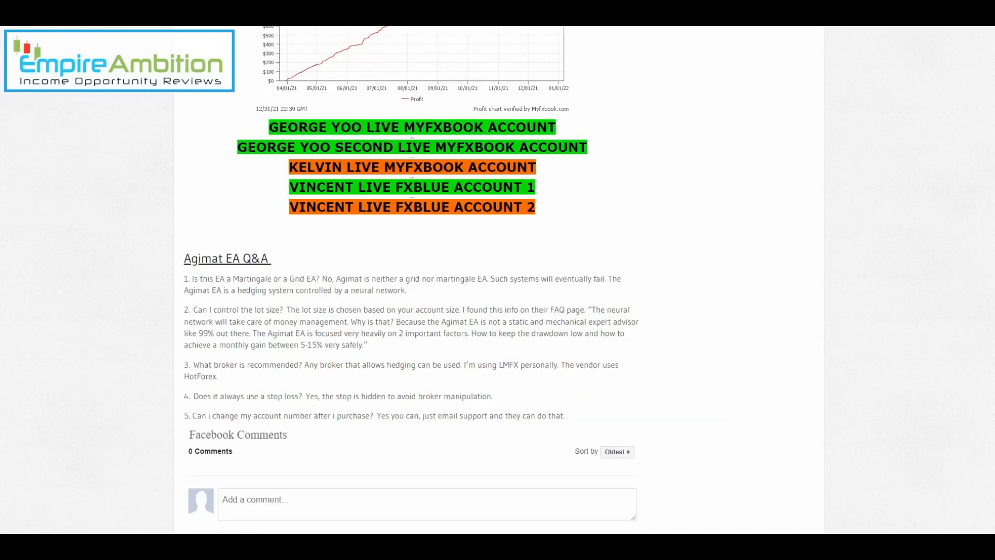
Pause the Week 39 video and scroll down to its subscriber comments section
scroll(up, 3)
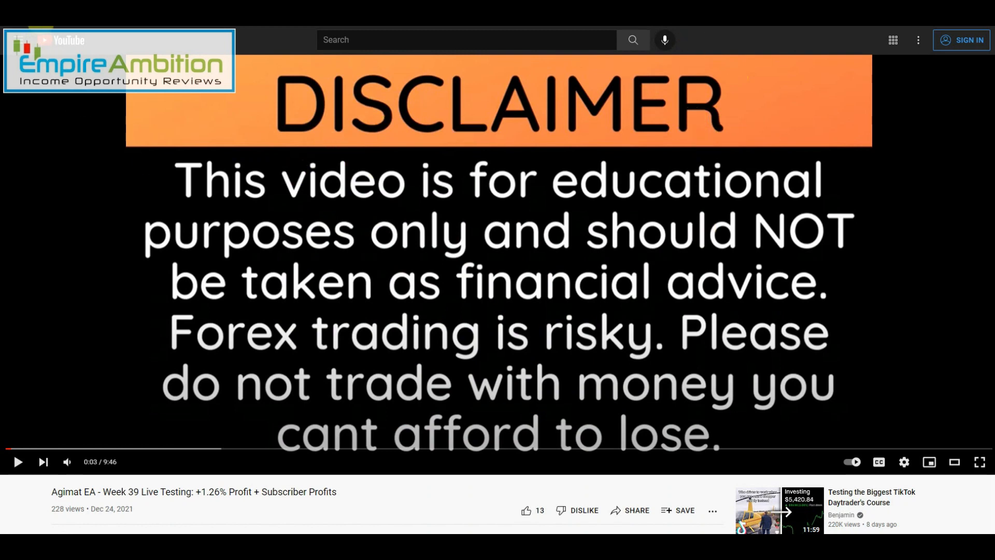
click(18, 461)
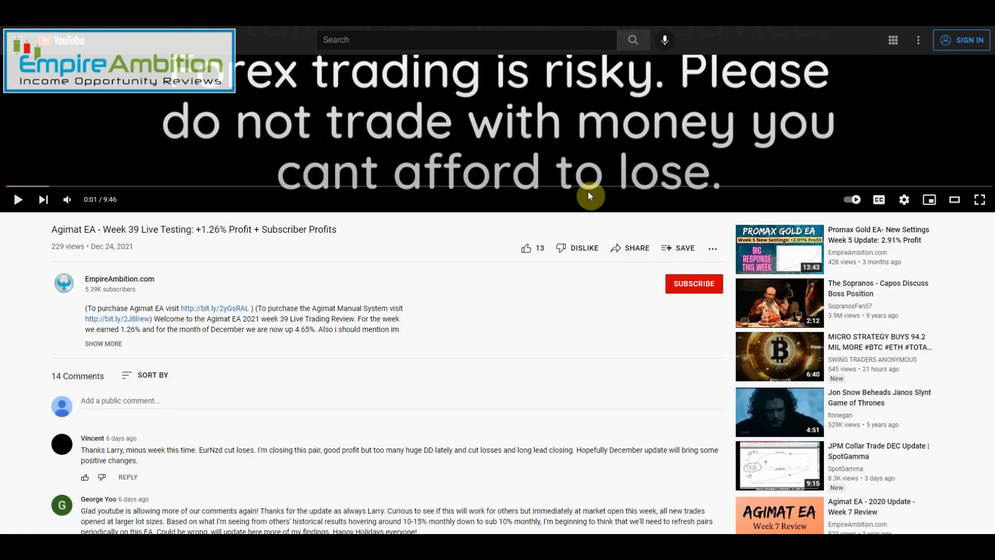
scroll(down, 3)
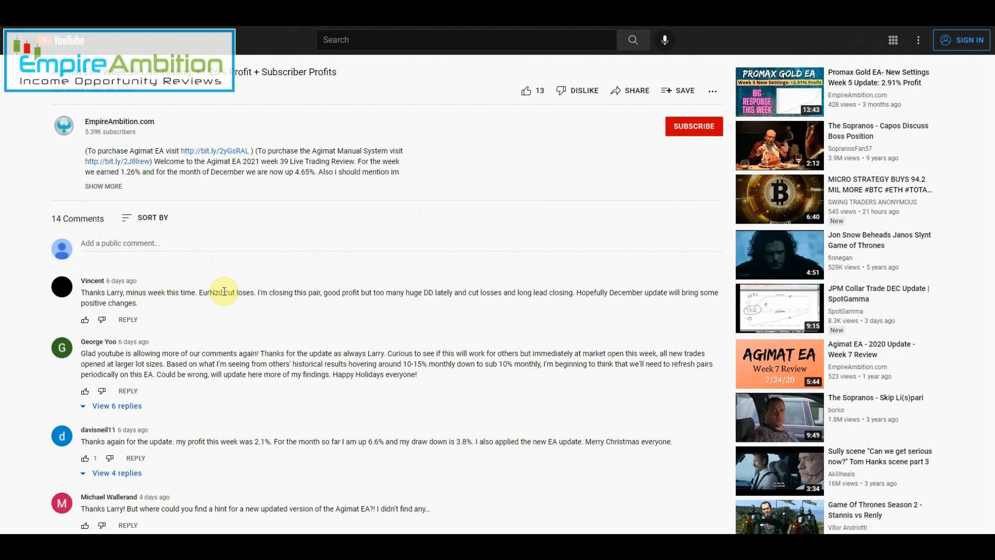
mouse_move(320, 293)
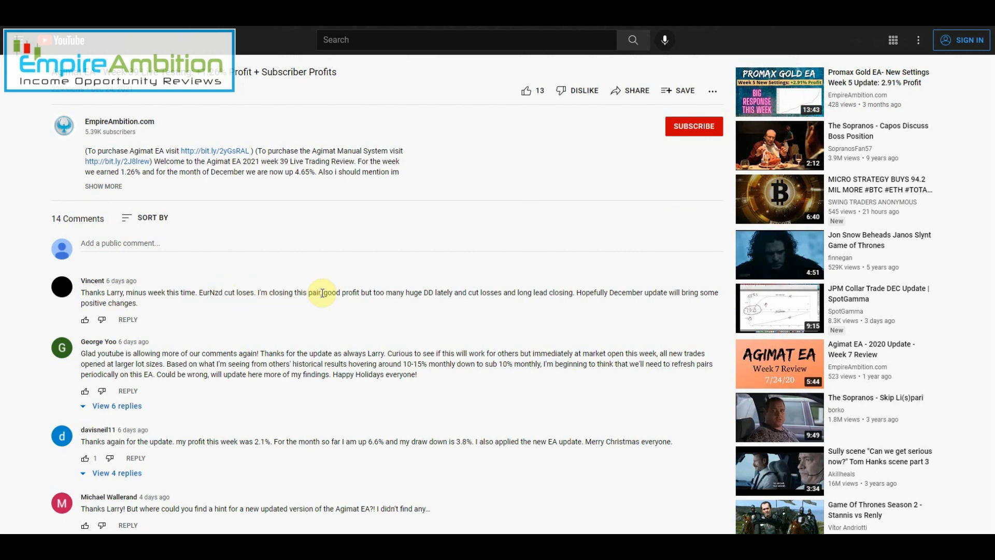
mouse_move(436, 292)
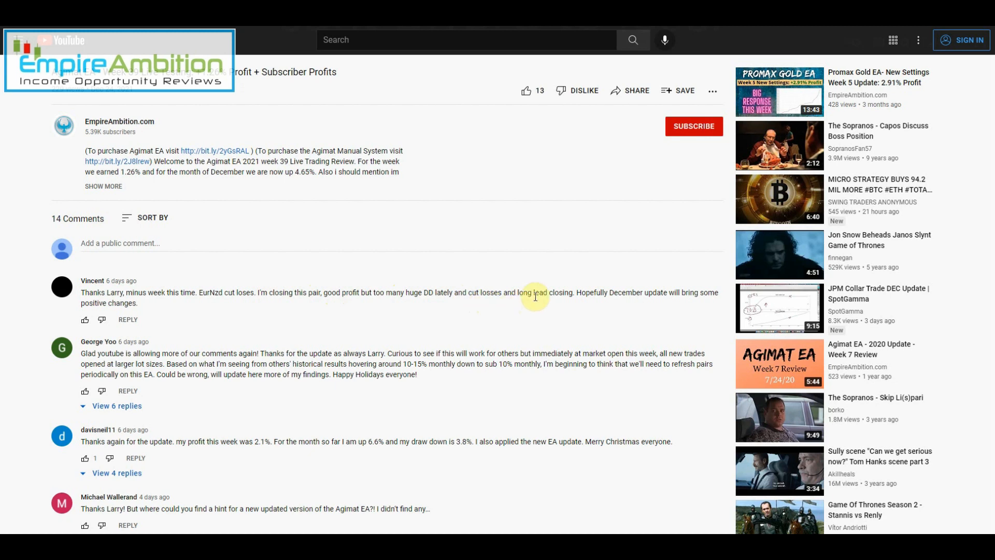
mouse_move(574, 294)
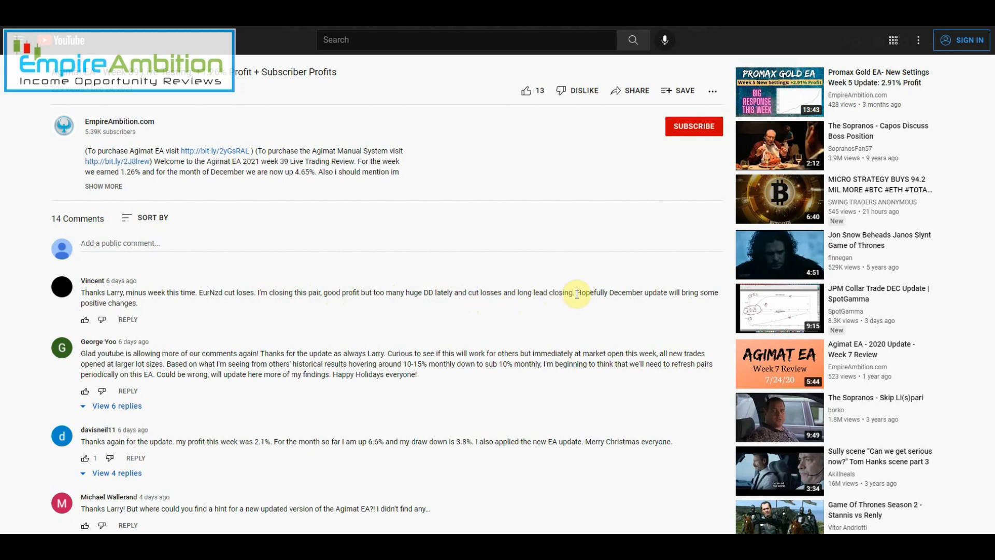
mouse_move(117, 294)
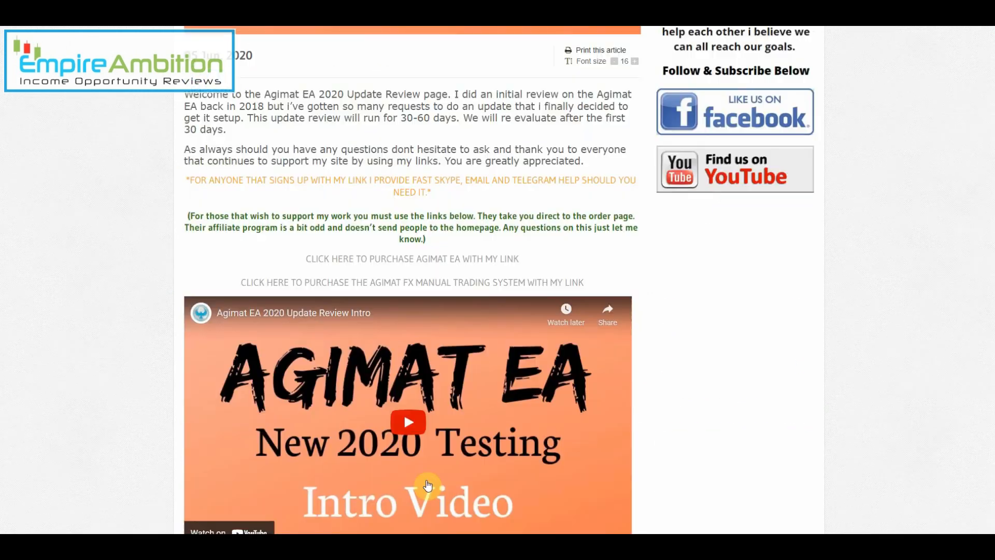
scroll(down, 3)
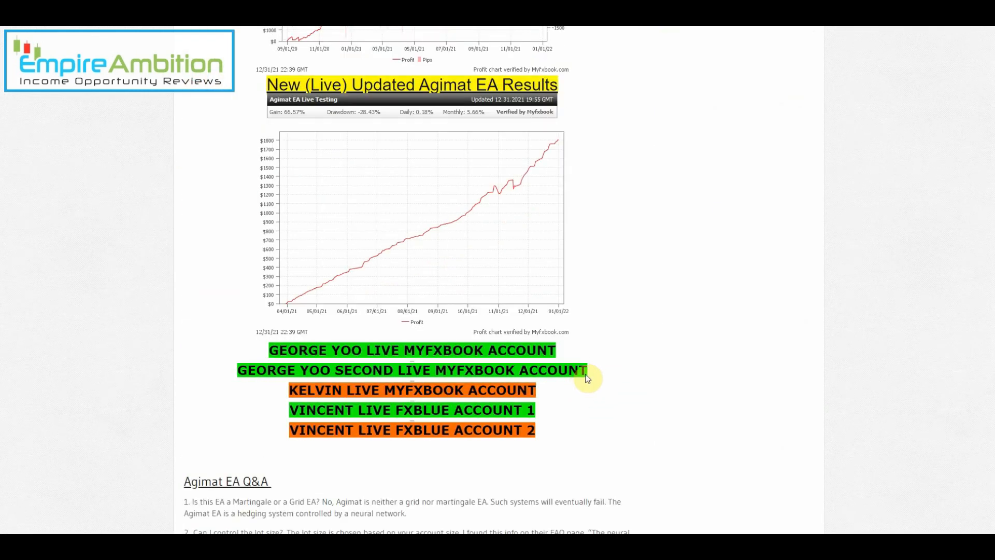
scroll(down, 3)
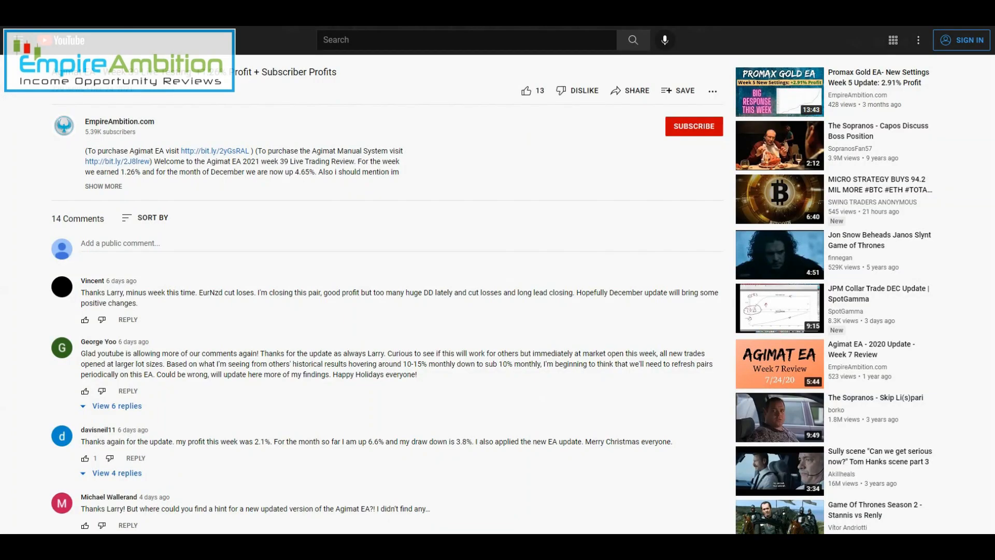
mouse_move(480, 287)
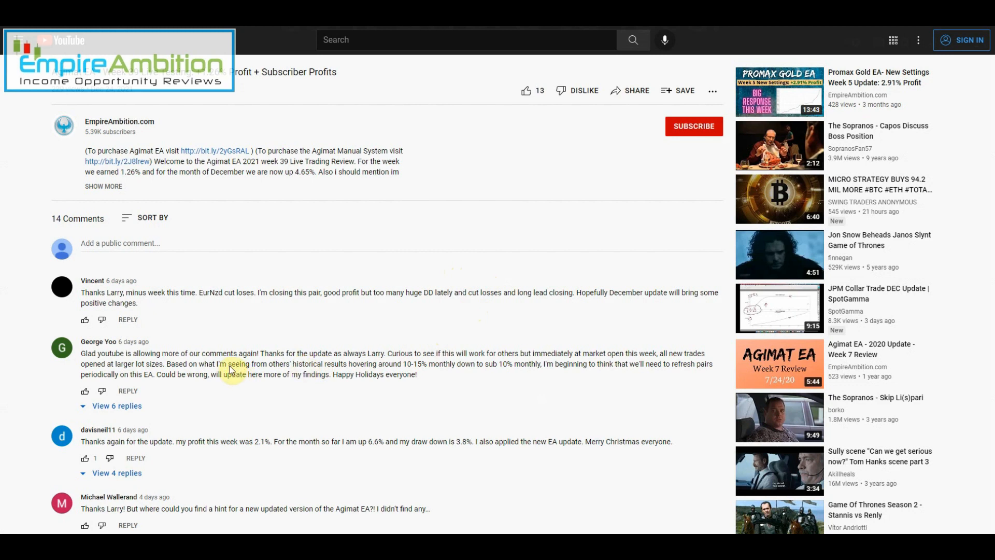
scroll(down, 3)
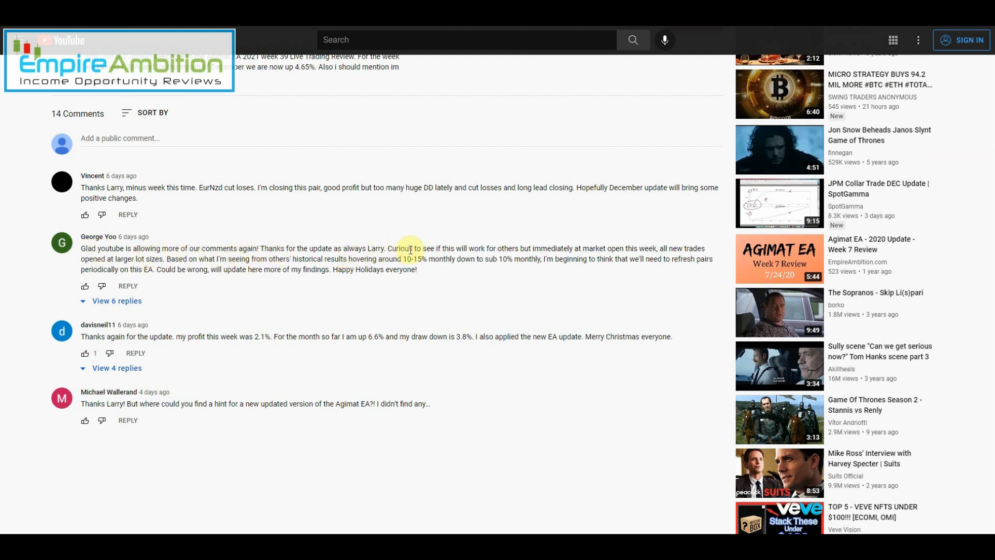
mouse_move(521, 253)
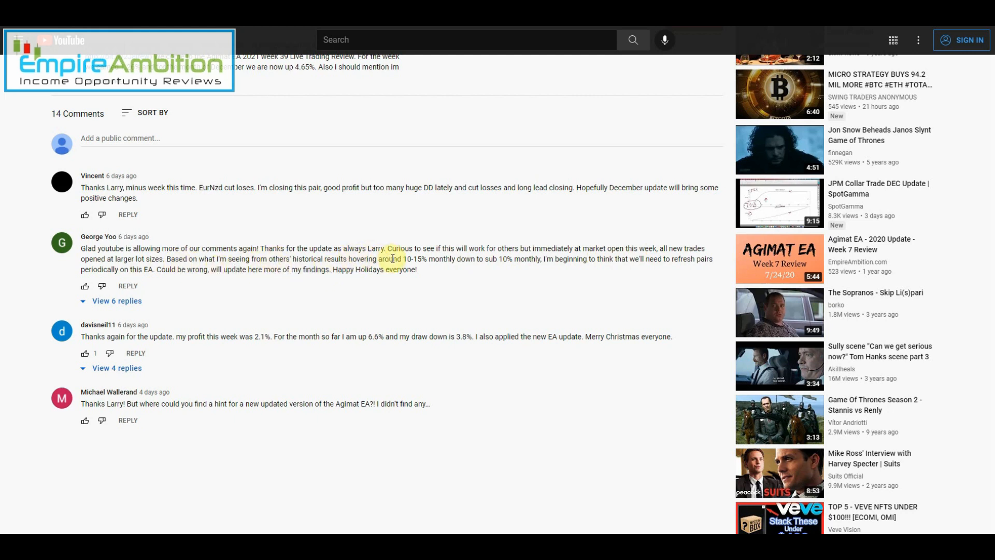
mouse_move(513, 263)
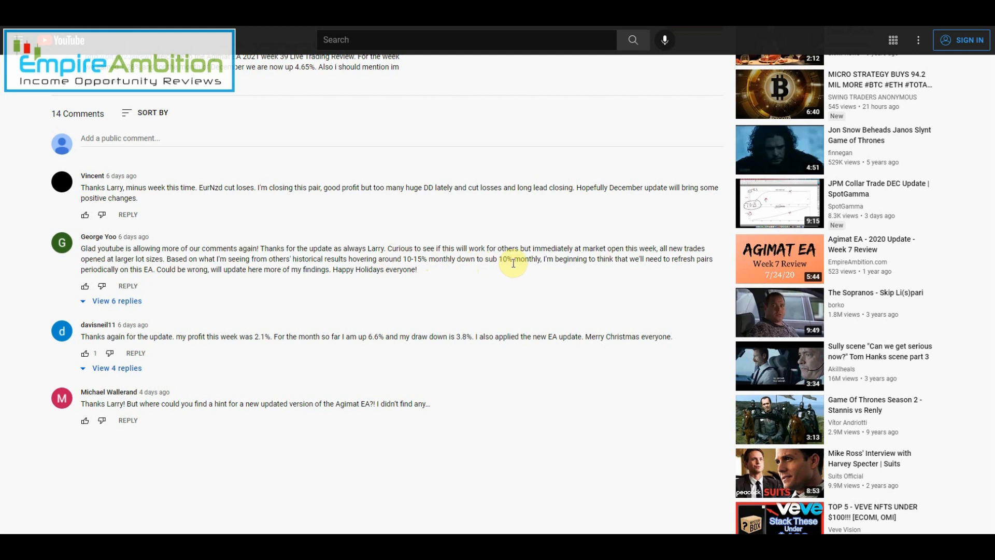
mouse_move(531, 262)
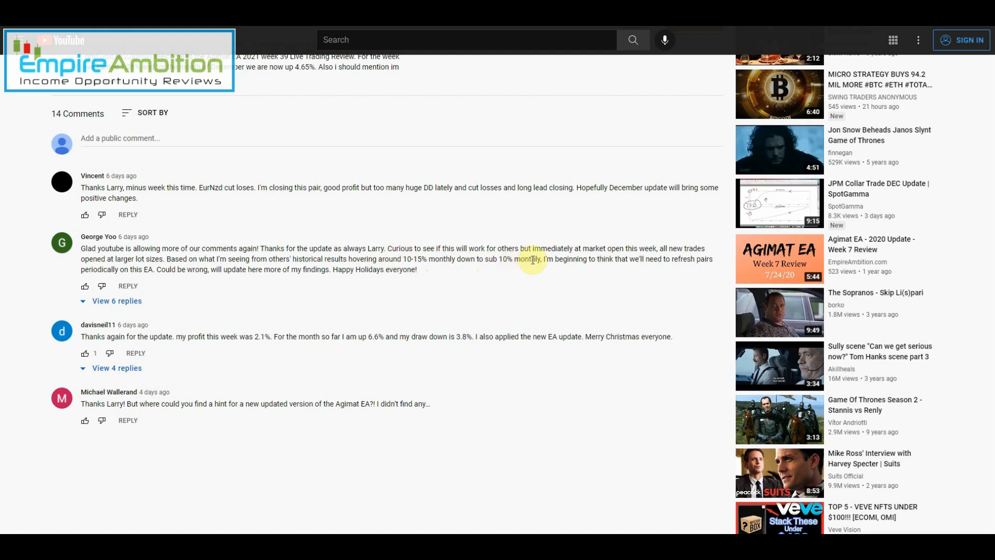
mouse_move(621, 259)
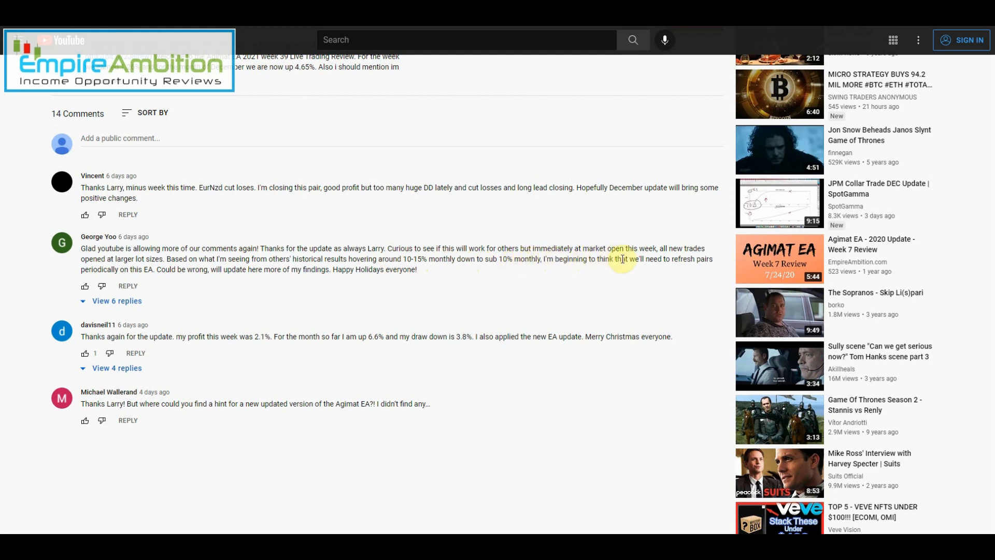
mouse_move(137, 269)
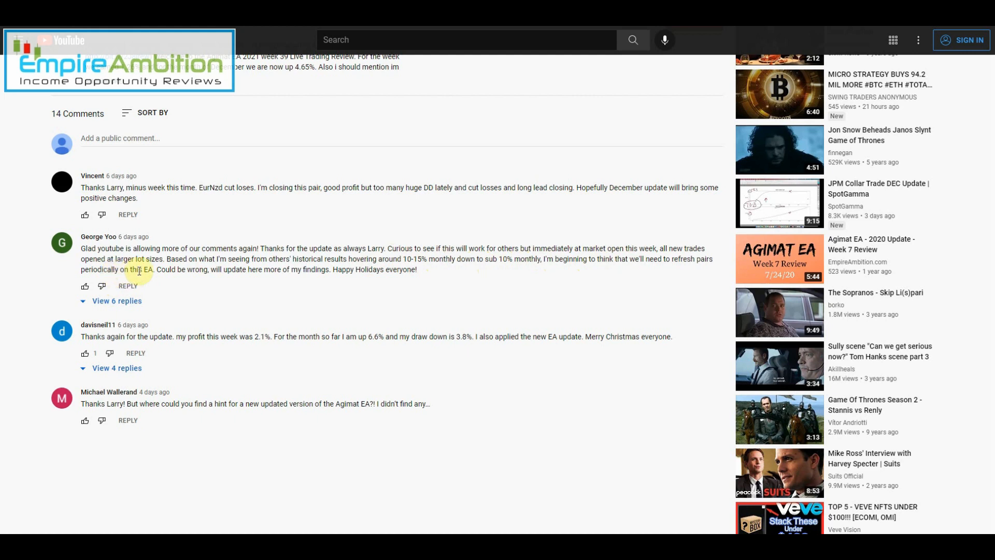
mouse_move(247, 269)
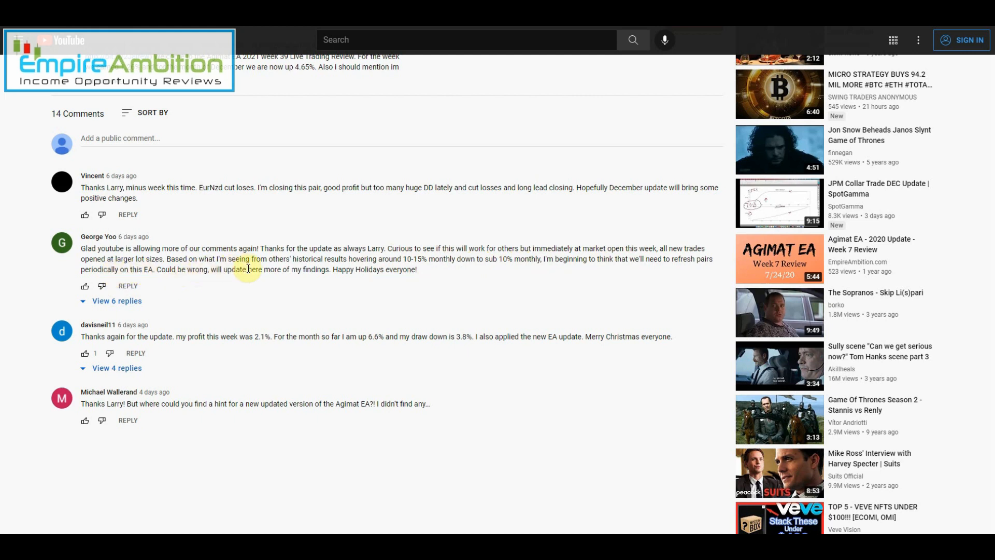
Expand the six replies under the lot-size comment and read through them
click(117, 301)
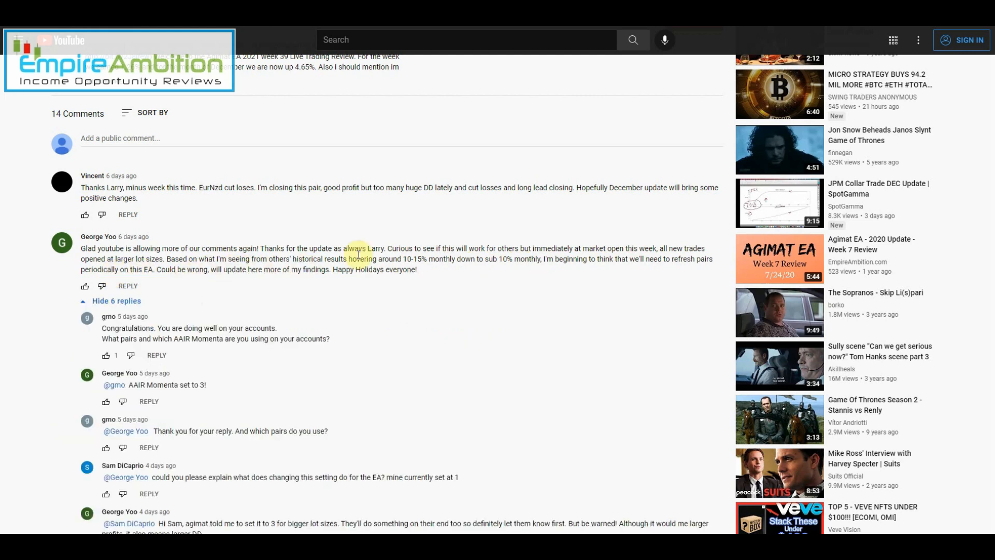
scroll(down, 3)
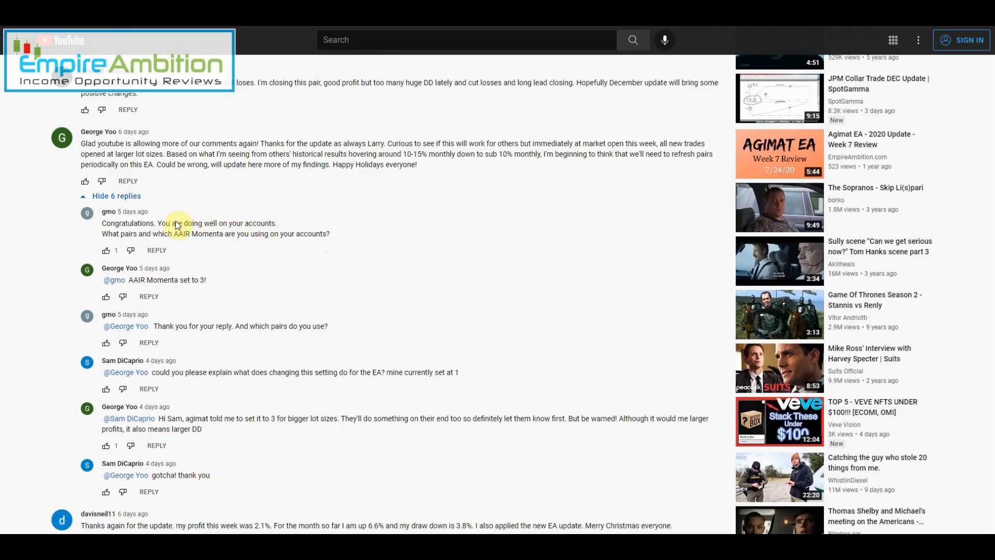
mouse_move(293, 251)
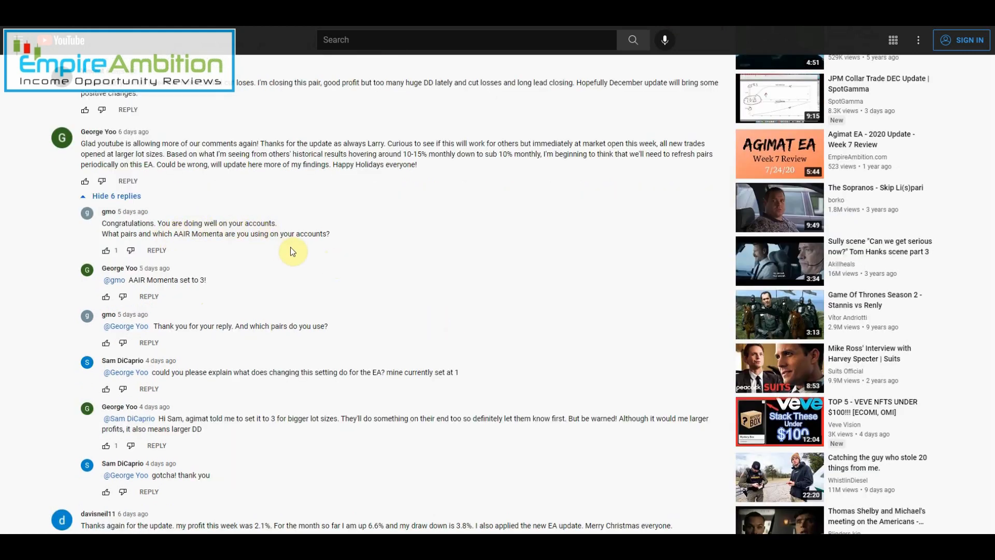
scroll(down, 3)
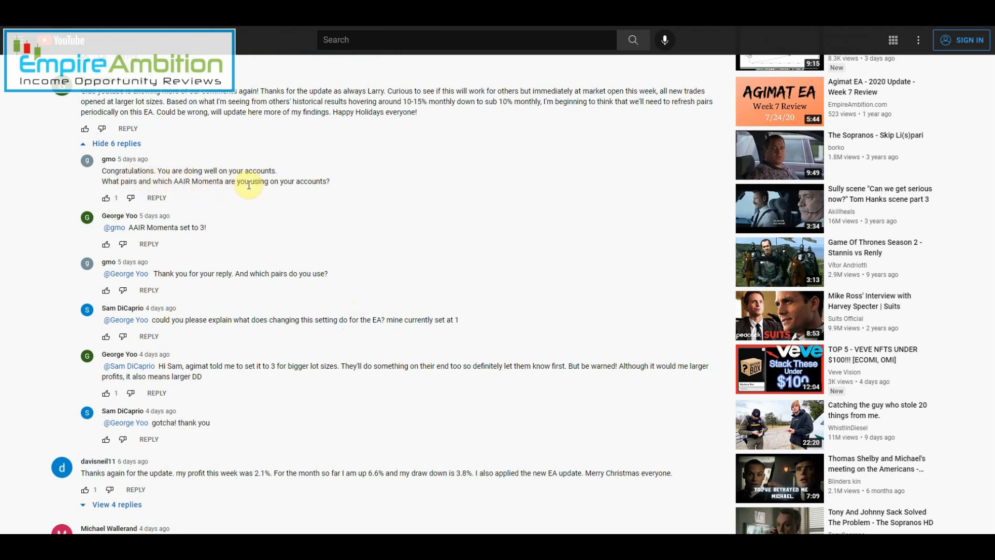
mouse_move(176, 277)
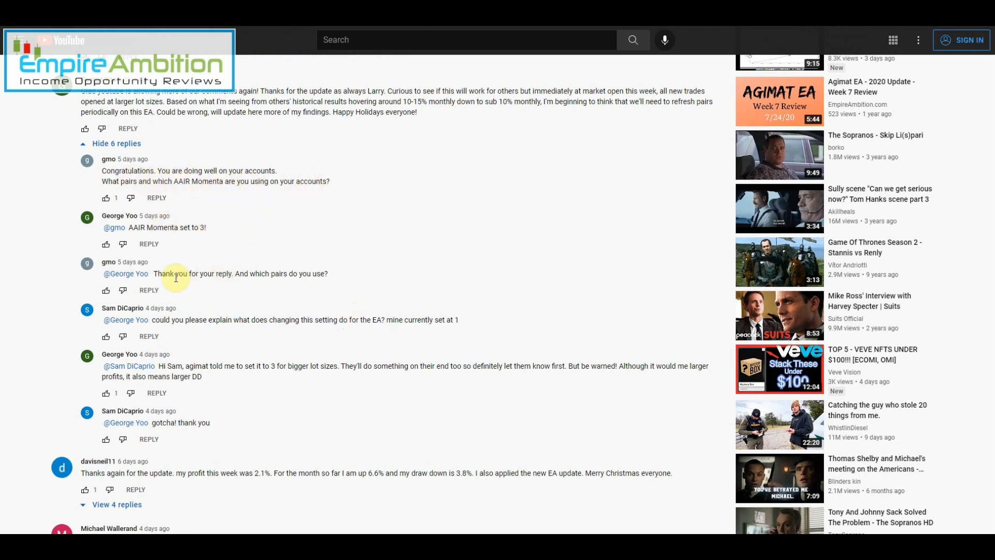
mouse_move(248, 338)
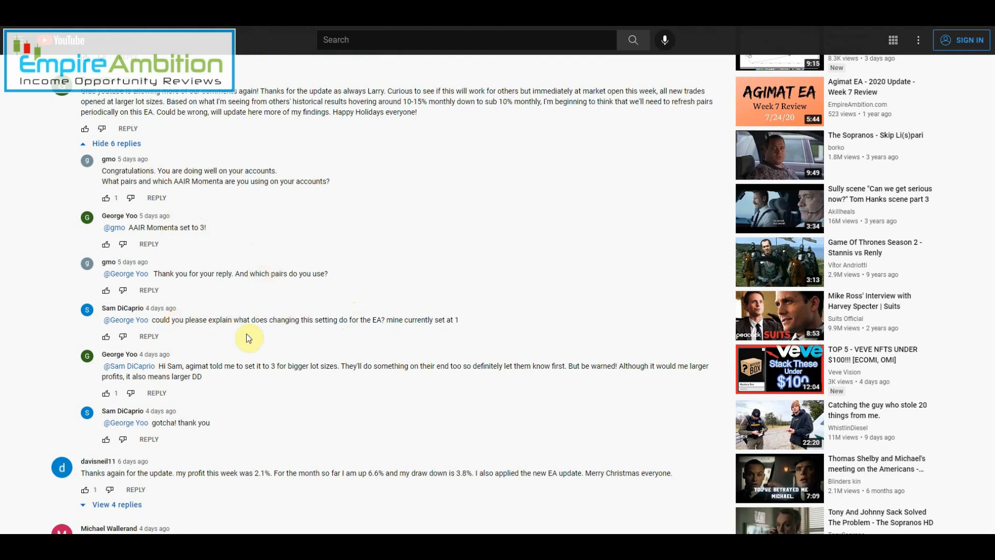
mouse_move(228, 370)
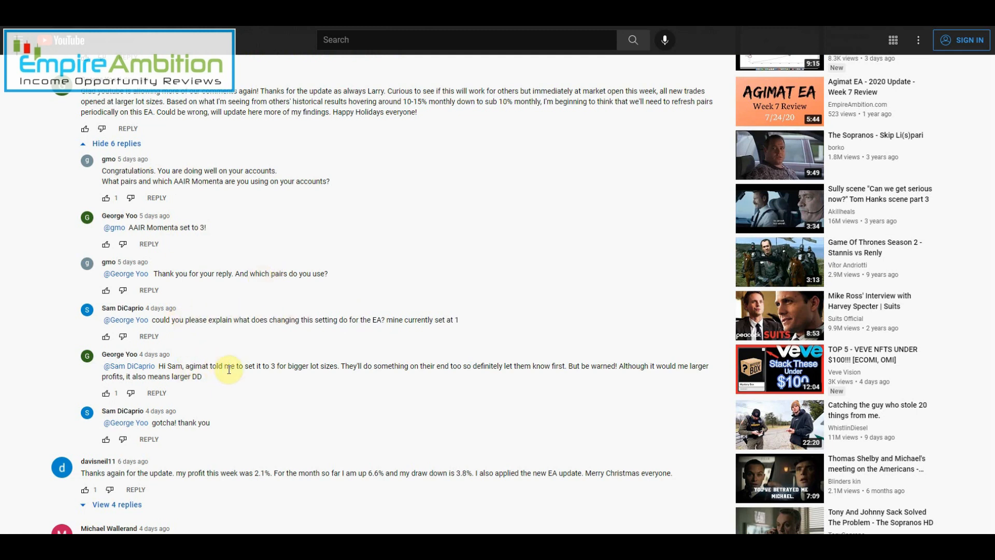
scroll(down, 3)
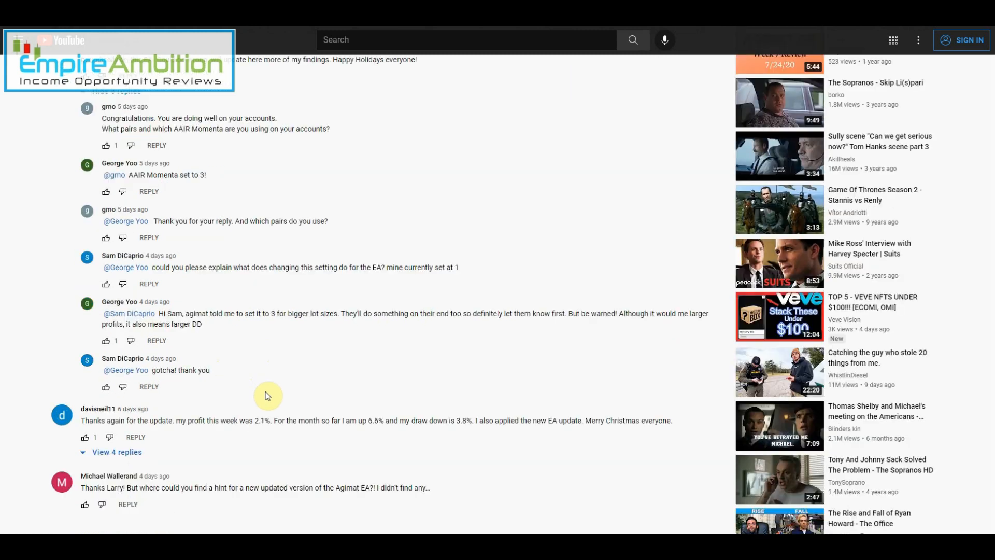
mouse_move(379, 313)
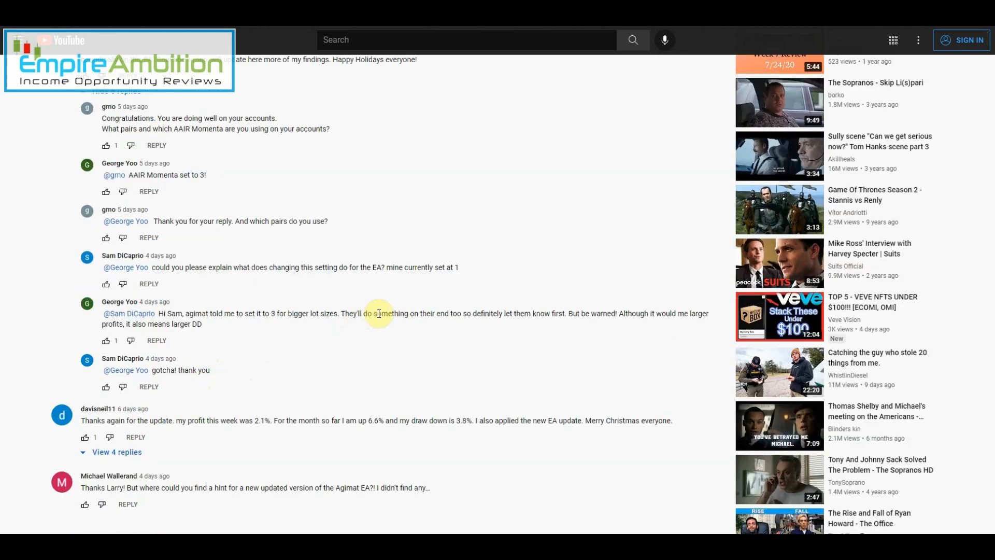
mouse_move(597, 313)
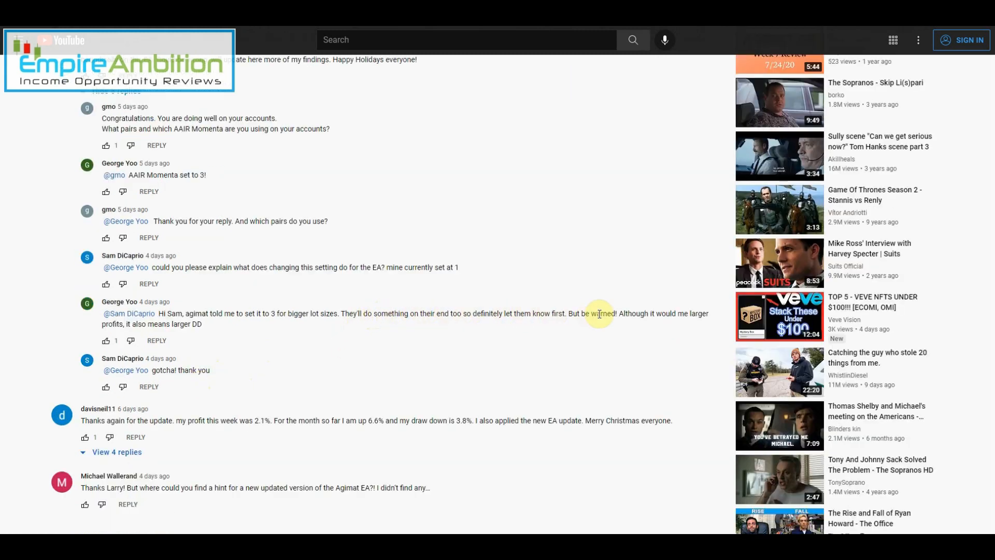
mouse_move(684, 316)
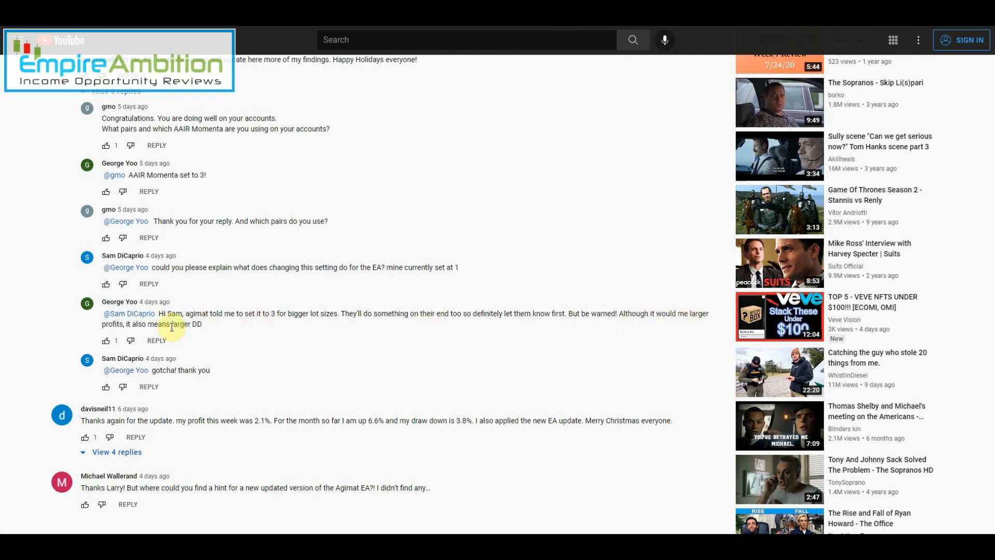
mouse_move(326, 265)
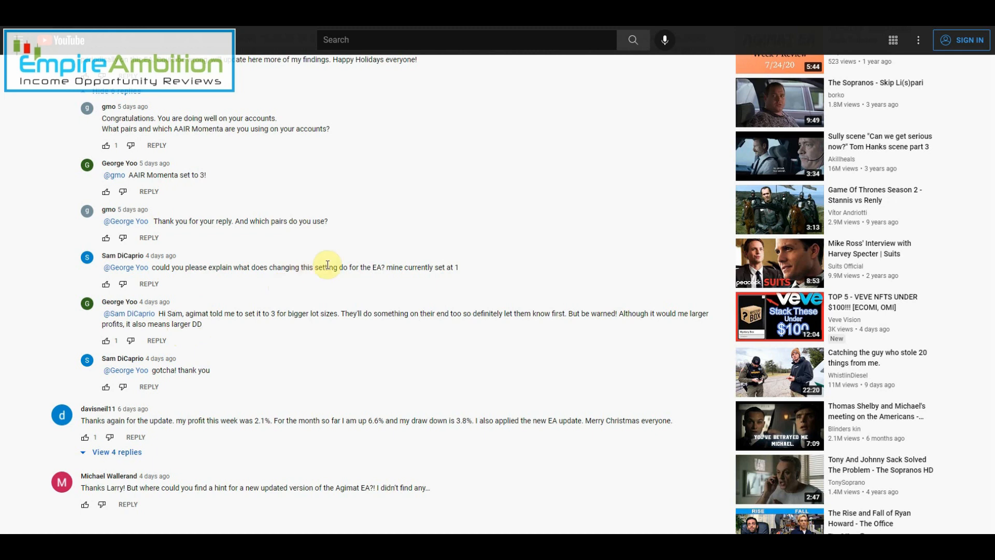
Expand the four replies under the 2.1% weekly profit comment
scroll(down, 3)
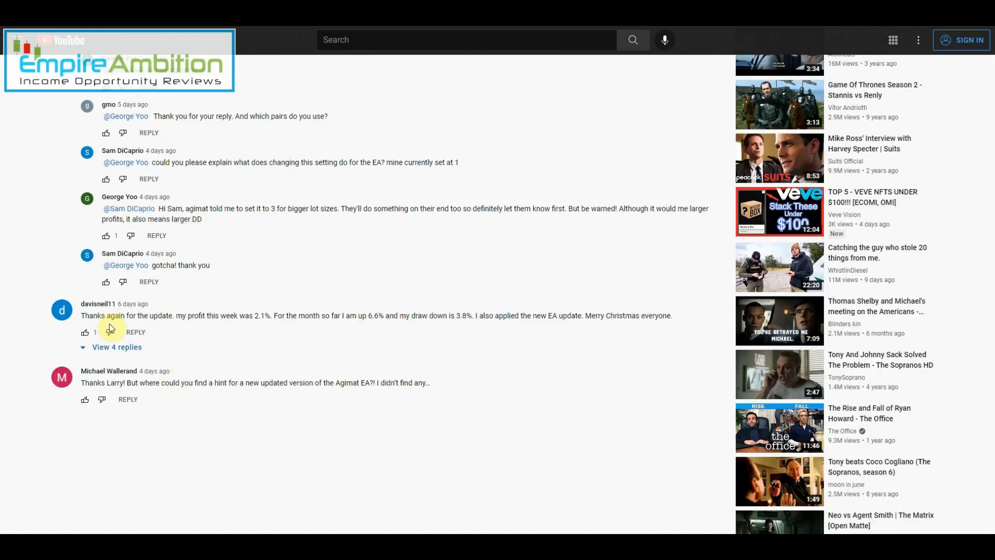
mouse_move(118, 315)
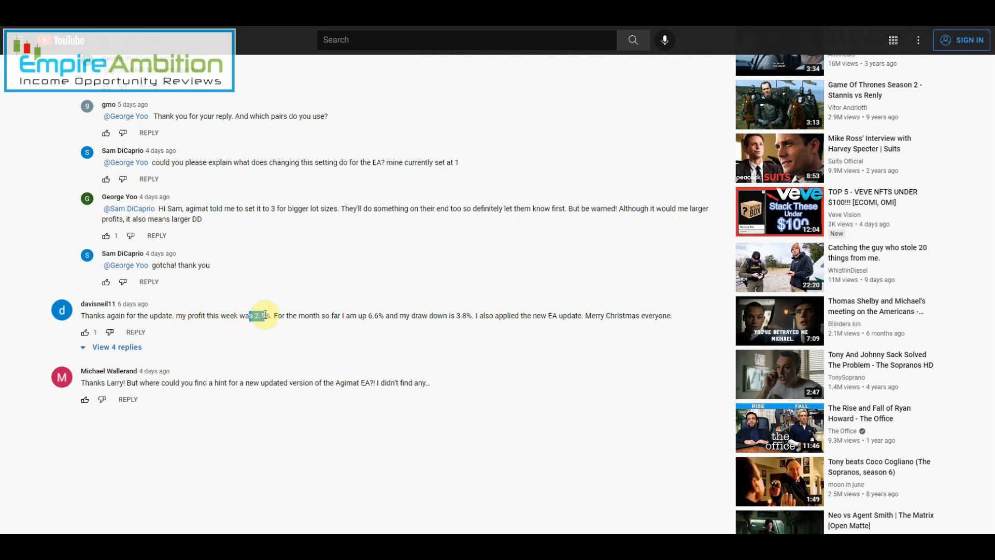
mouse_move(276, 312)
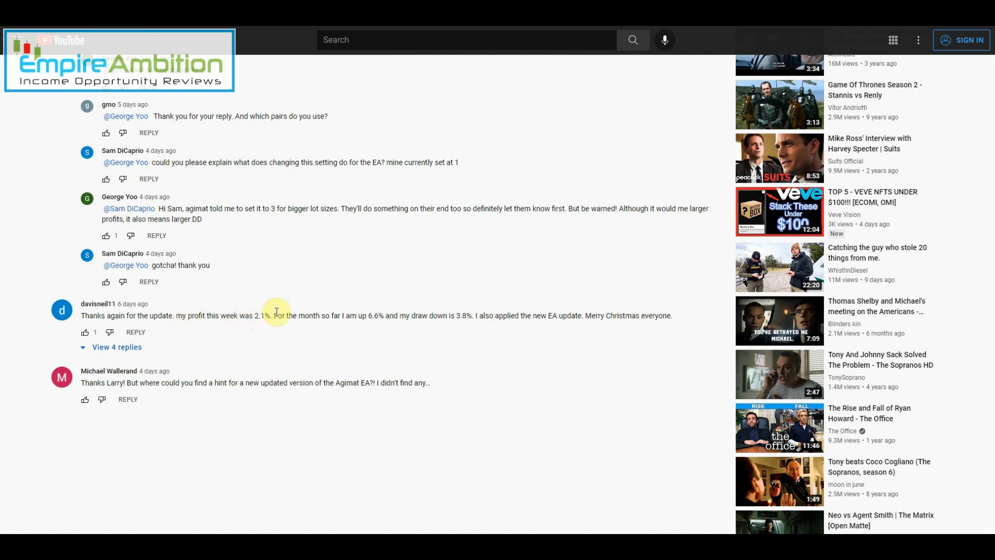
mouse_move(365, 317)
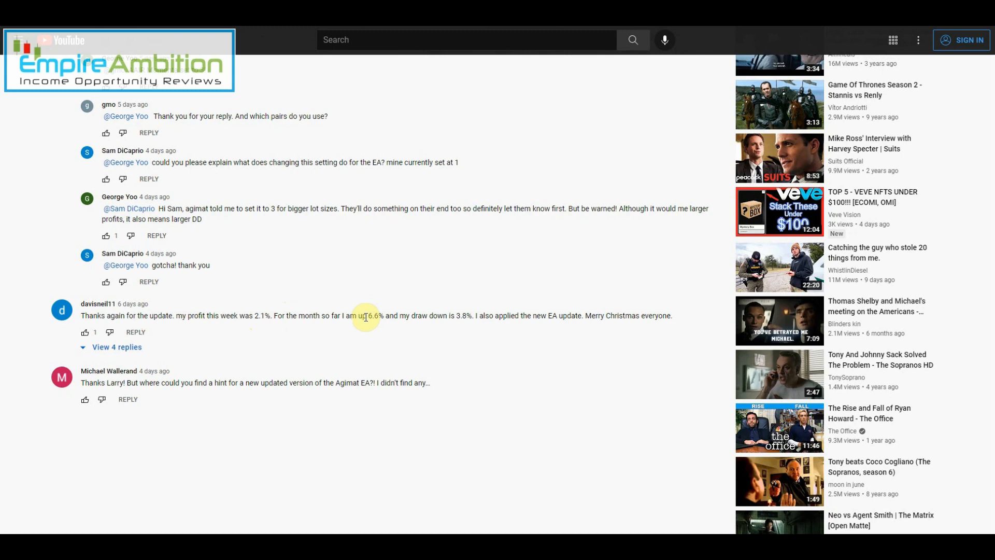
mouse_move(456, 315)
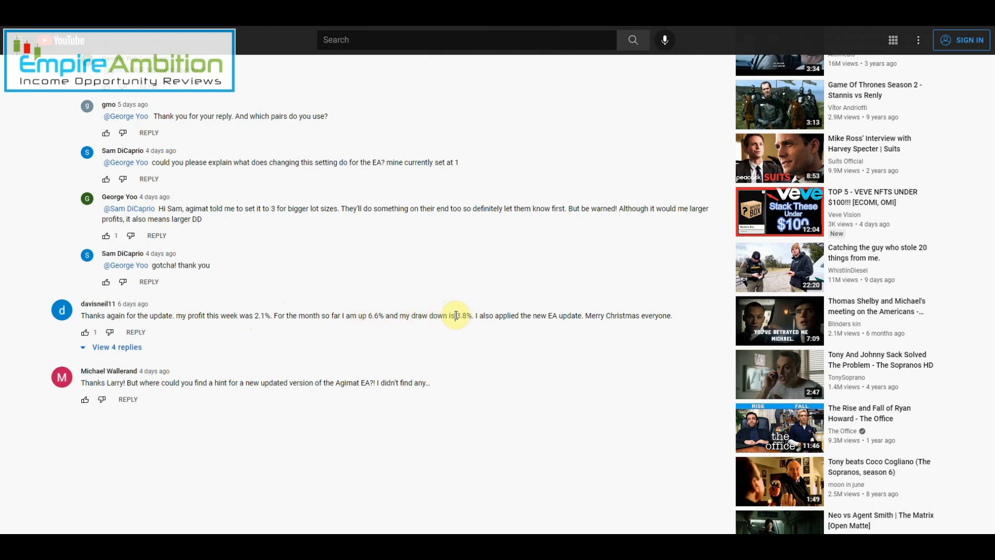
mouse_move(564, 315)
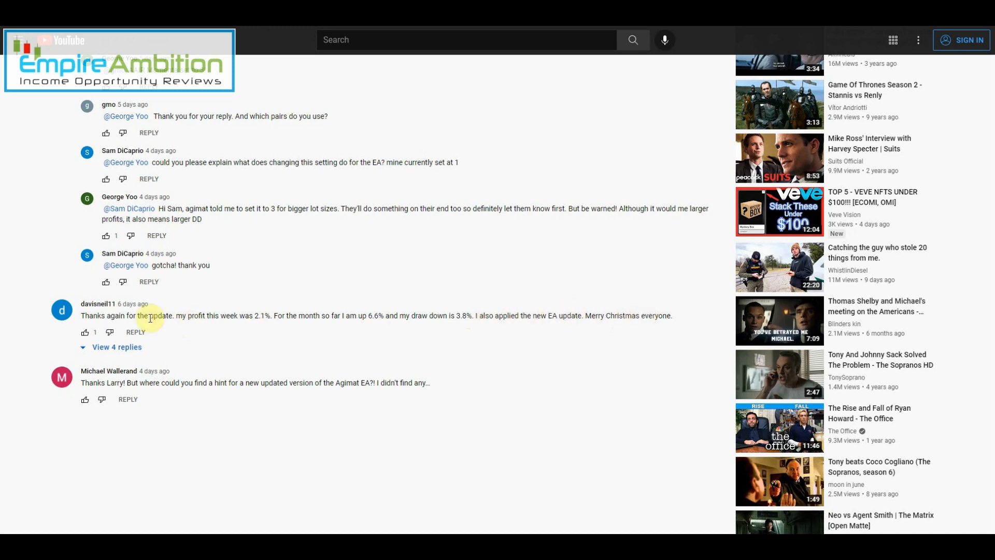
click(117, 346)
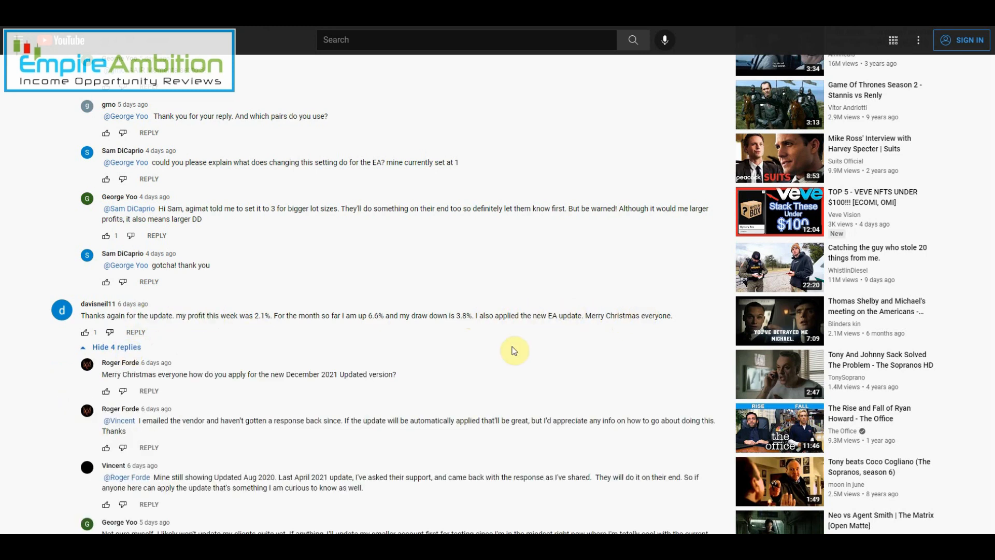
mouse_move(258, 392)
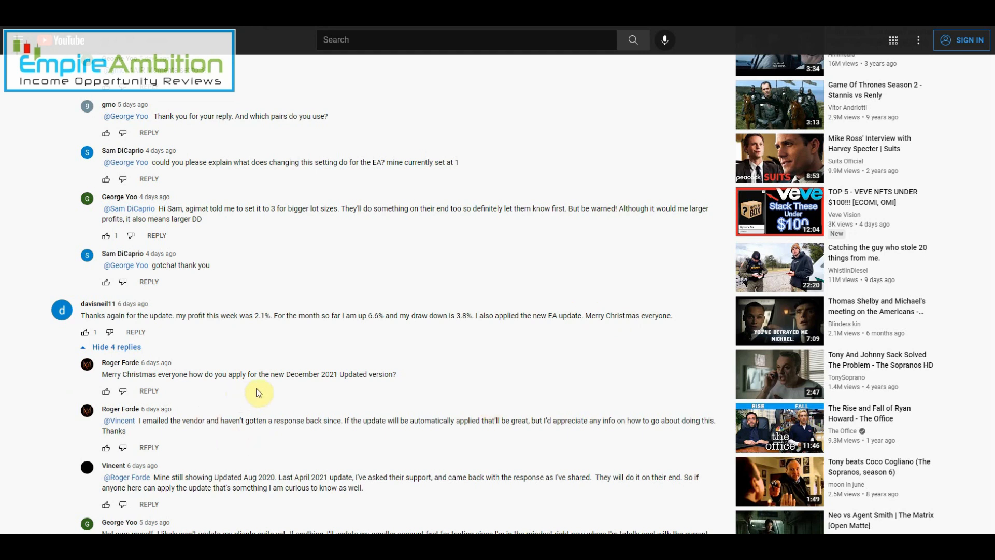
scroll(down, 3)
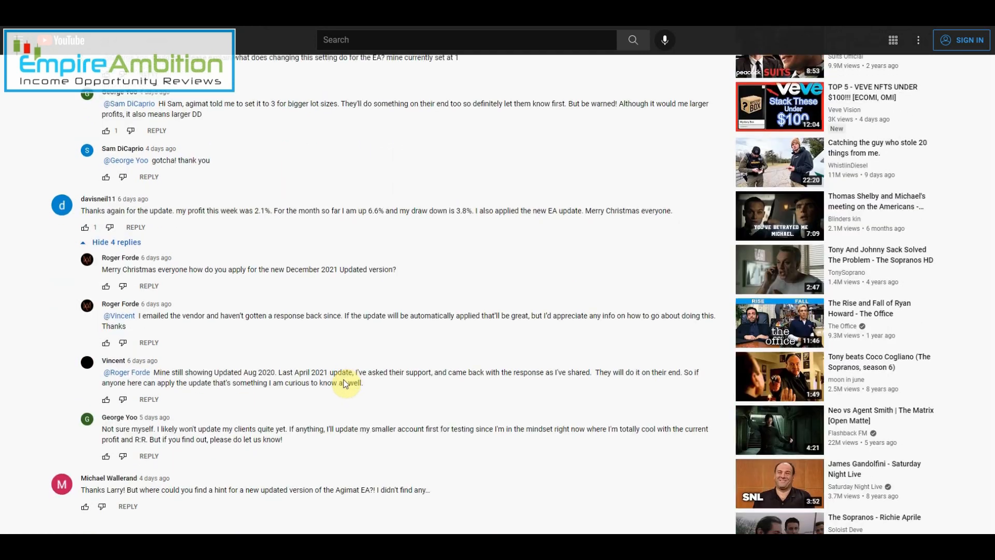
mouse_move(204, 324)
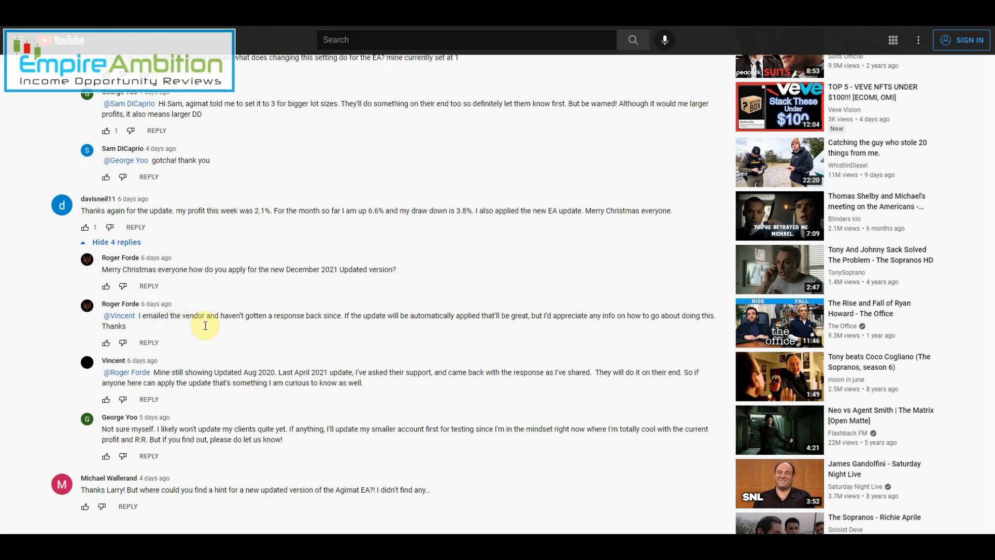
mouse_move(405, 317)
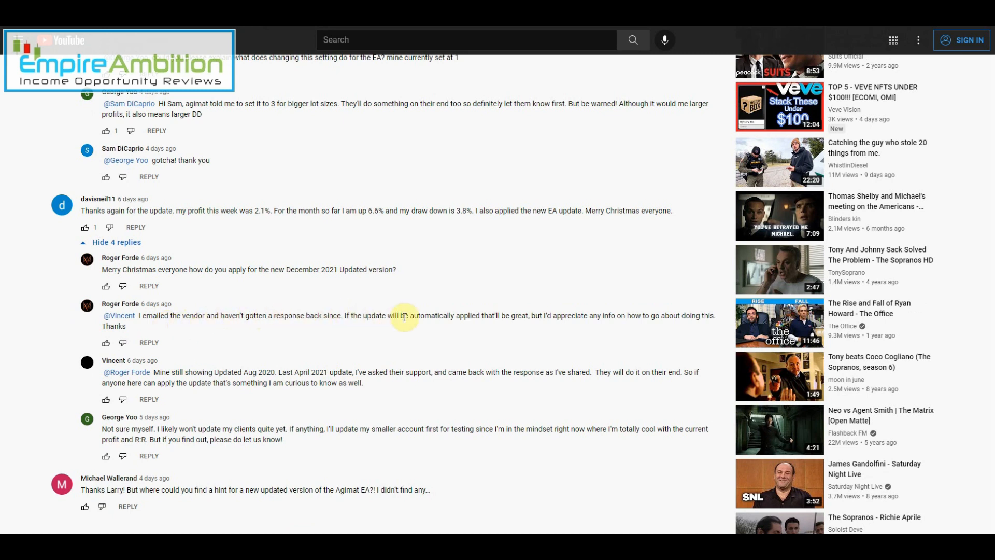
mouse_move(192, 373)
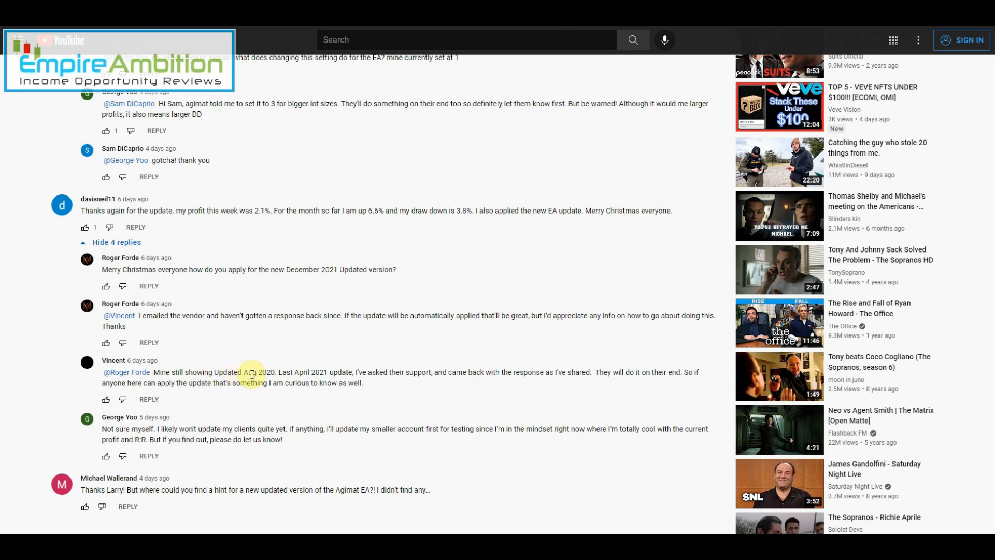
mouse_move(320, 373)
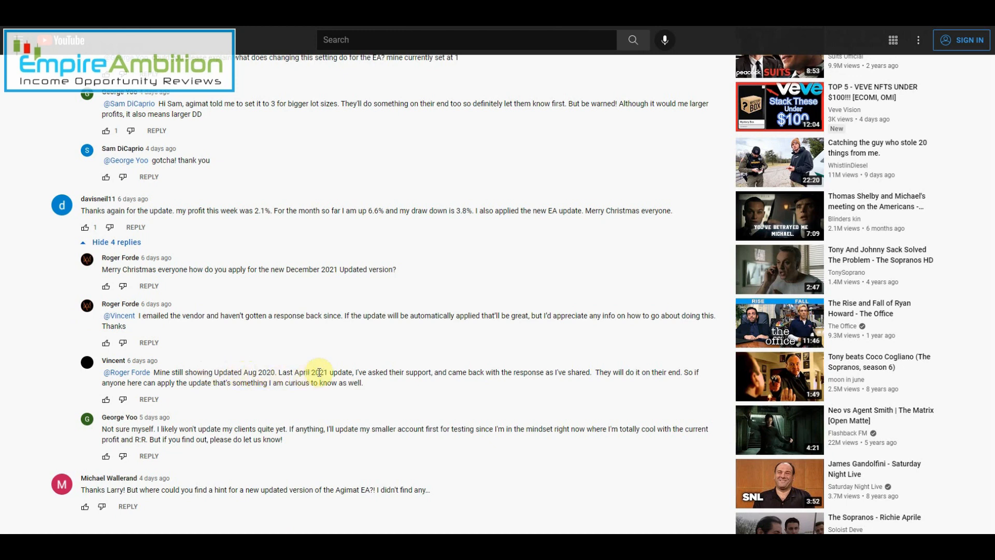
mouse_move(458, 375)
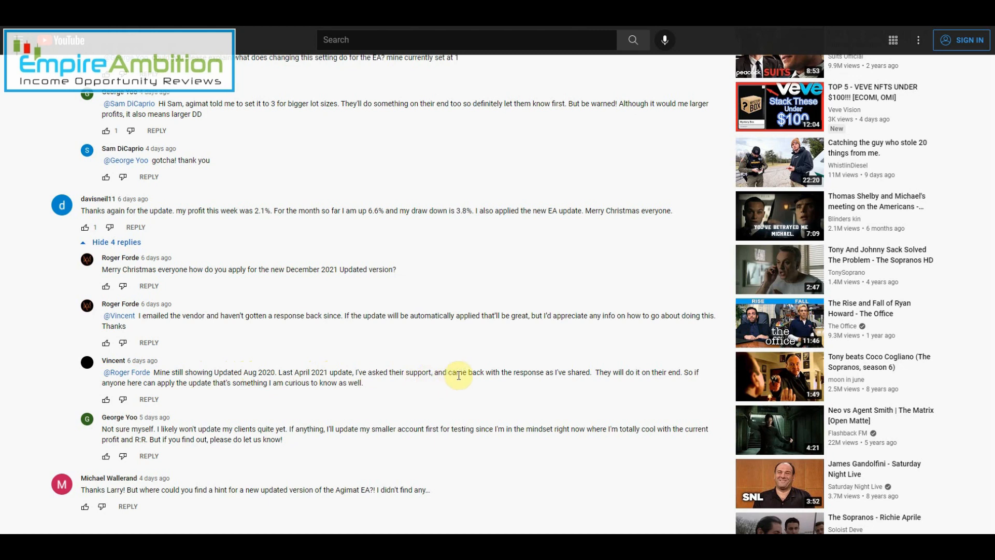
mouse_move(604, 374)
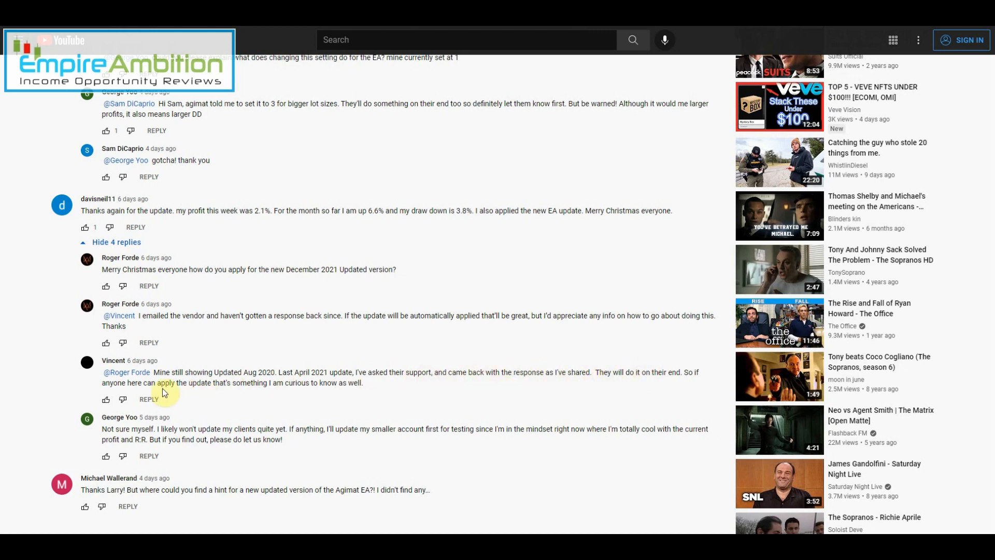
mouse_move(289, 400)
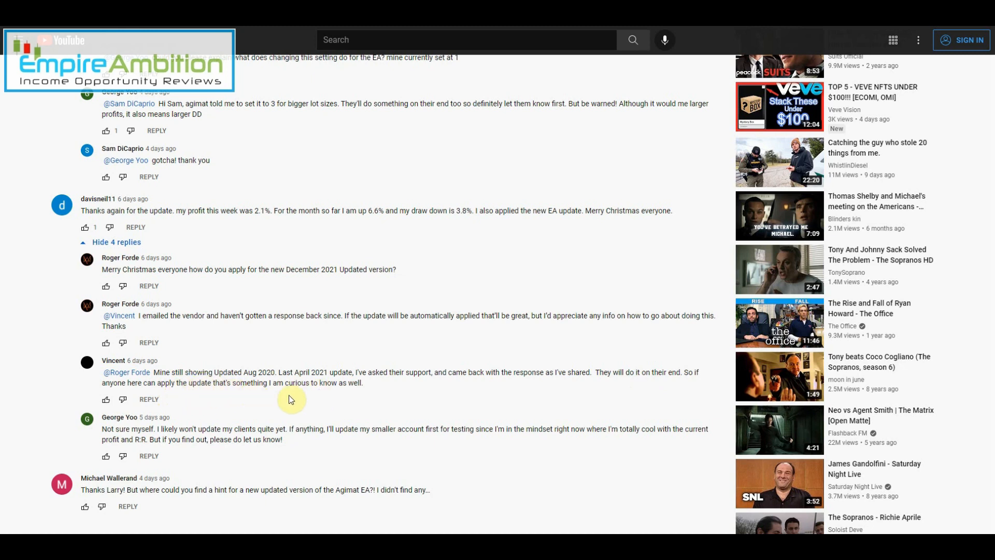
mouse_move(117, 452)
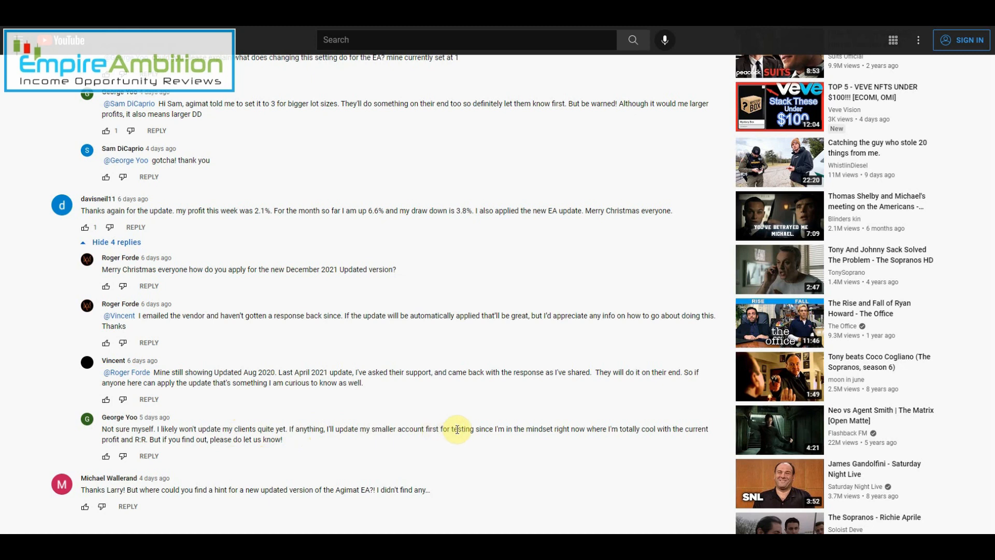
mouse_move(536, 432)
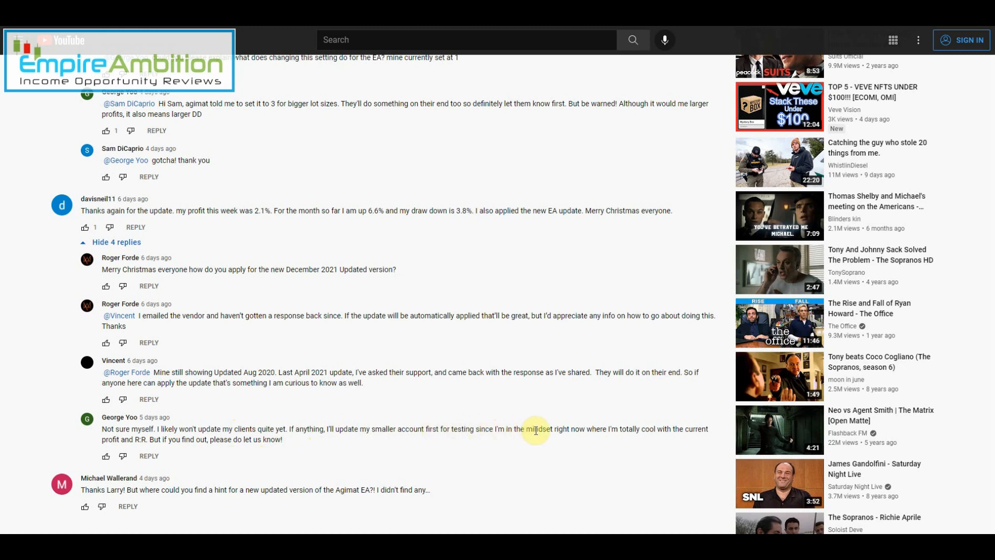
mouse_move(250, 438)
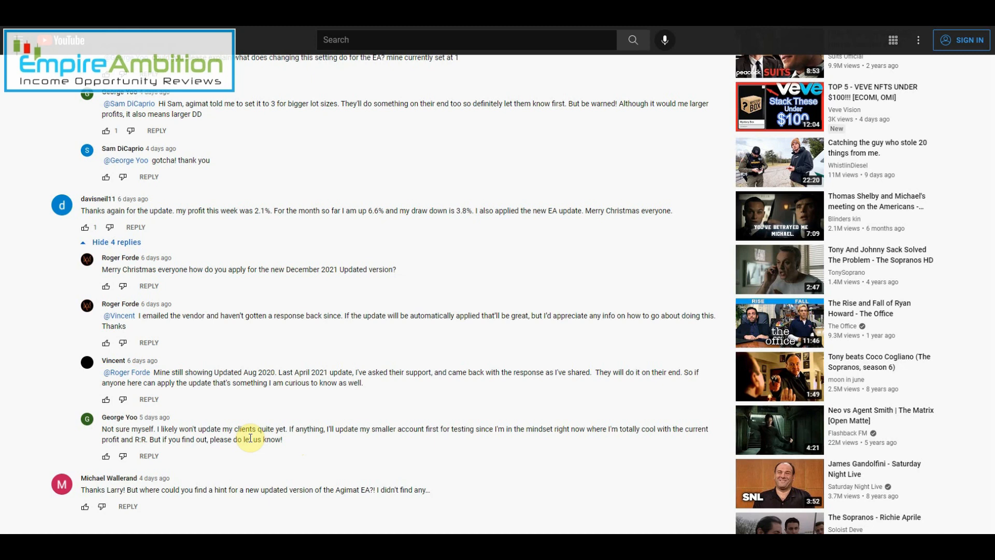
mouse_move(227, 443)
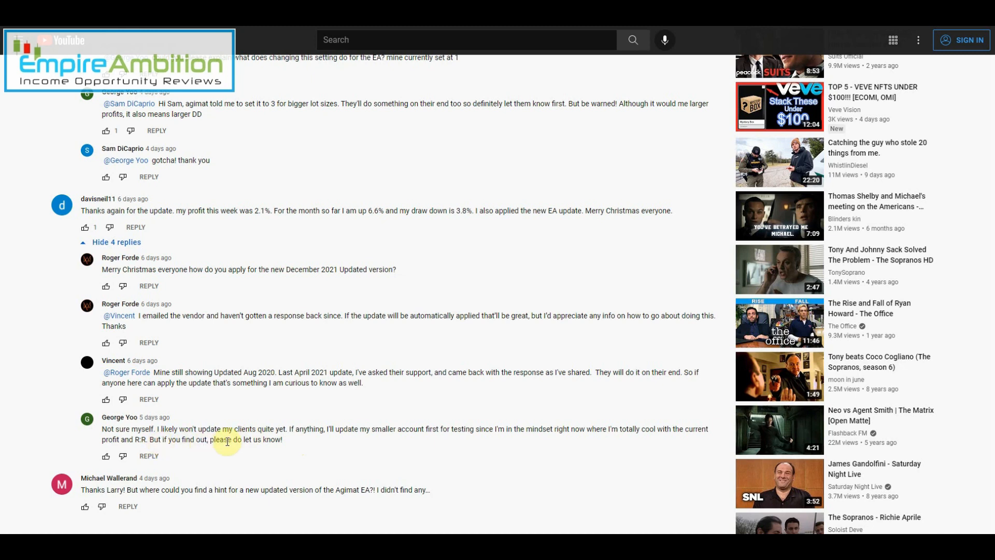
mouse_move(177, 242)
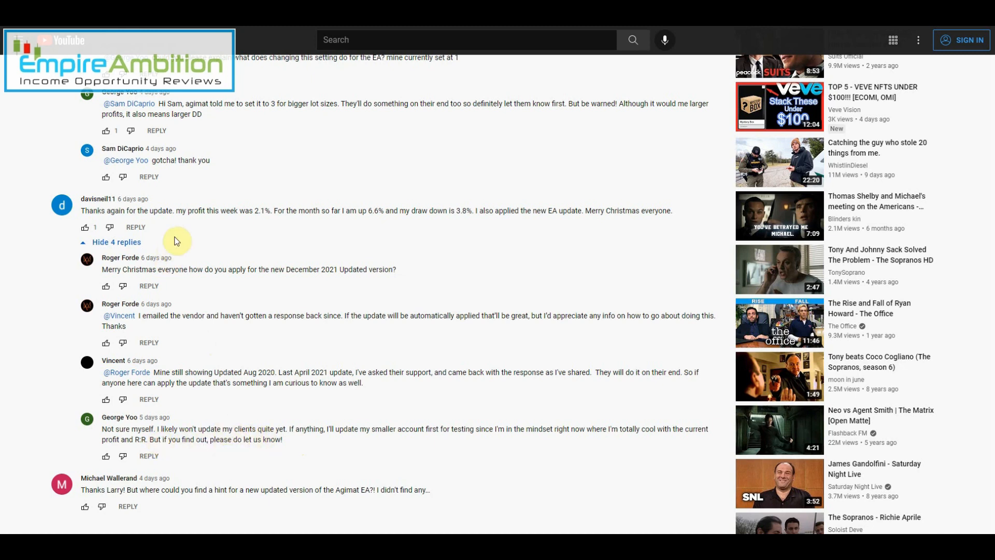
mouse_move(283, 331)
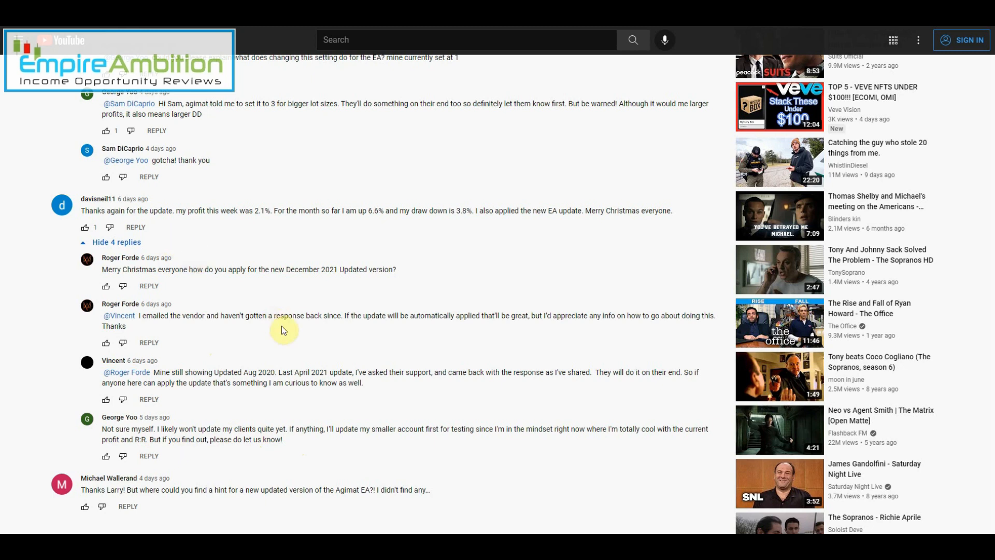
mouse_move(274, 394)
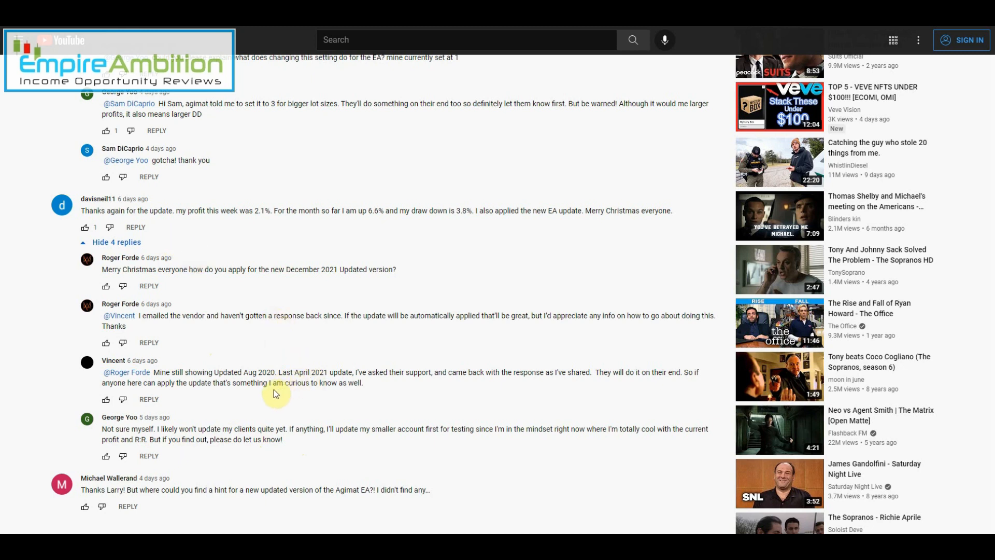
mouse_move(304, 373)
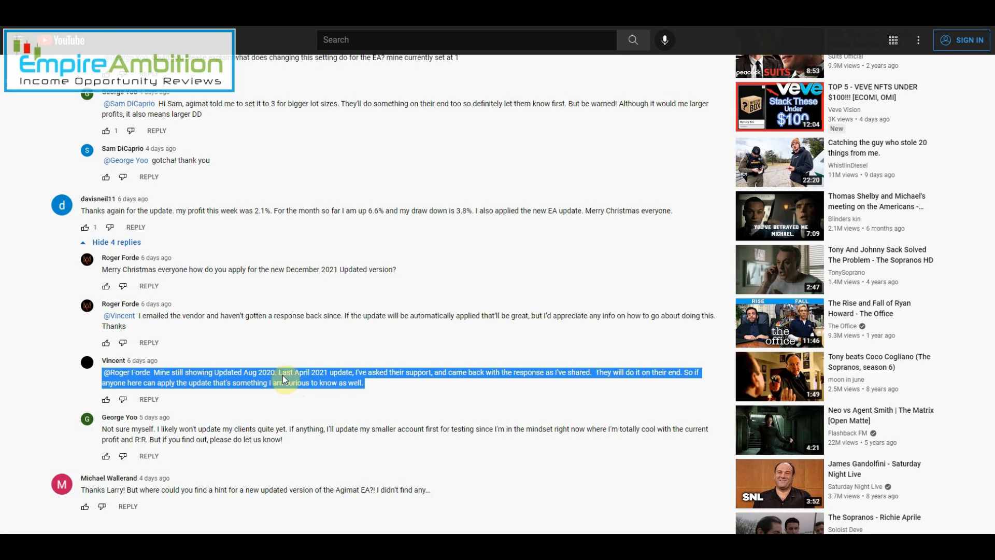
mouse_move(157, 473)
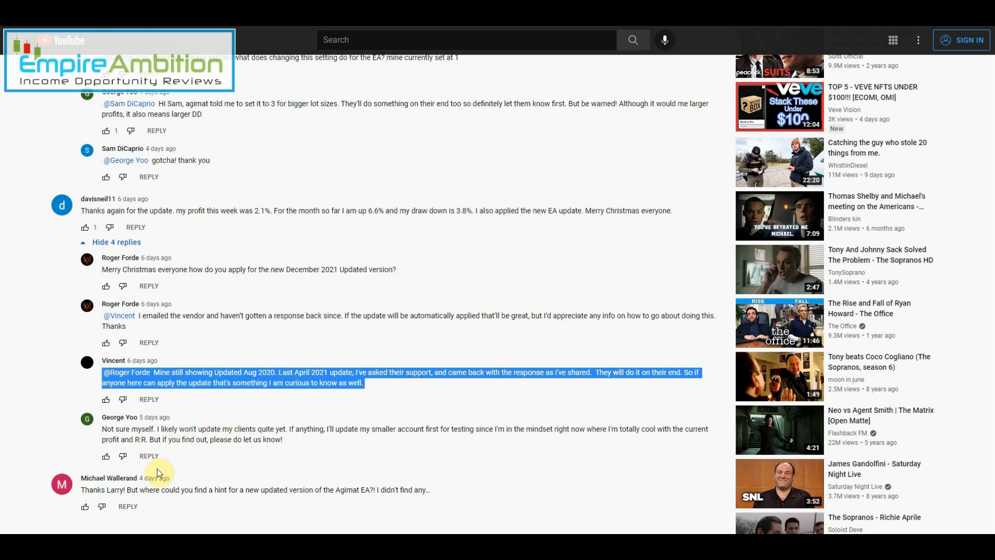
mouse_move(236, 488)
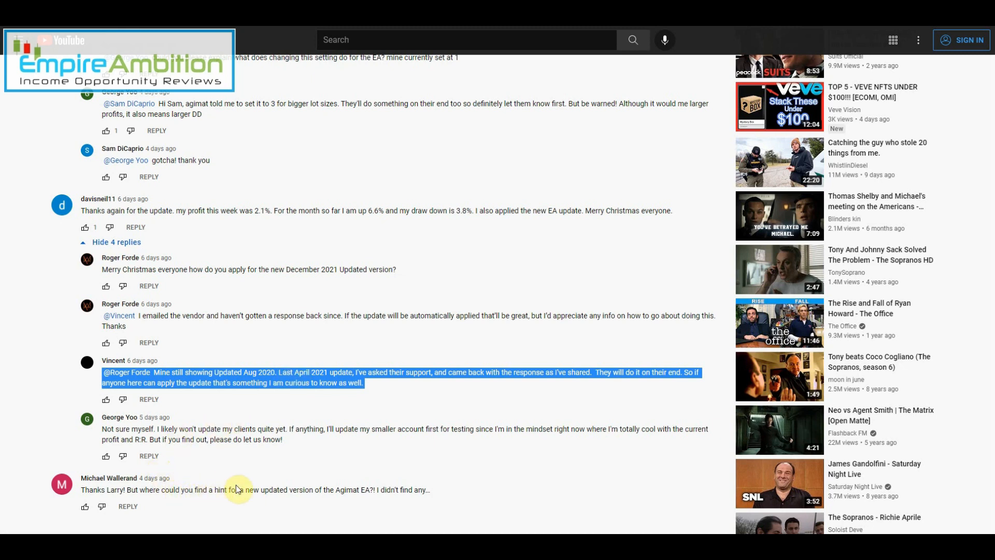
Deselect the highlighted reply text in the expanded comment thread
click(348, 490)
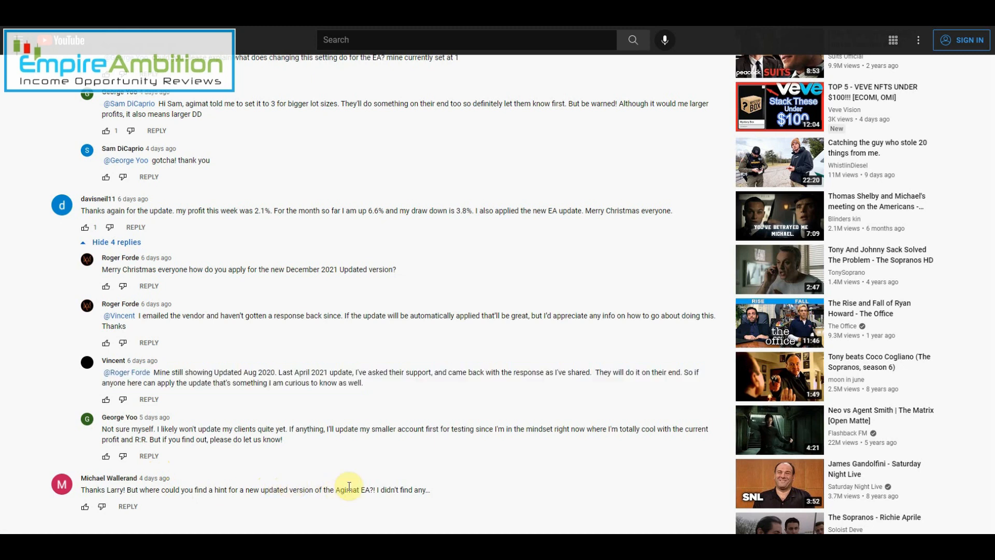
mouse_move(334, 487)
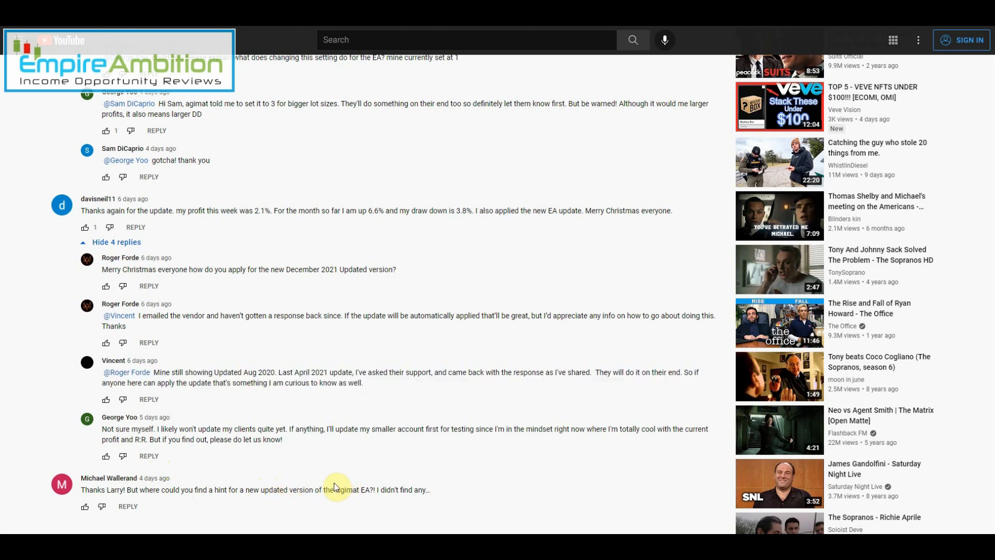
mouse_move(324, 501)
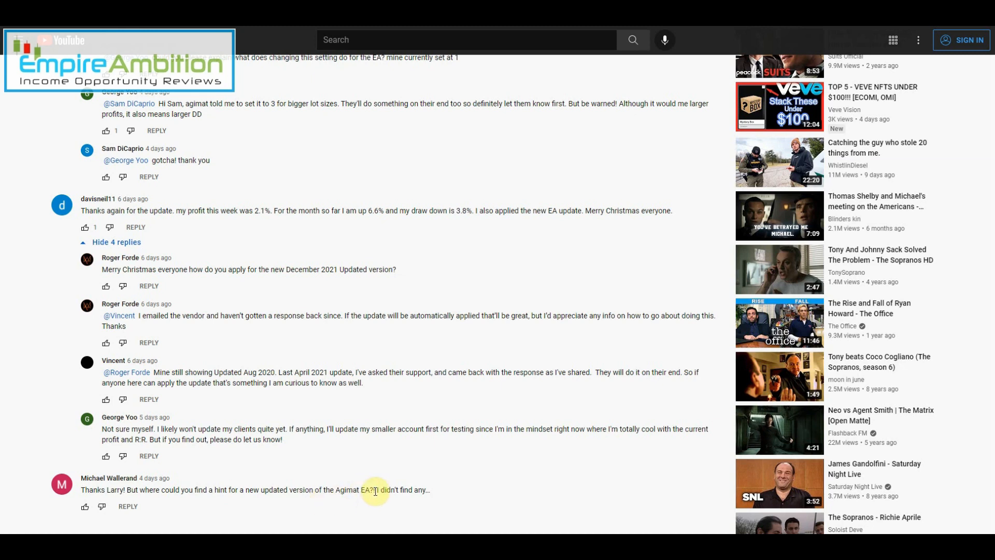
mouse_move(370, 490)
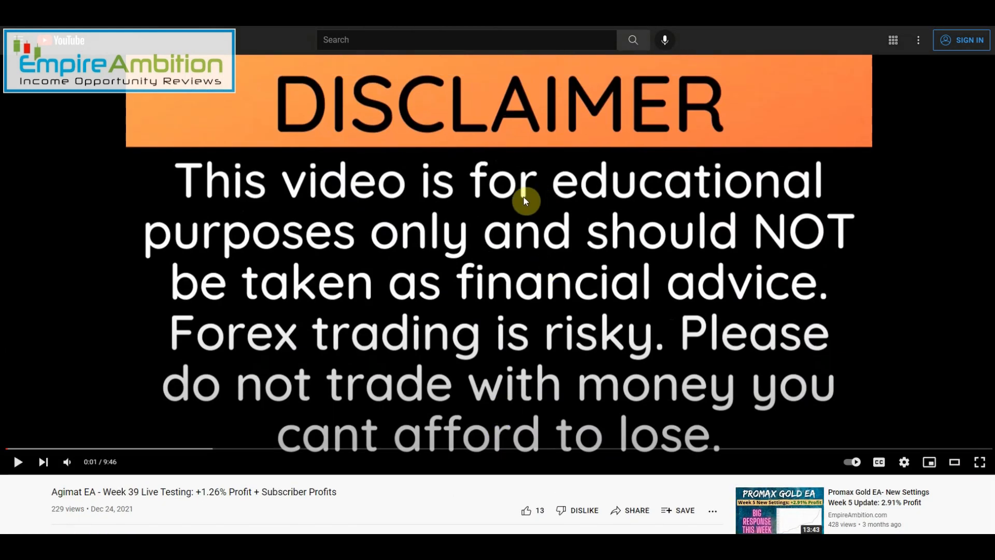
Bring the video title, description and comment count into view and show the Dec 31, 2021 calendar
scroll(down, 3)
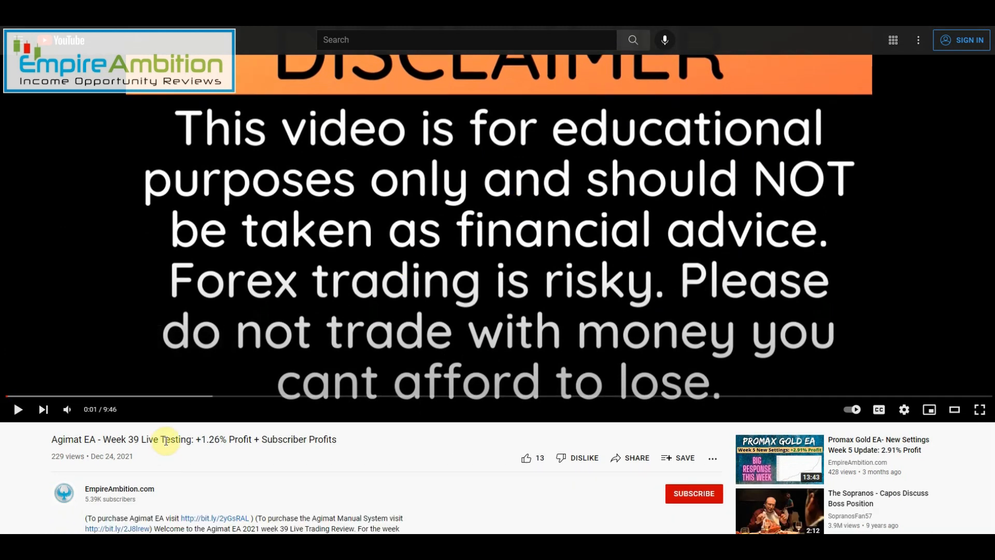
scroll(down, 3)
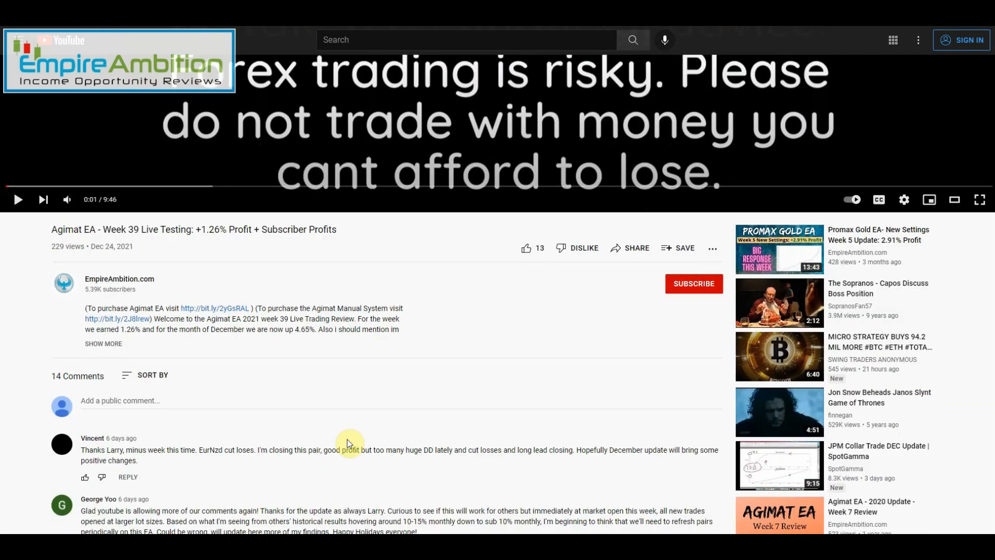
mouse_move(364, 442)
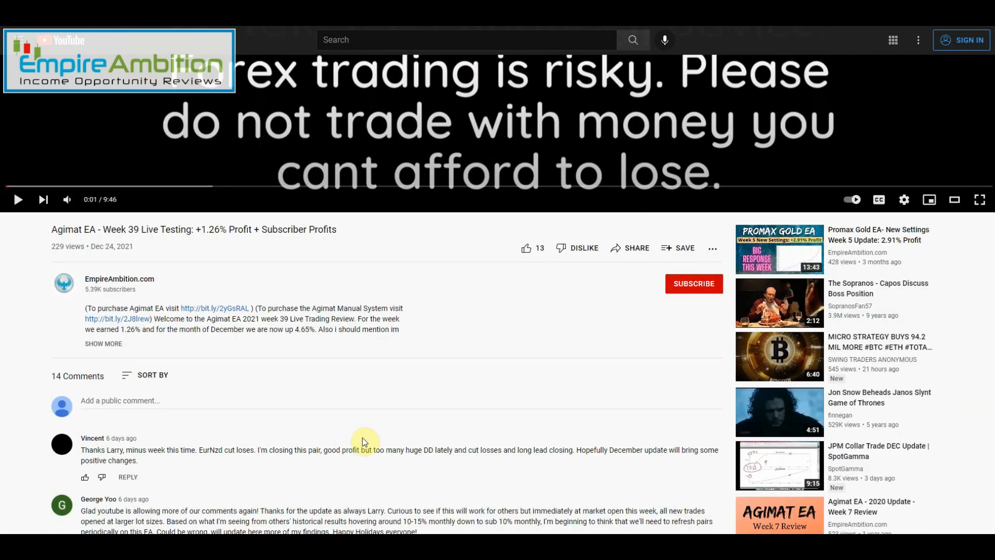
mouse_move(184, 286)
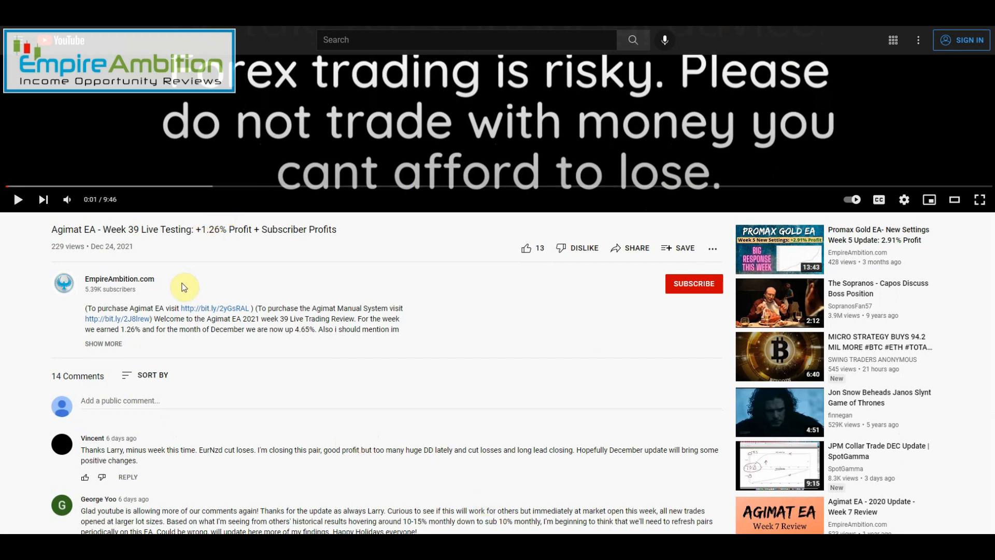
mouse_move(485, 348)
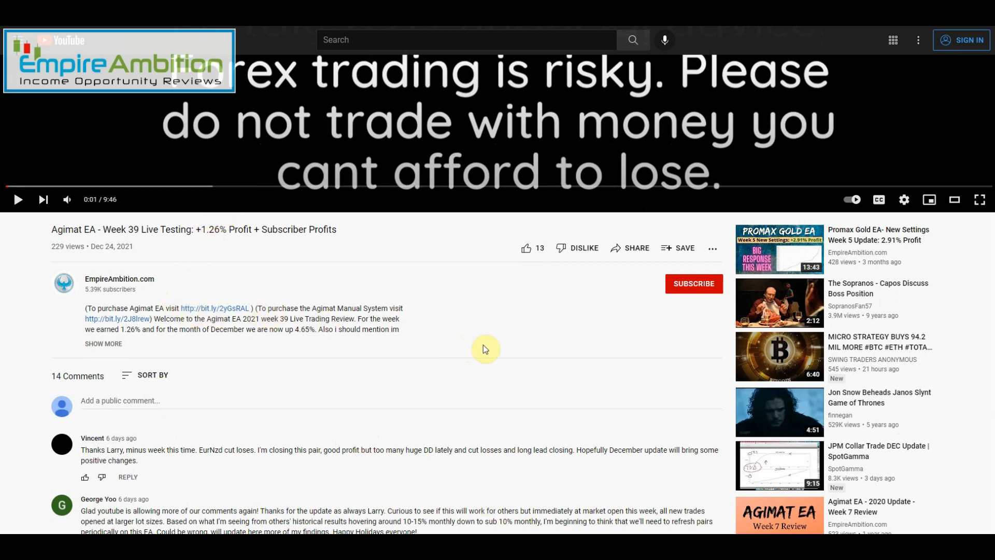
click(978, 551)
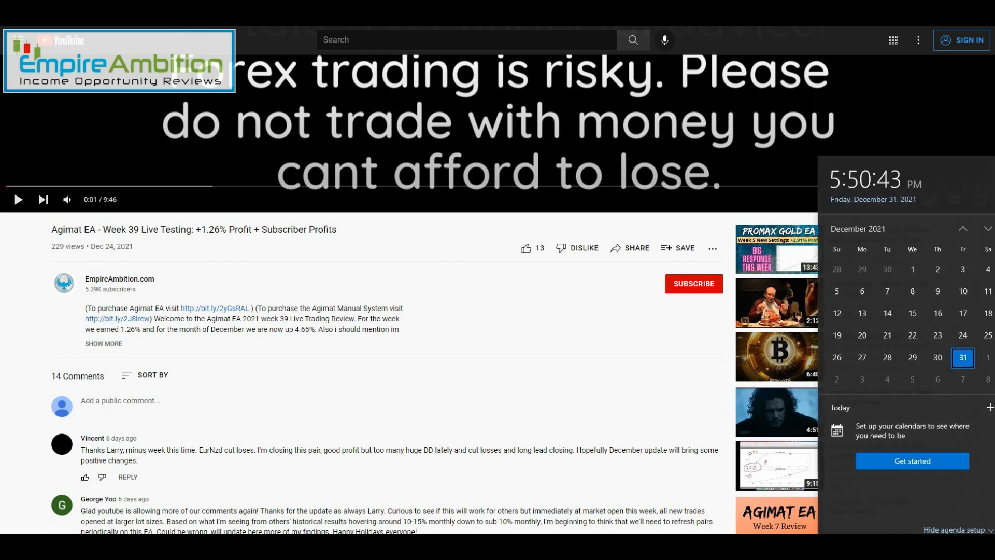